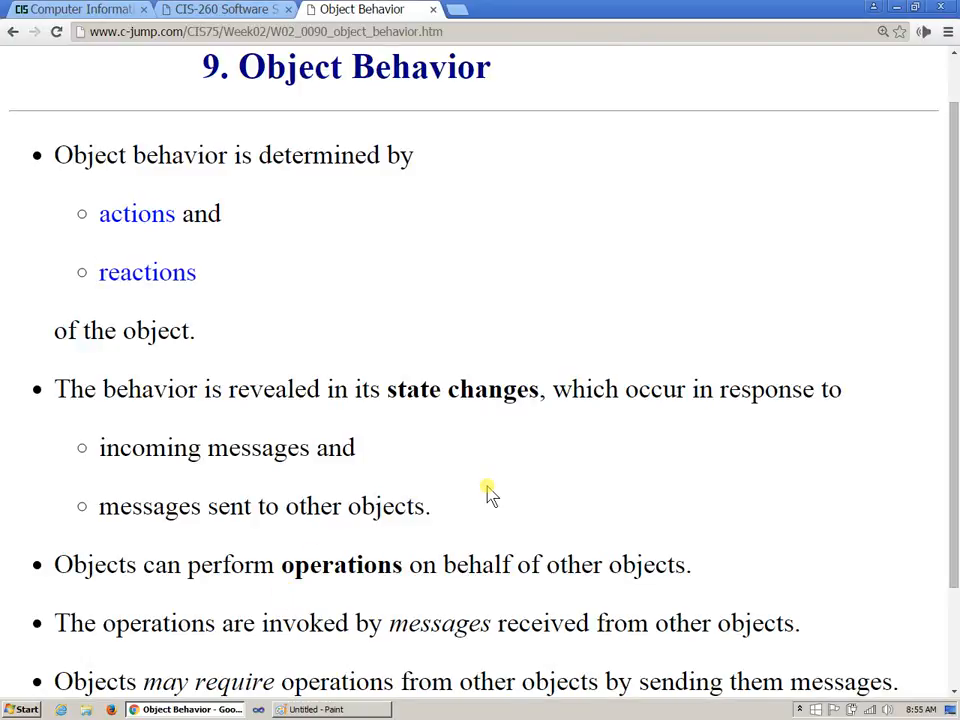
Scroll through the Object Behavior notes and highlight the word 'operations'
scroll("down", 3)
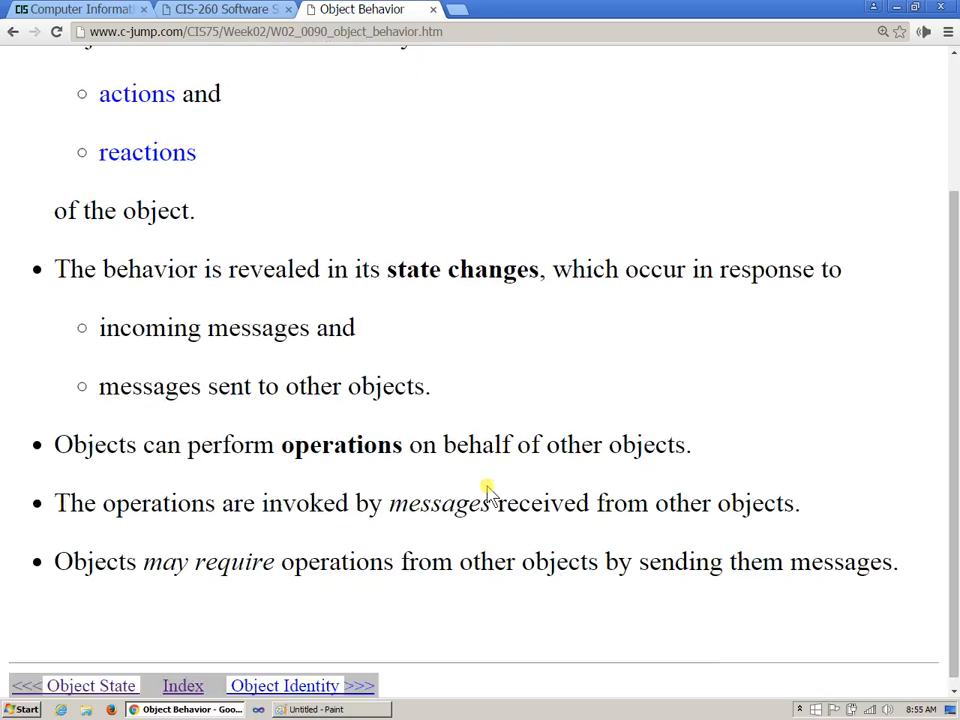
mouse_move(370, 480)
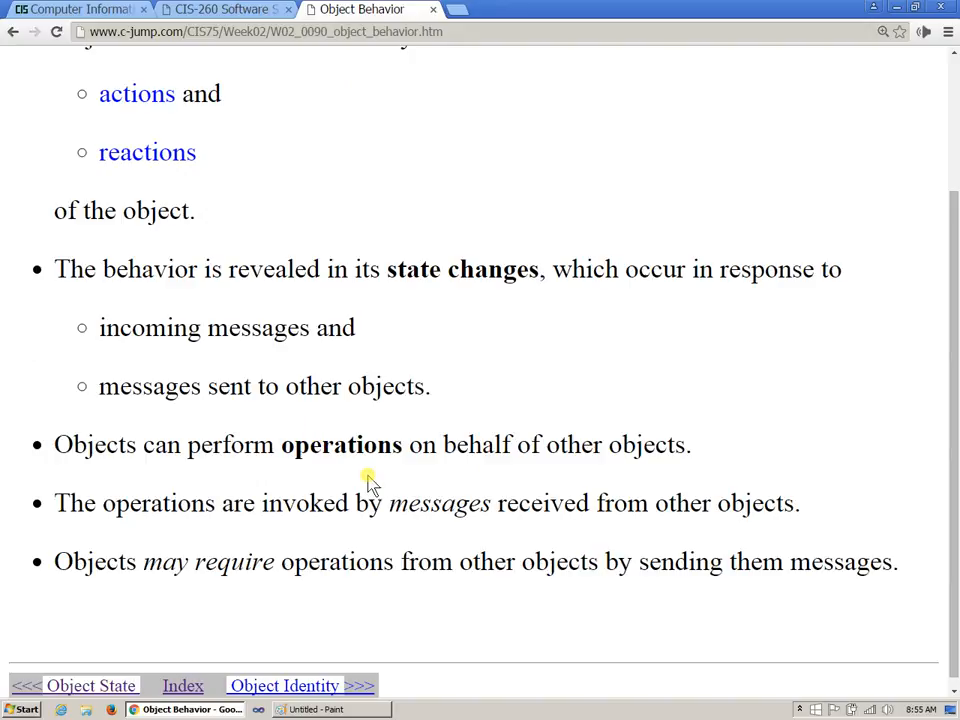
double_click(340, 444)
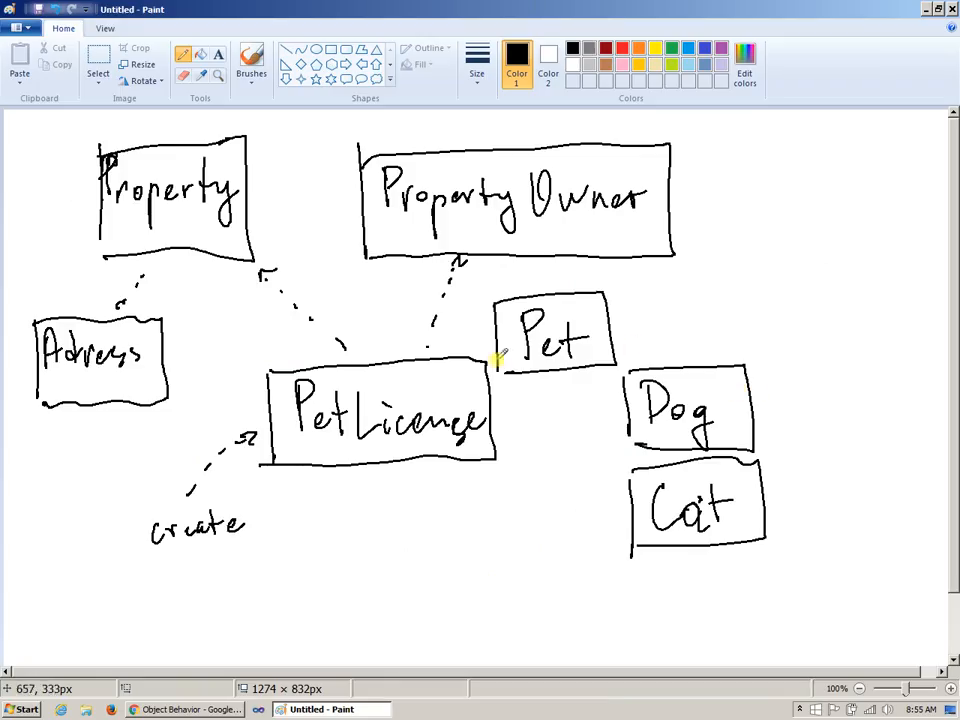
mouse_move(565, 220)
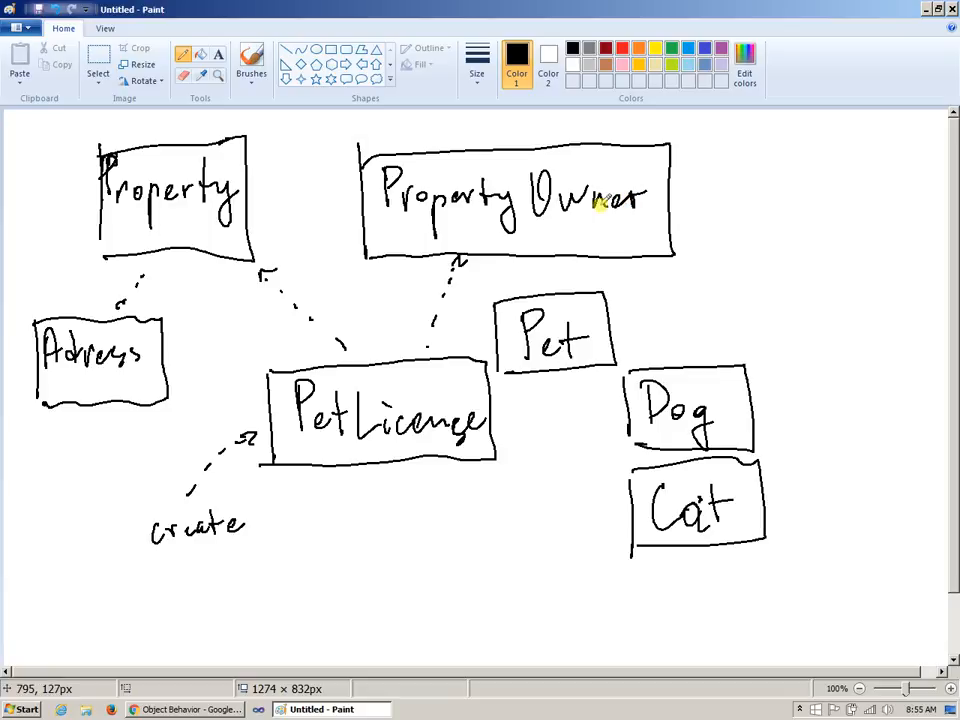
mouse_move(405, 387)
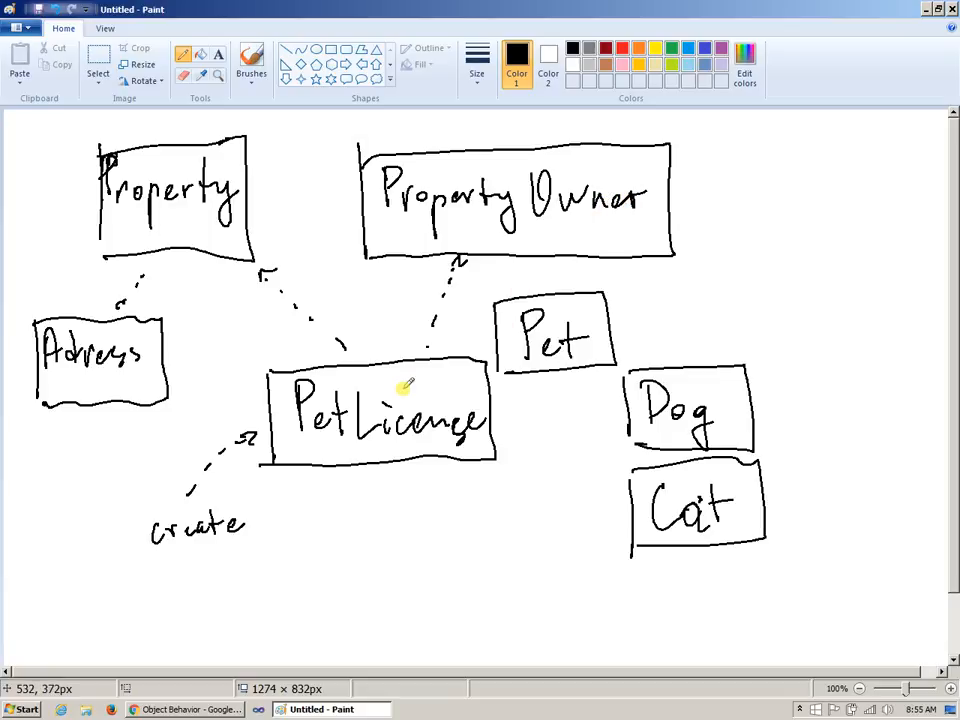
mouse_move(490, 220)
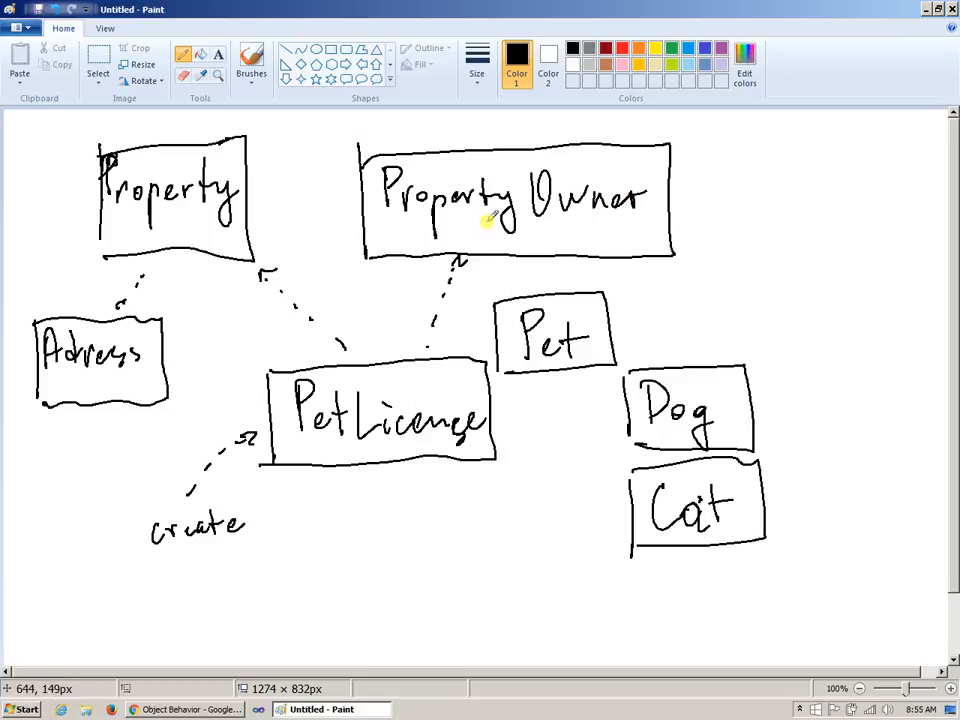
mouse_move(435, 393)
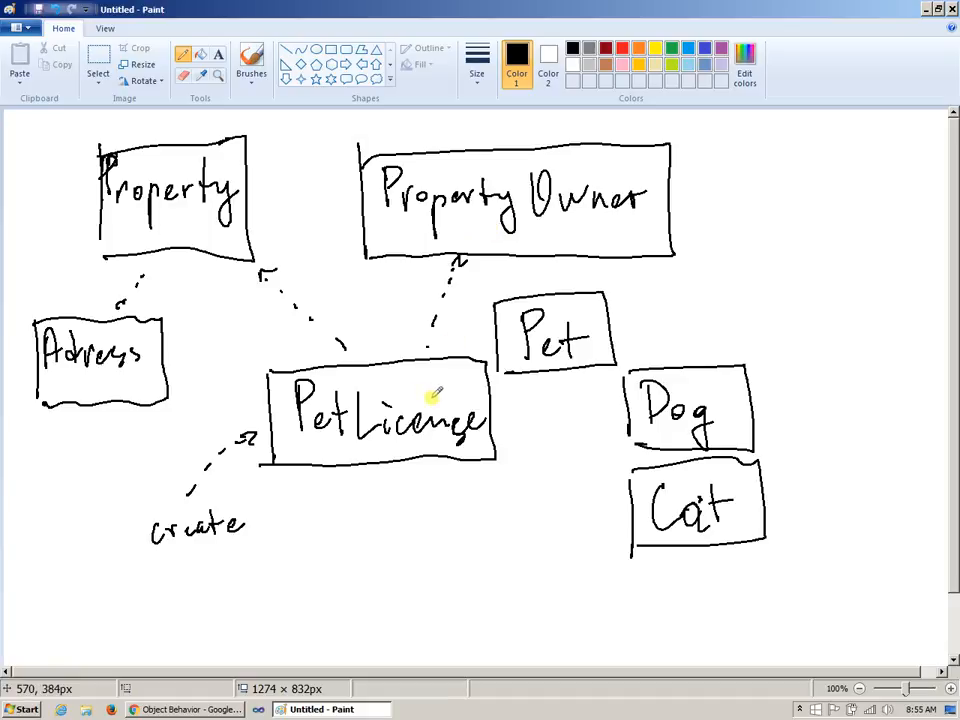
mouse_move(487, 185)
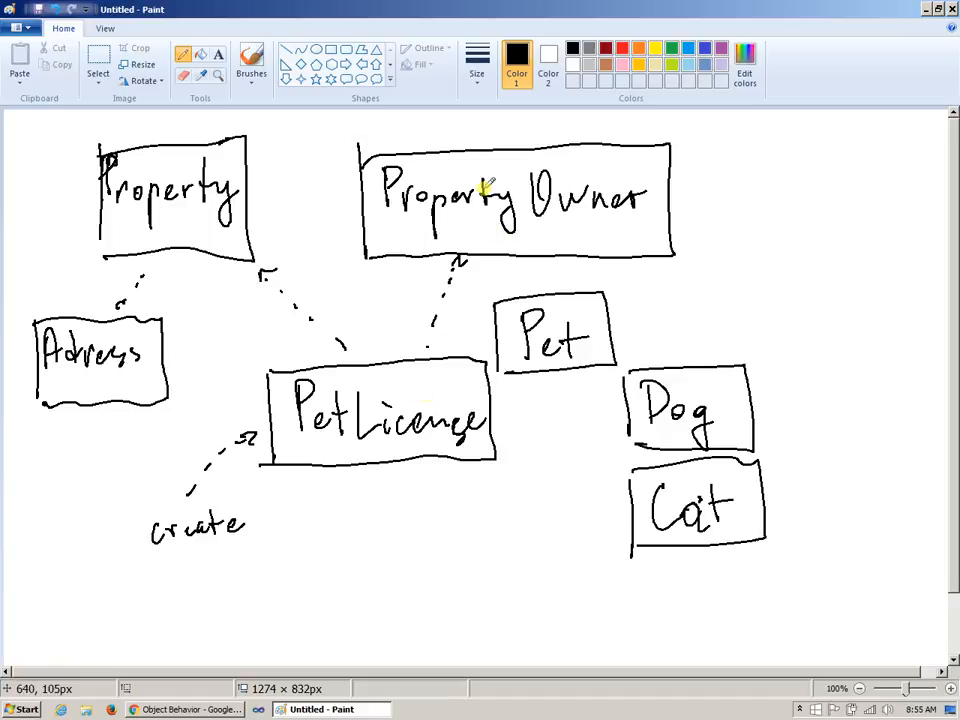
mouse_move(483, 192)
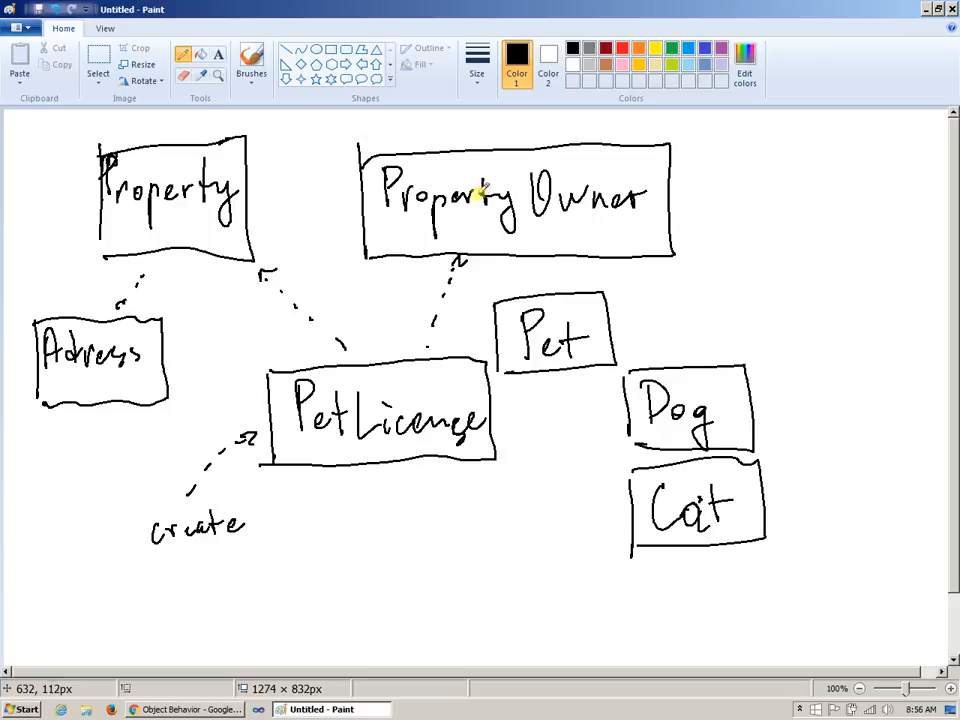
mouse_move(410, 378)
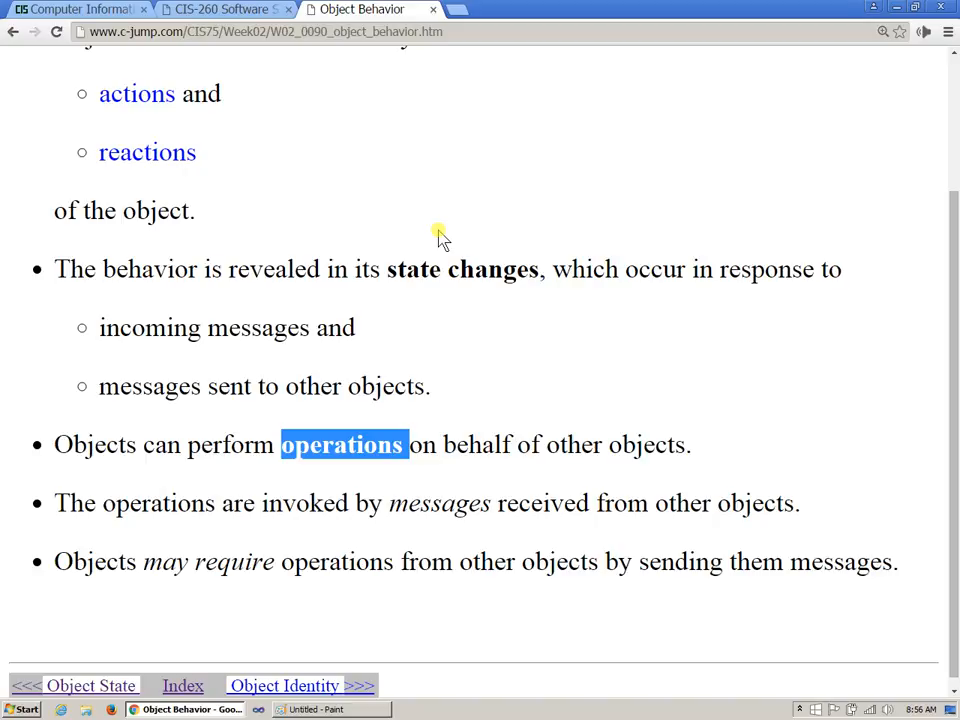
Bring back the Chrome tab with the Object Behavior notes
left_click(315, 709)
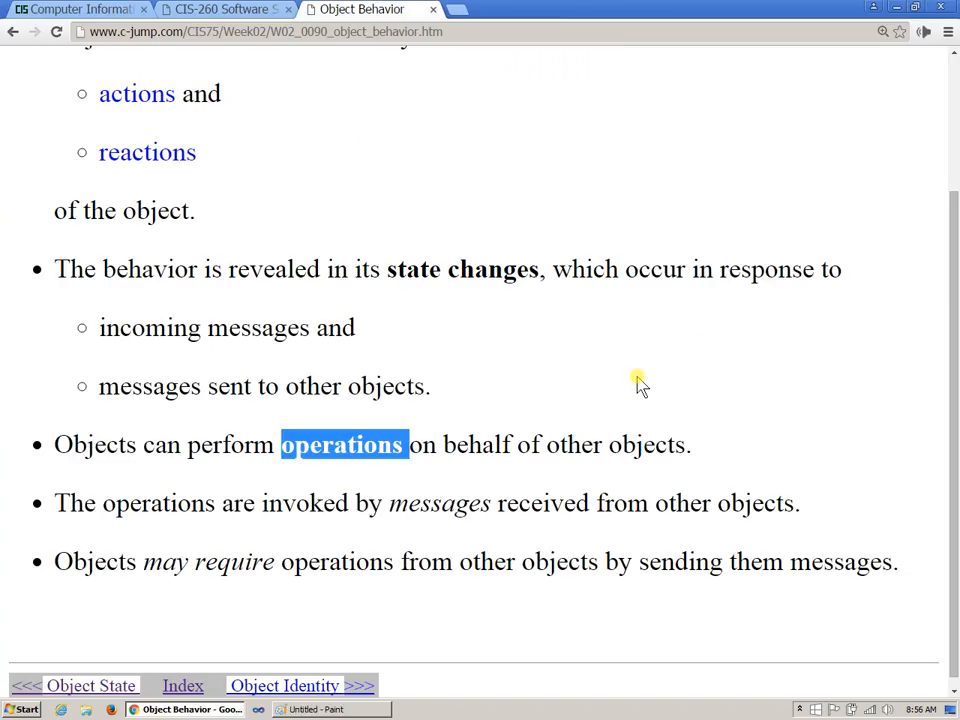
mouse_move(837, 167)
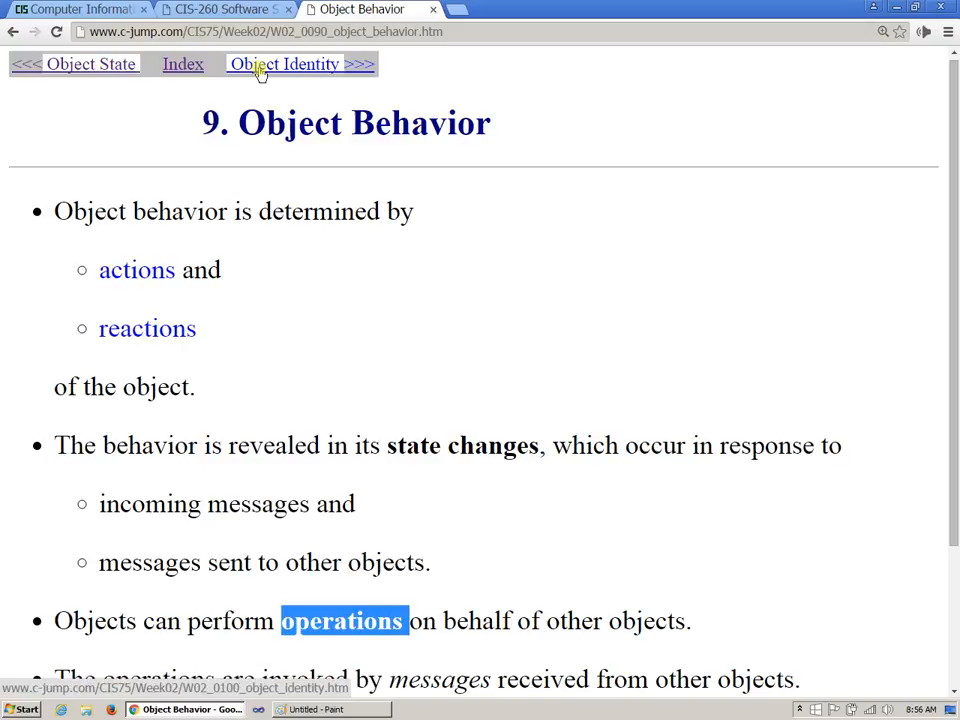
Go to the Object Identity slide and scroll down to its identity definition
left_click(285, 64)
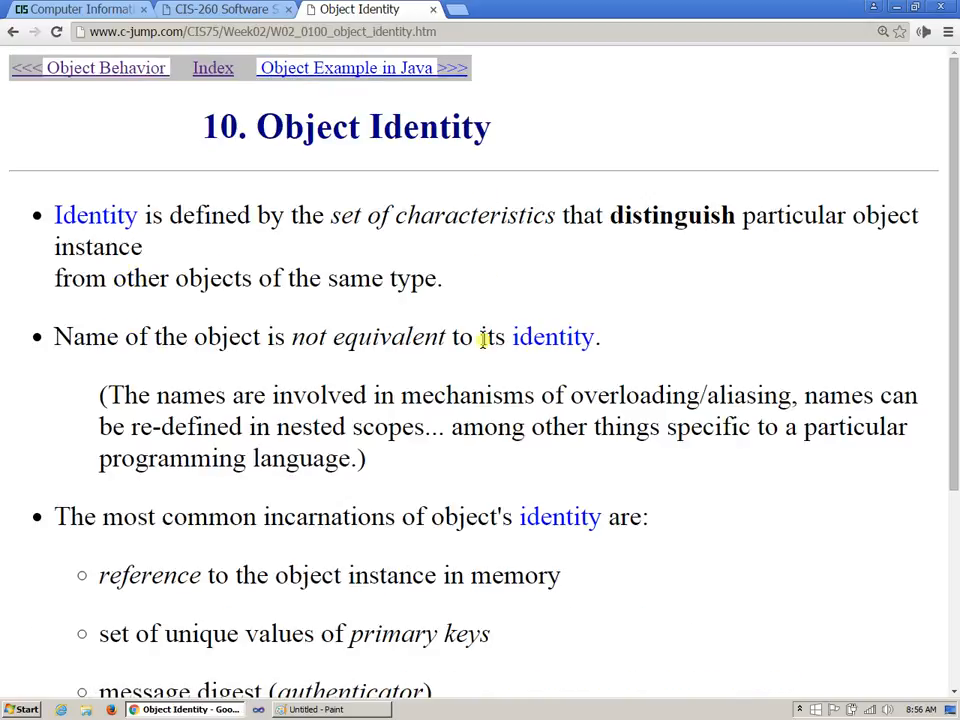
mouse_move(545, 250)
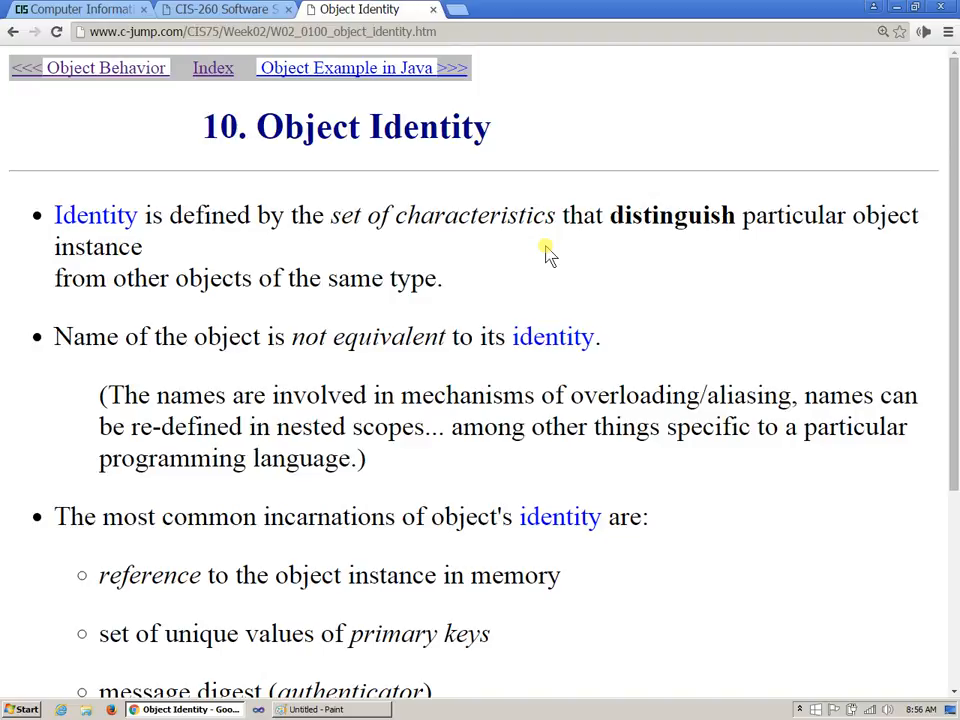
scroll("down", 3)
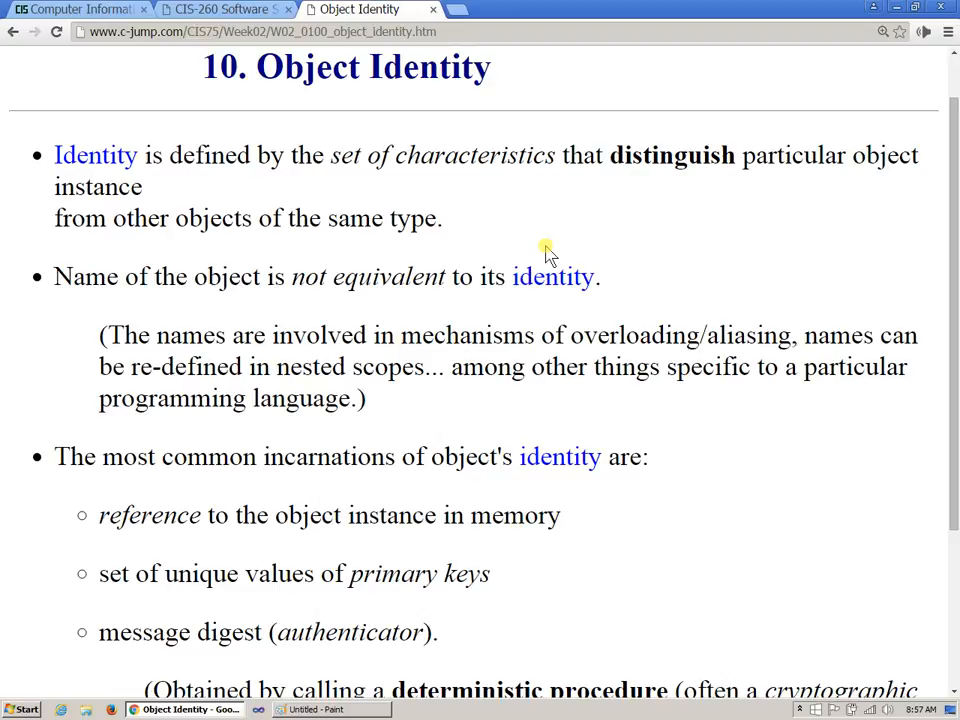
mouse_move(520, 305)
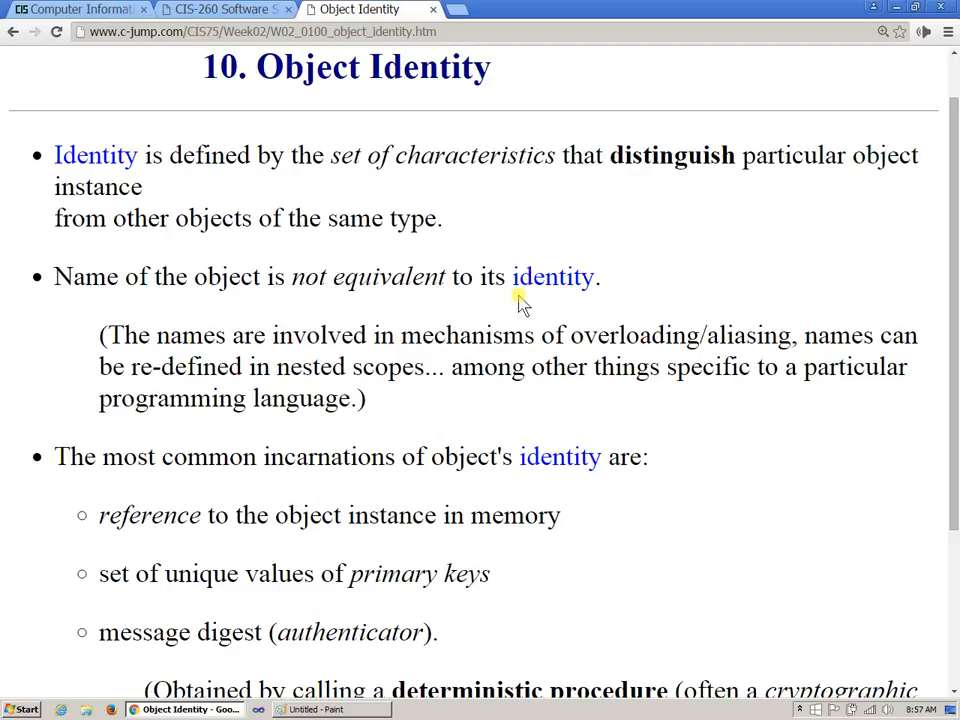
mouse_move(427, 413)
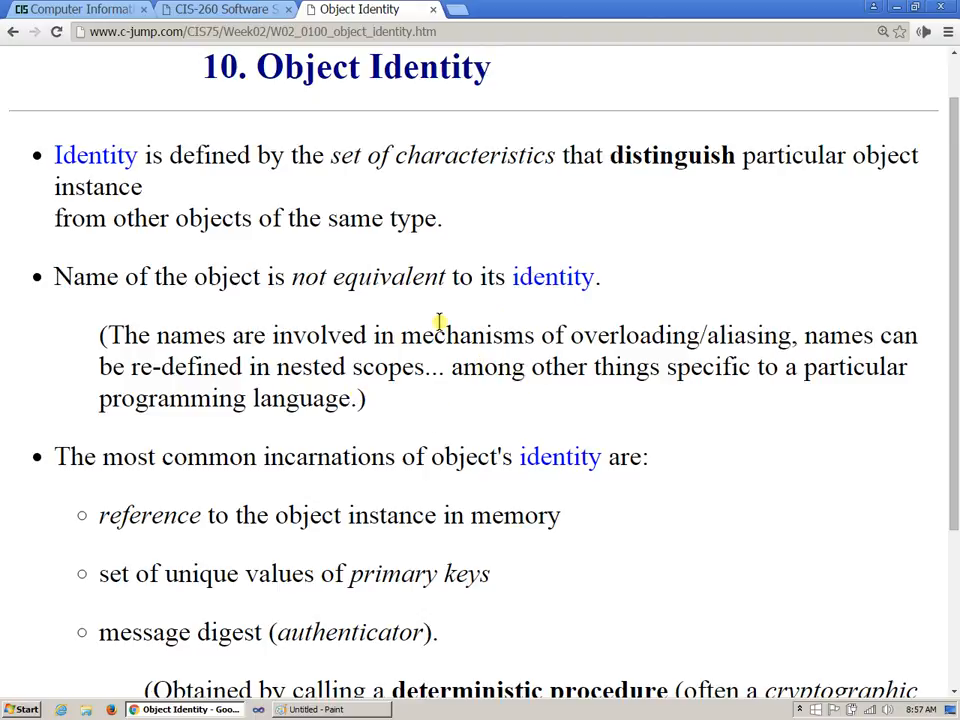
mouse_move(125, 305)
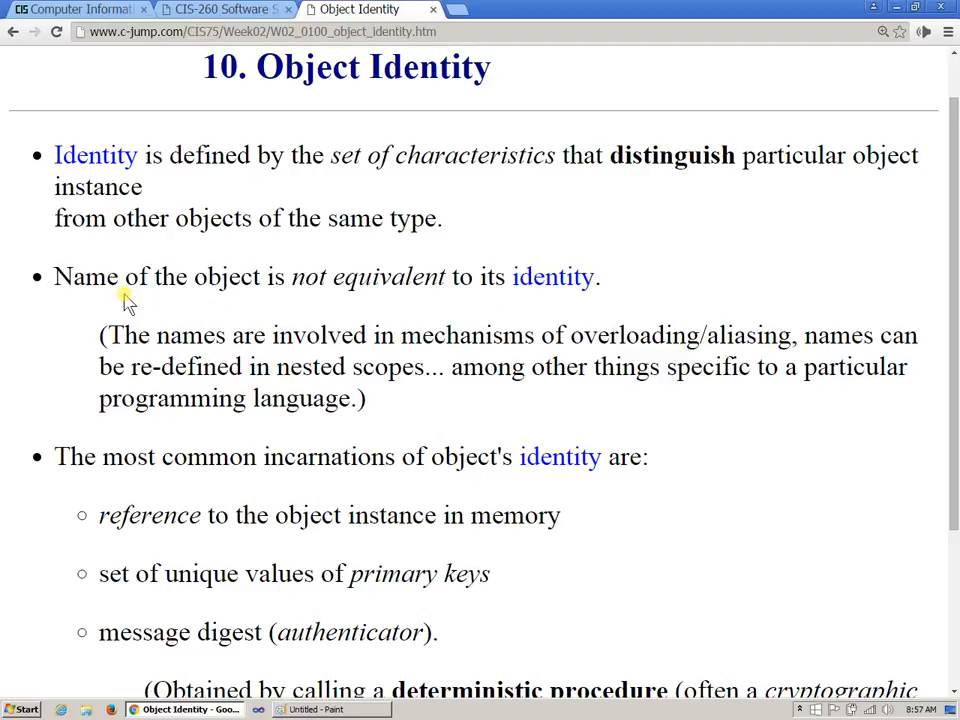
double_click(86, 277)
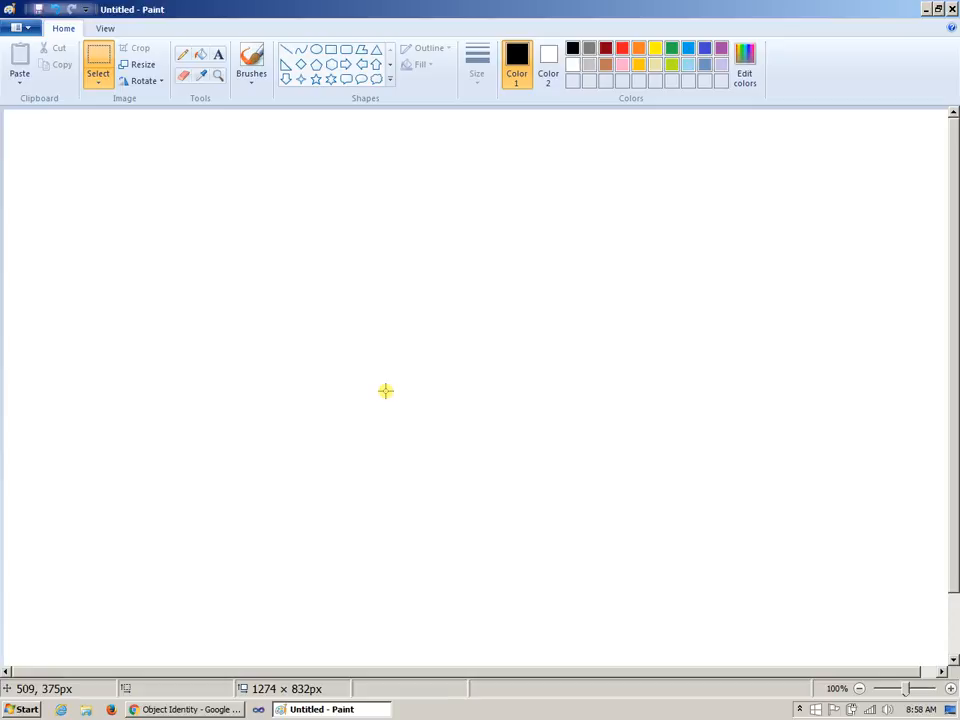
mouse_move(439, 261)
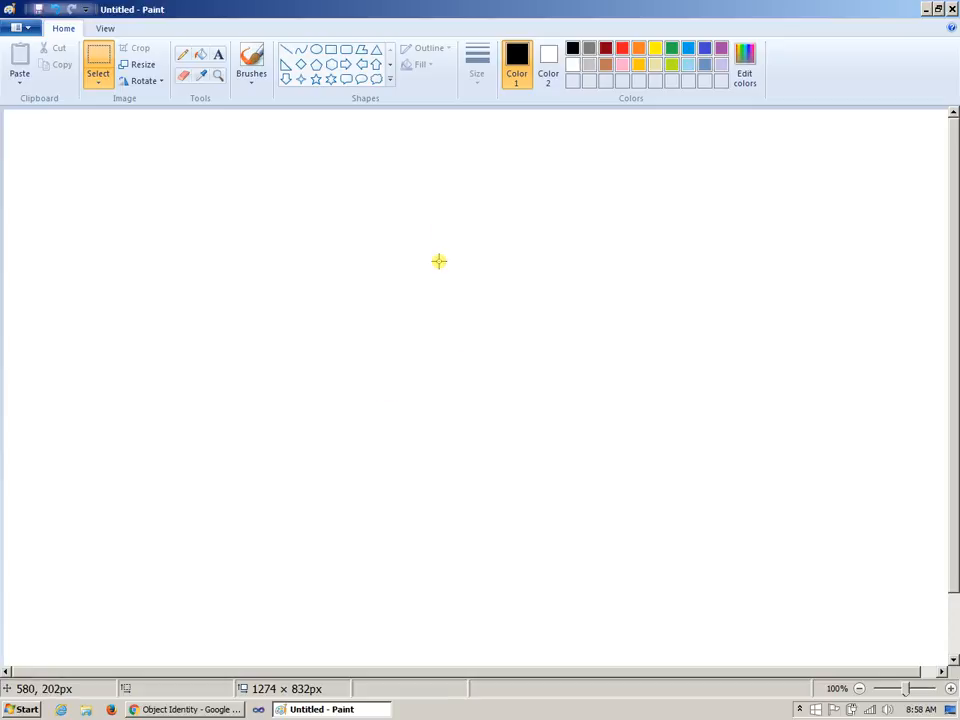
mouse_move(218, 95)
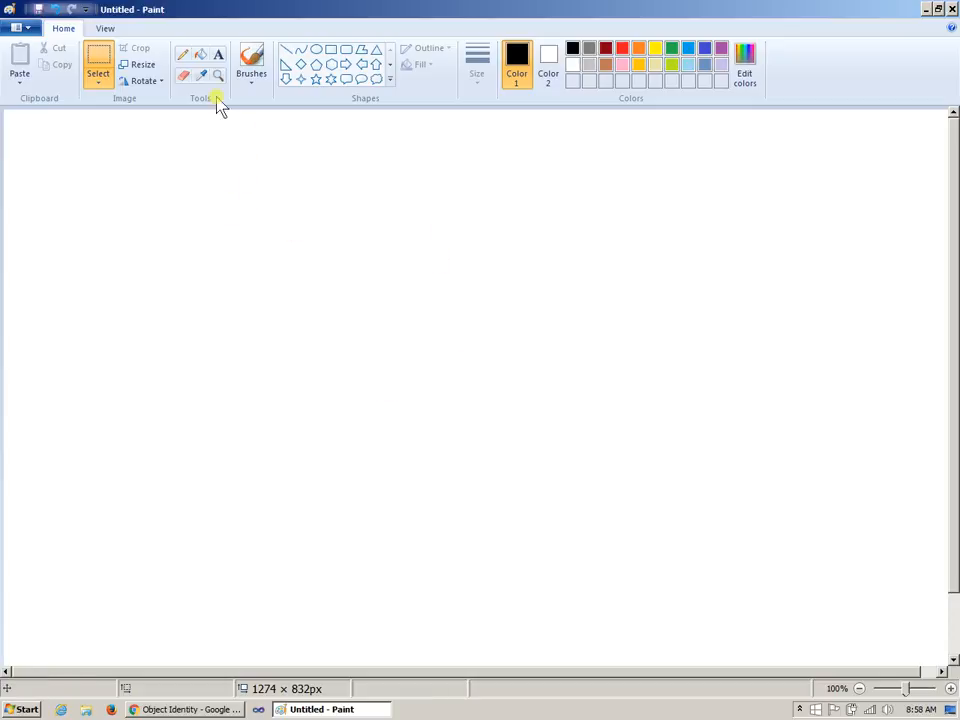
Pencil-draw a 'Property Owner' UML class box containing the attribute 'name : String'
left_click(183, 54)
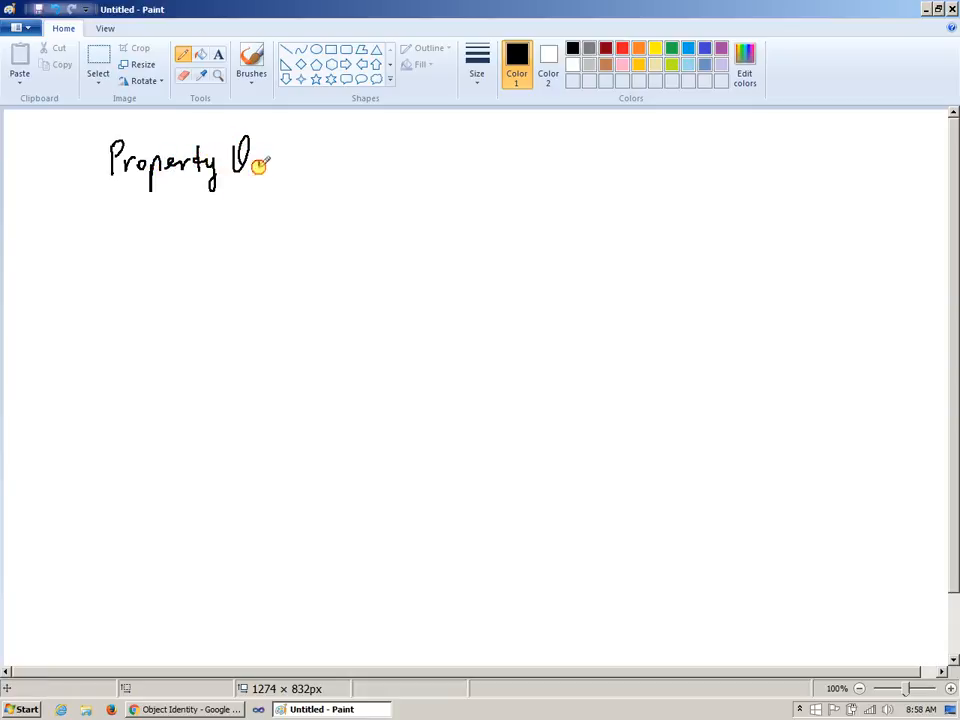
left_click_drag(250, 165, 335, 170)
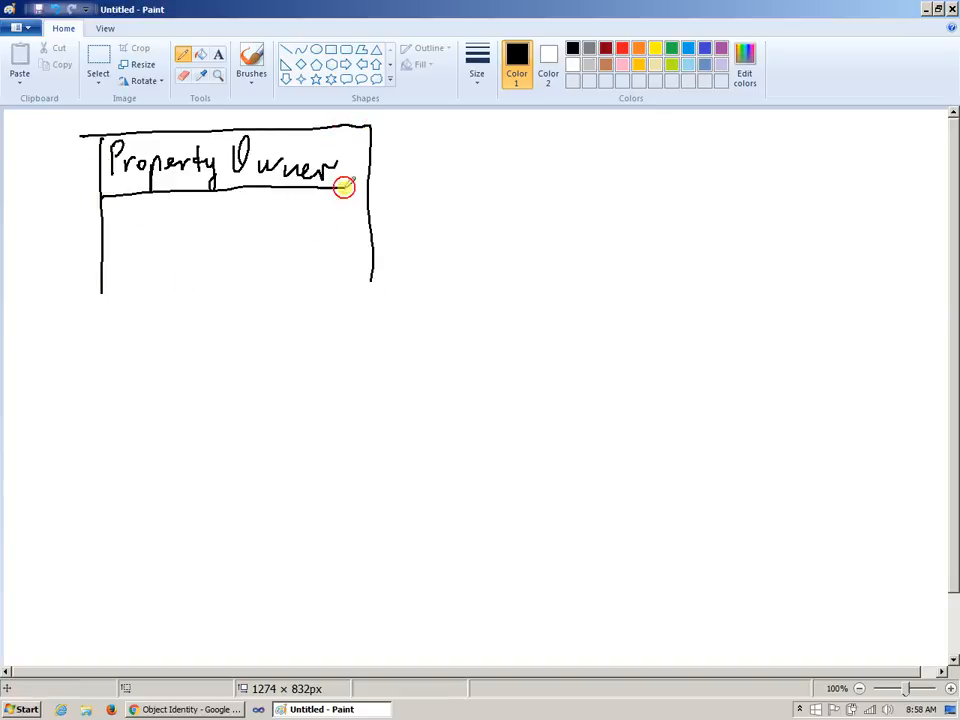
left_click_drag(160, 225, 235, 215)
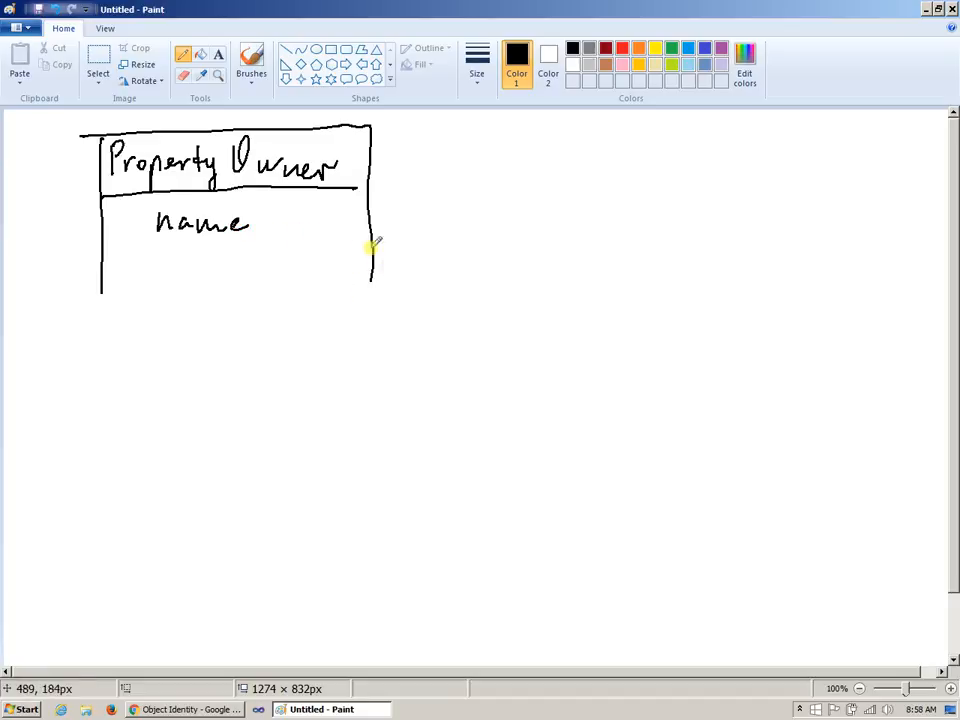
left_click_drag(100, 259, 368, 257)
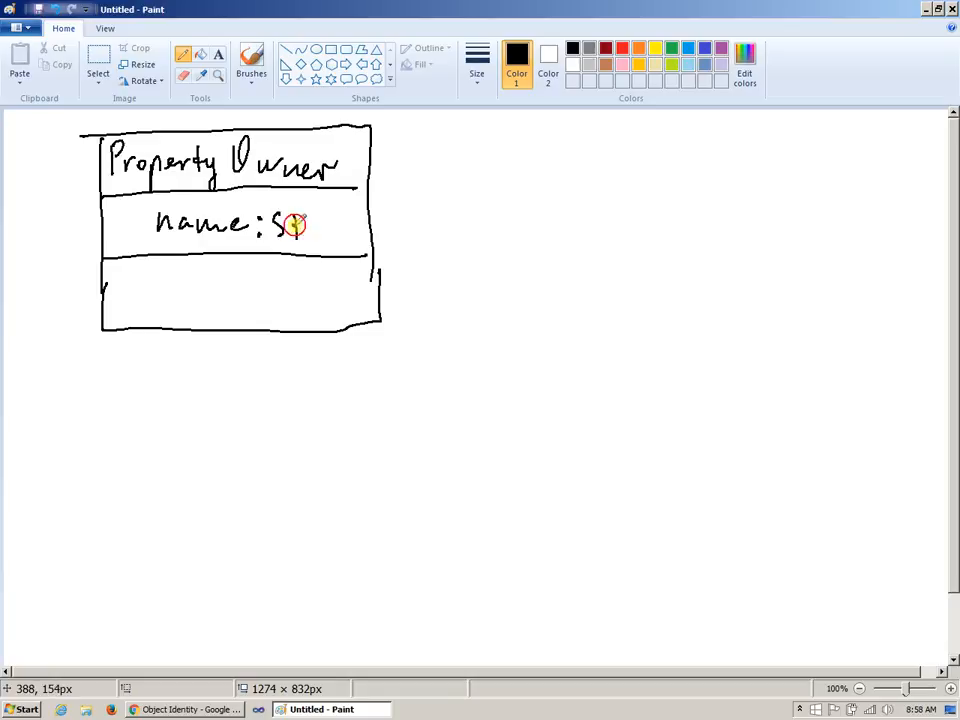
left_click_drag(295, 225, 350, 245)
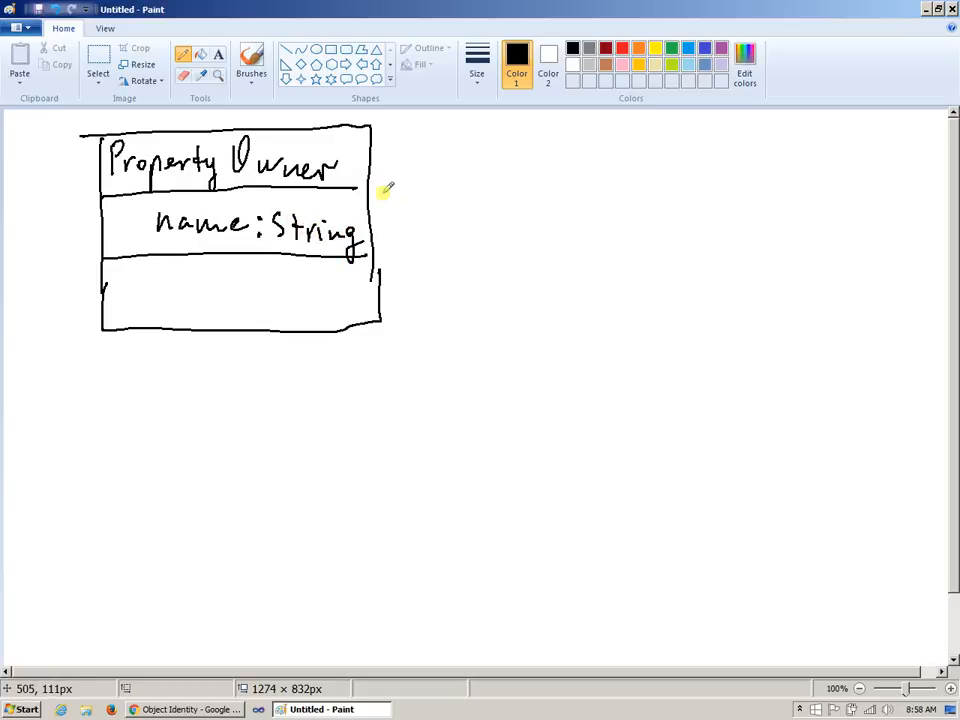
mouse_move(475, 270)
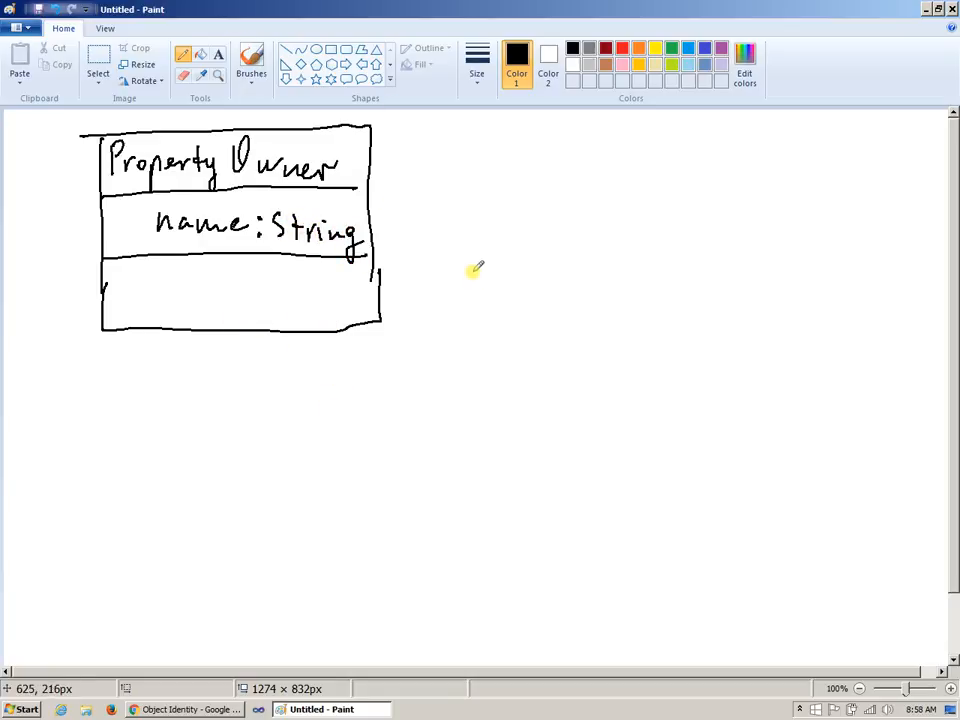
mouse_move(625, 170)
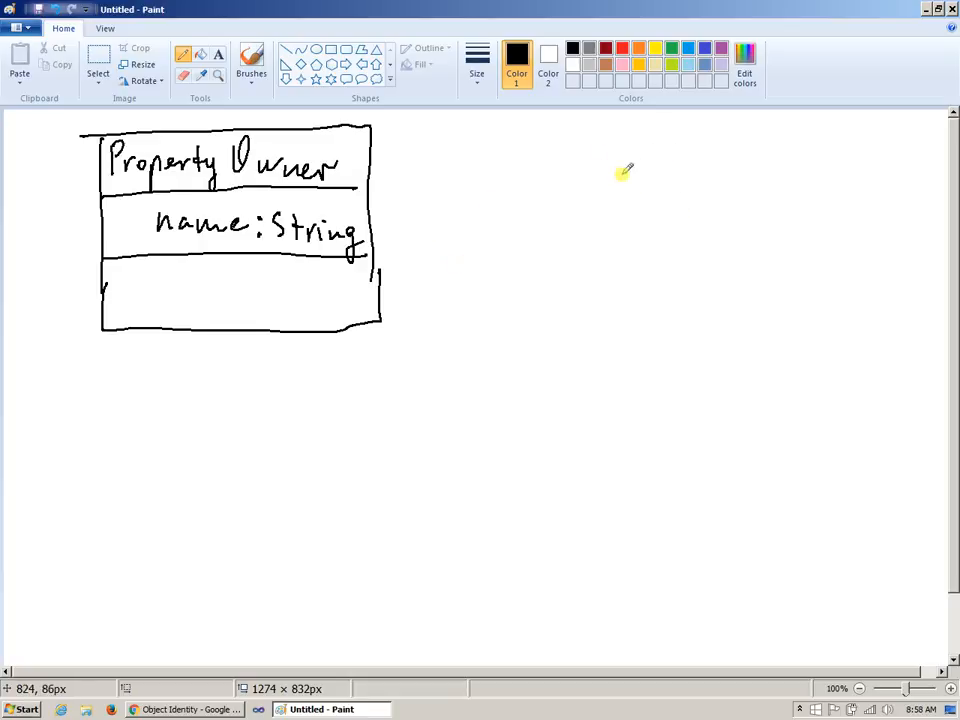
mouse_move(597, 150)
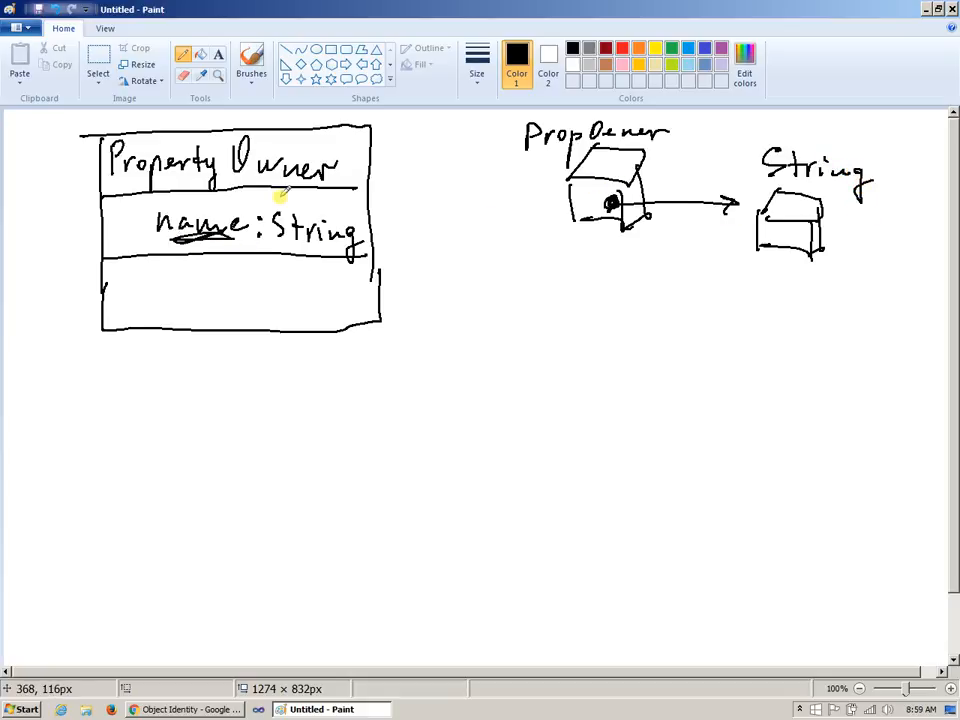
mouse_move(610, 205)
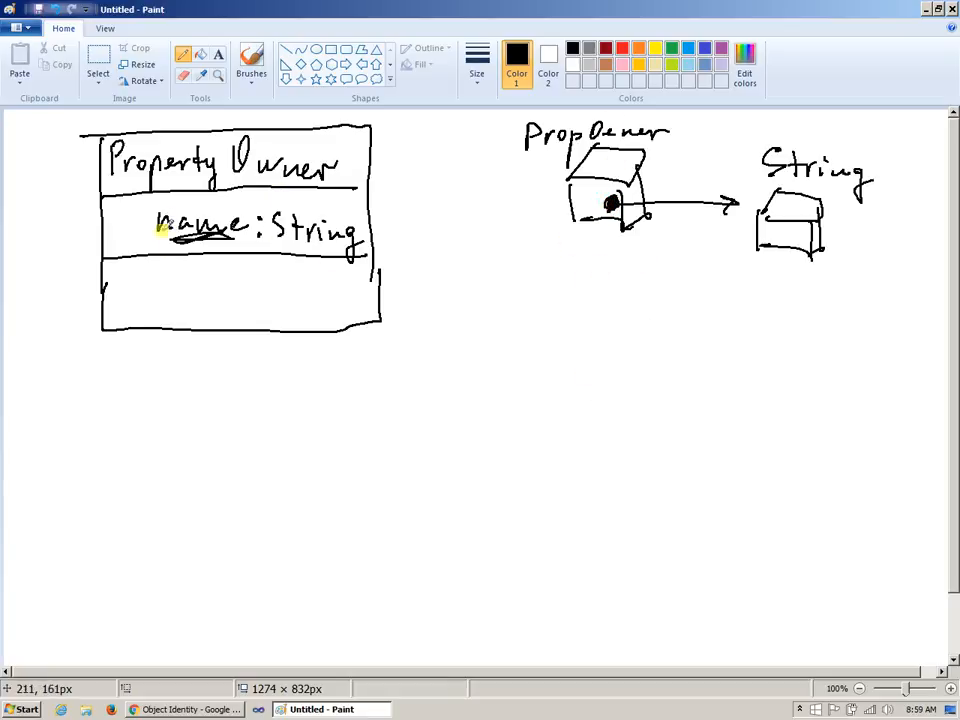
Underline the 'name' attribute in the PropOwner object sketch
left_click_drag(150, 212, 255, 248)
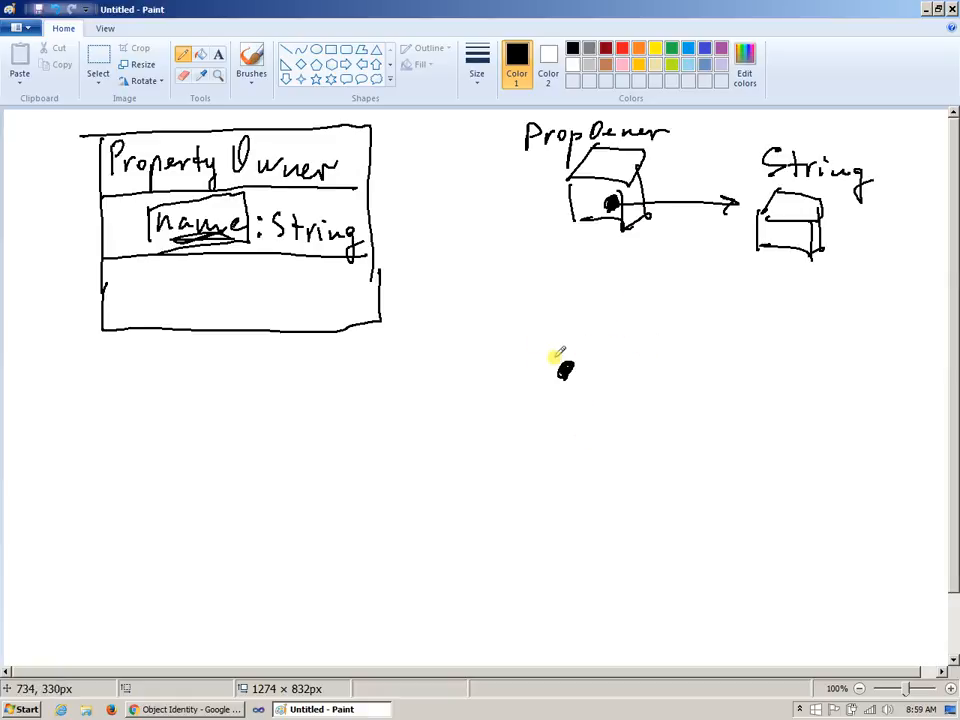
Draw an x by the reference dot, outline its region, and arrow it to String
left_click_drag(524, 325, 543, 350)
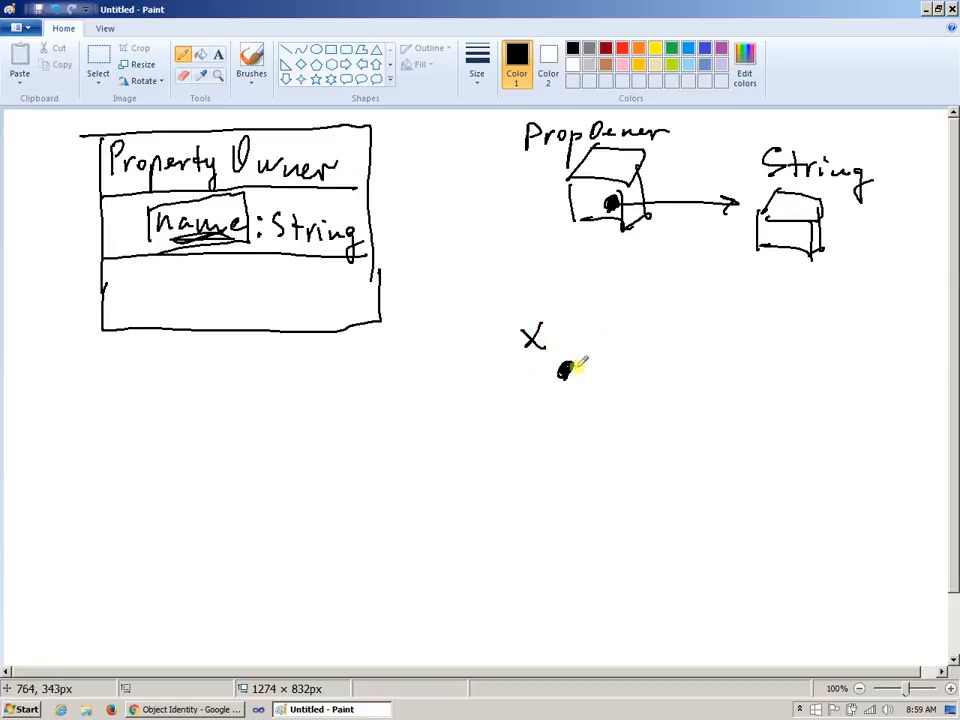
left_click_drag(568, 368, 735, 240)
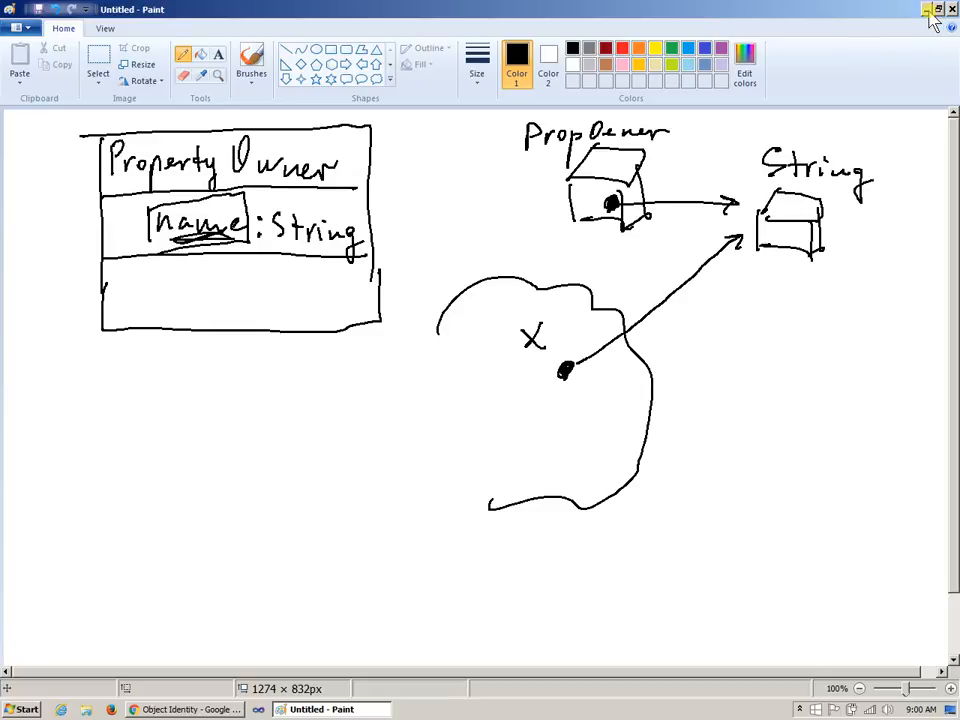
Minimize Paint, bring NetBeans forward, and close its Start Page
left_click(928, 9)
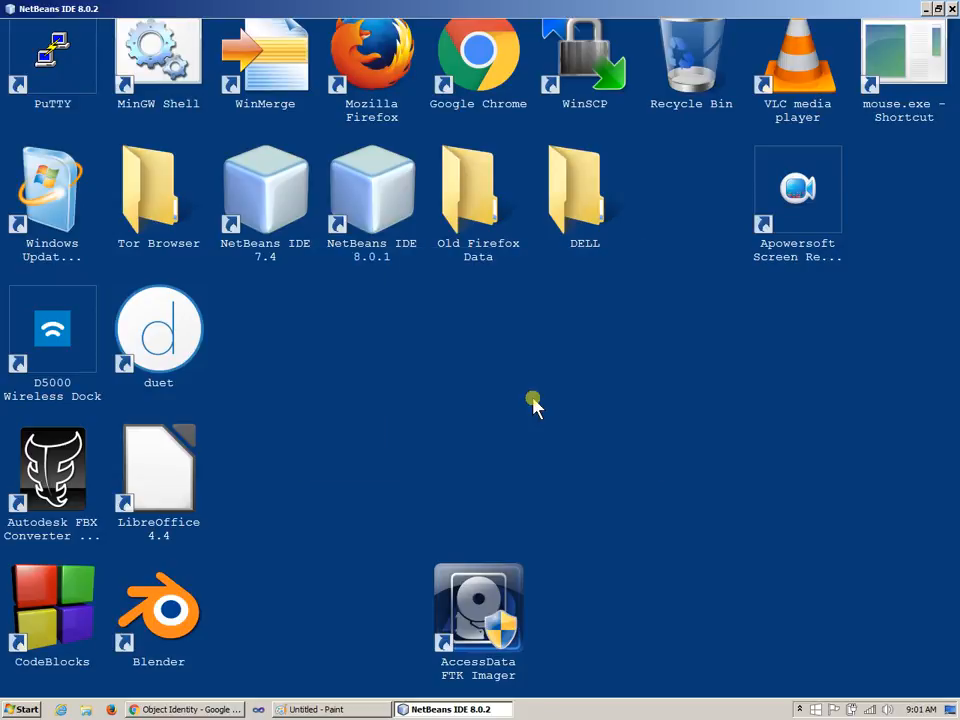
left_click(453, 709)
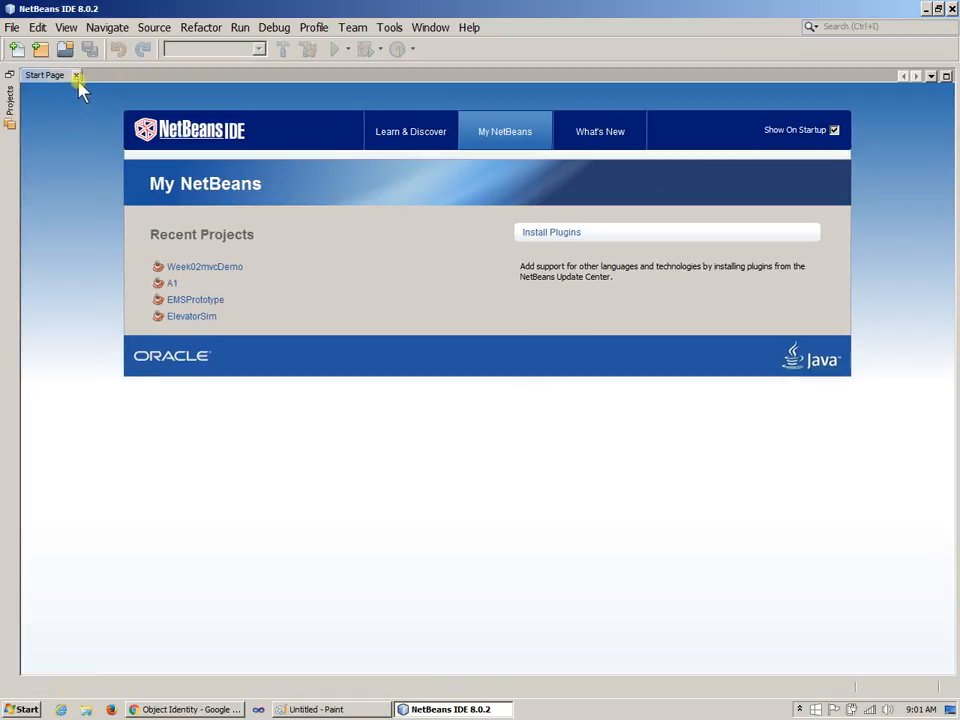
left_click(13, 27)
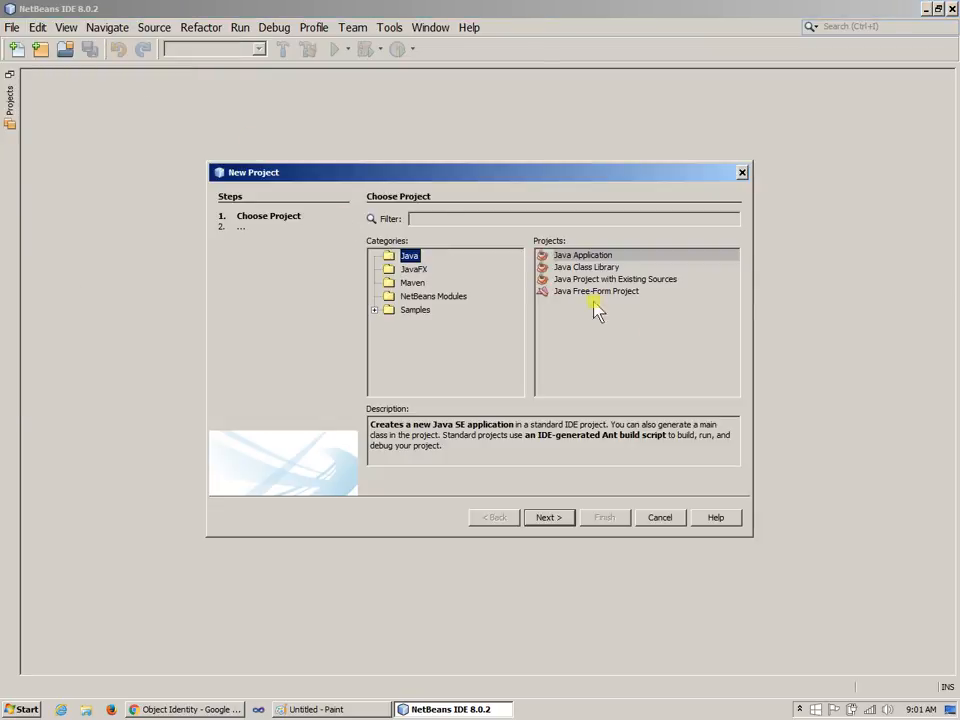
Create Java Application project 'Week03demo' with main class 'MainApp'
left_click(582, 254)
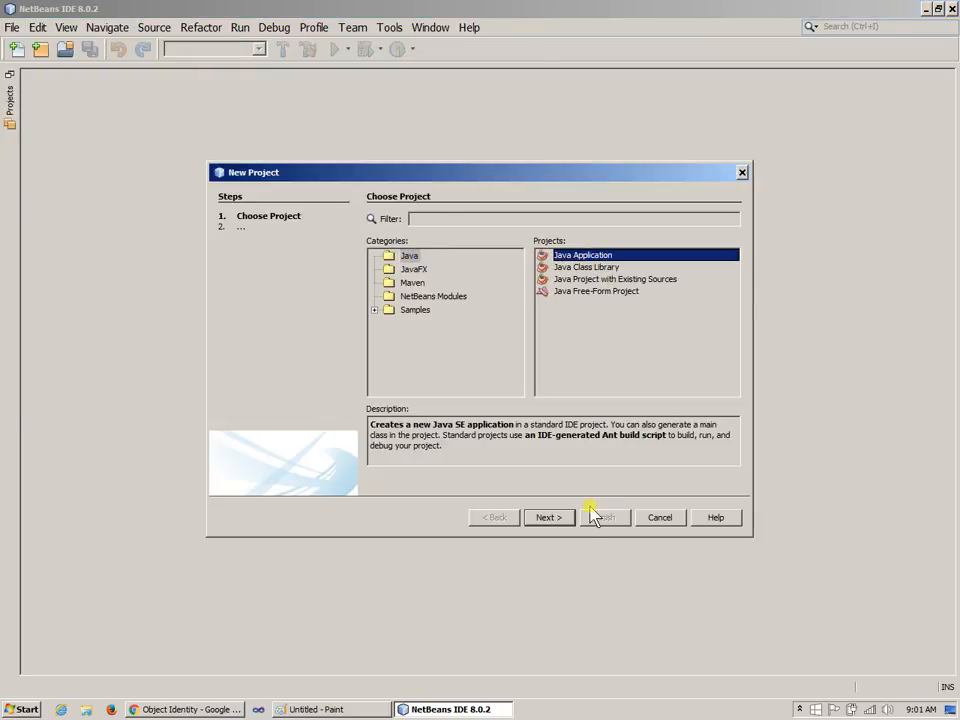
left_click(548, 517)
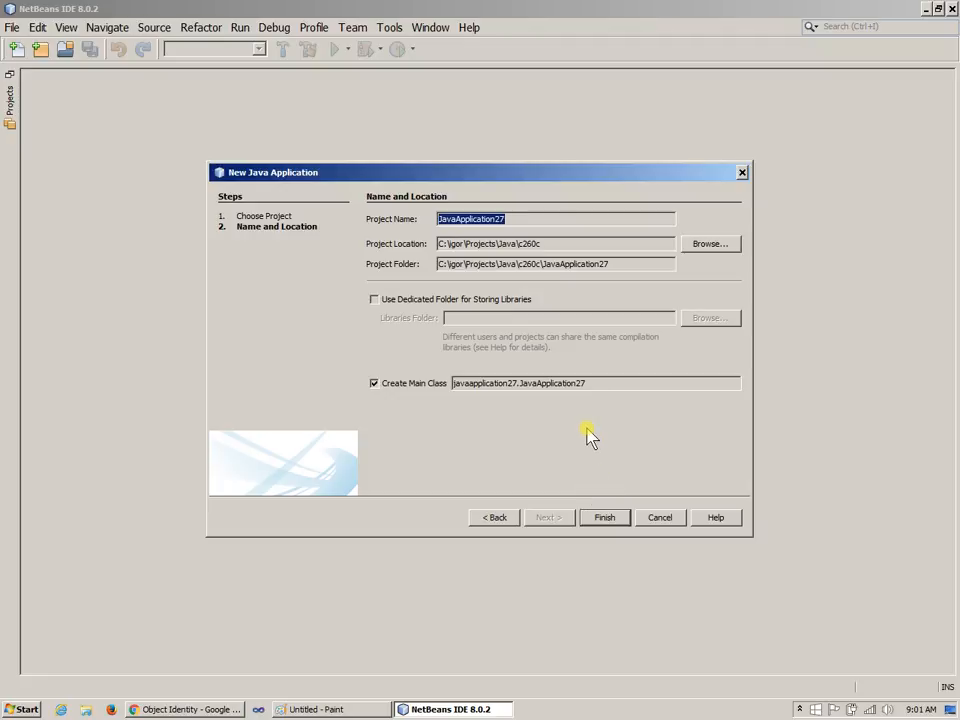
type("Week")
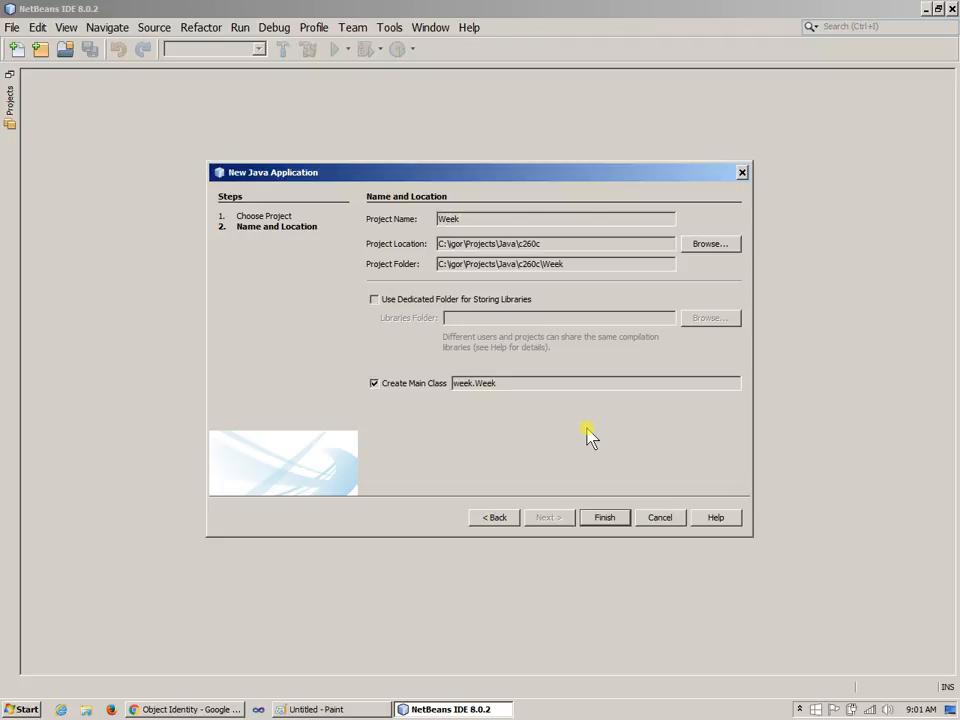
type("03de")
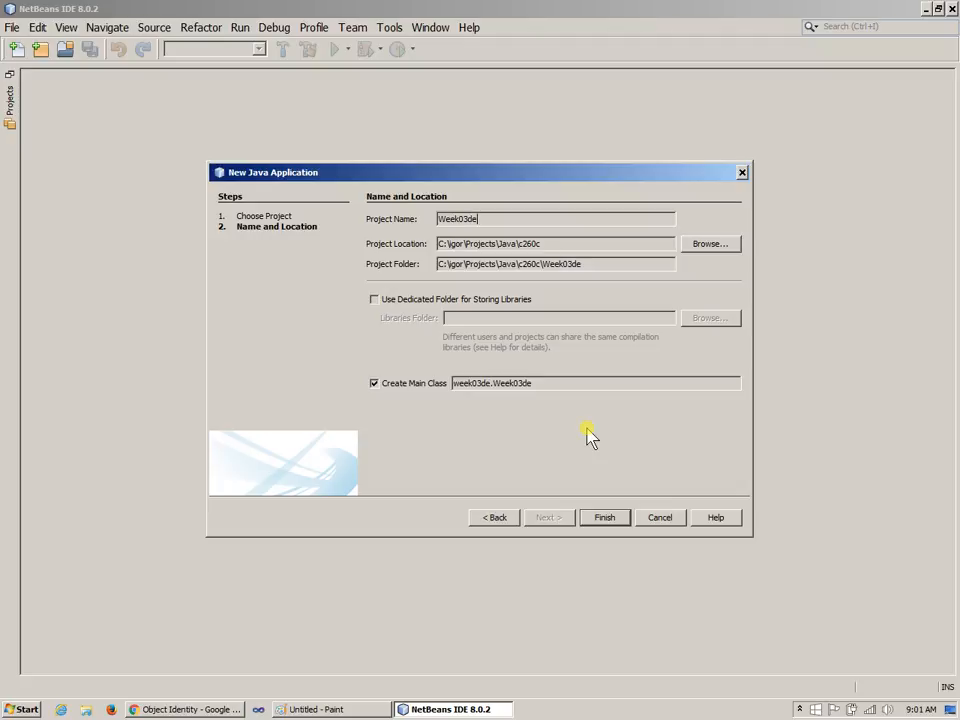
type("mo")
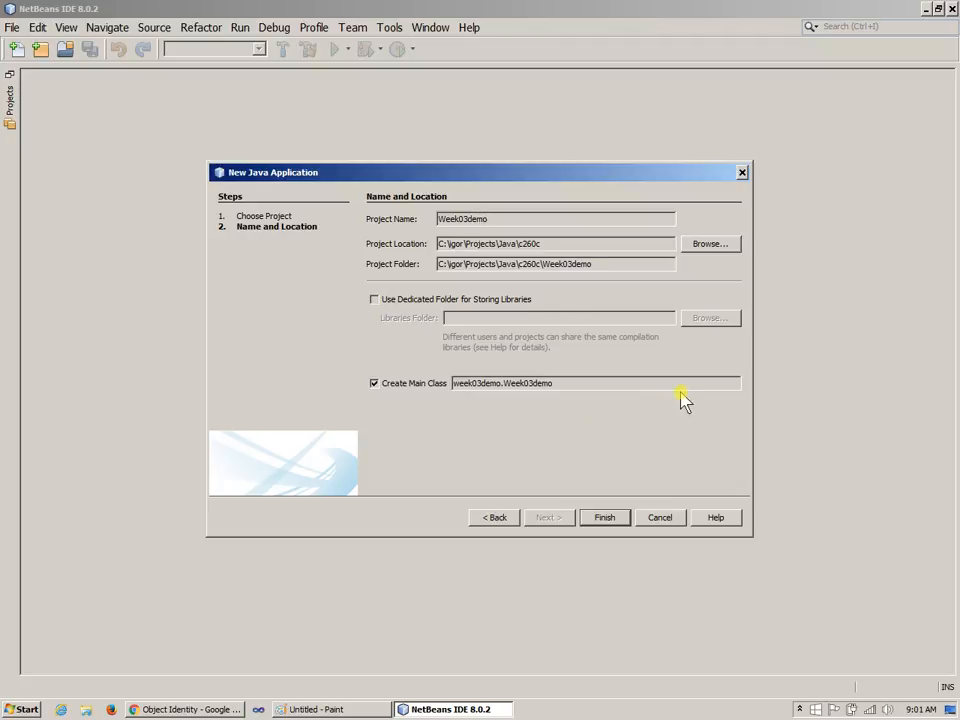
left_click(561, 382)
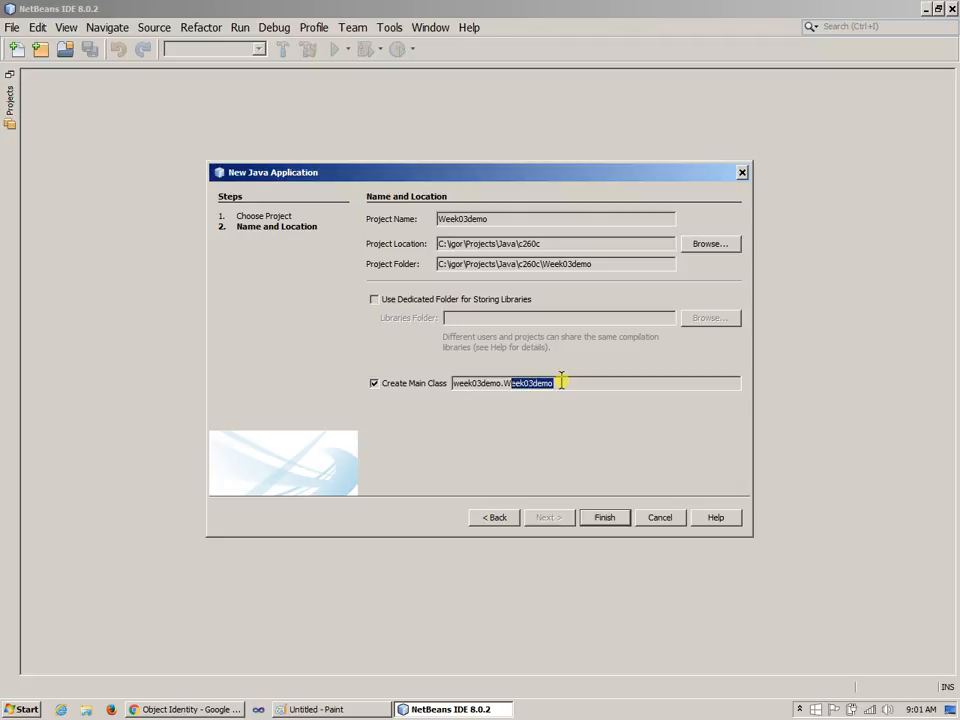
type("MainApp")
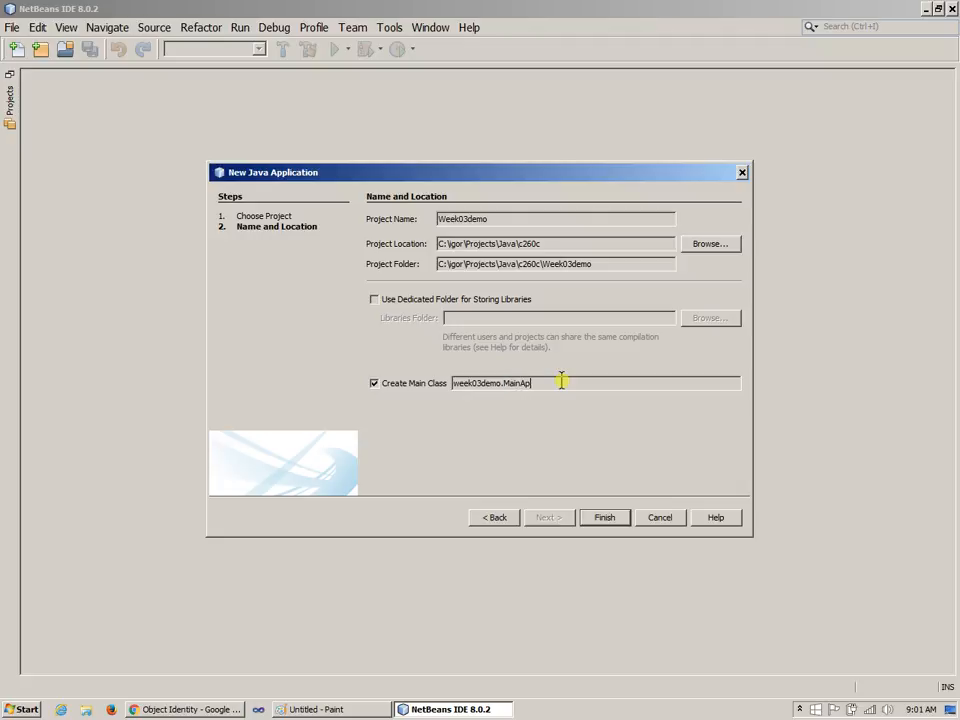
left_click(604, 517)
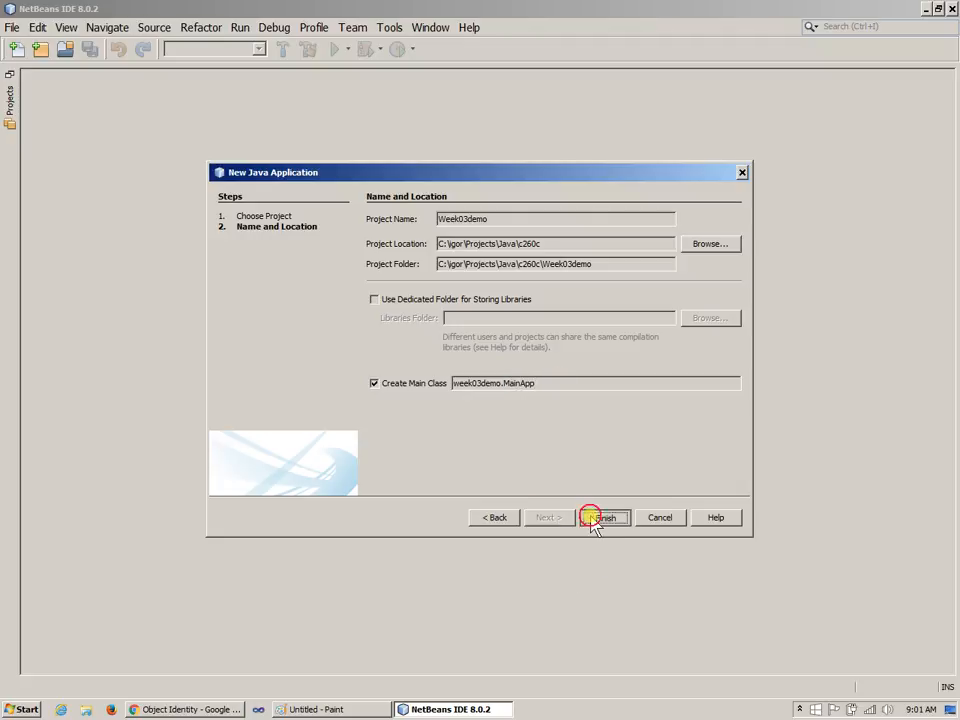
left_click(604, 517)
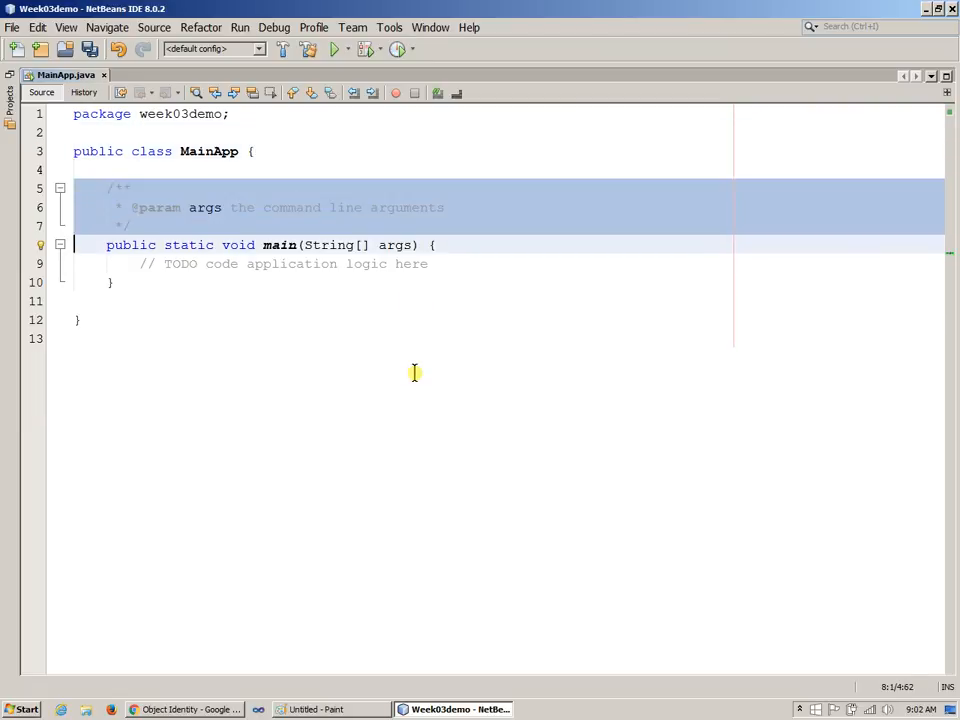
Delete the generated comments and write PropertyOwner owner = new PropertyOwner("Joe"); in main
key("Delete")
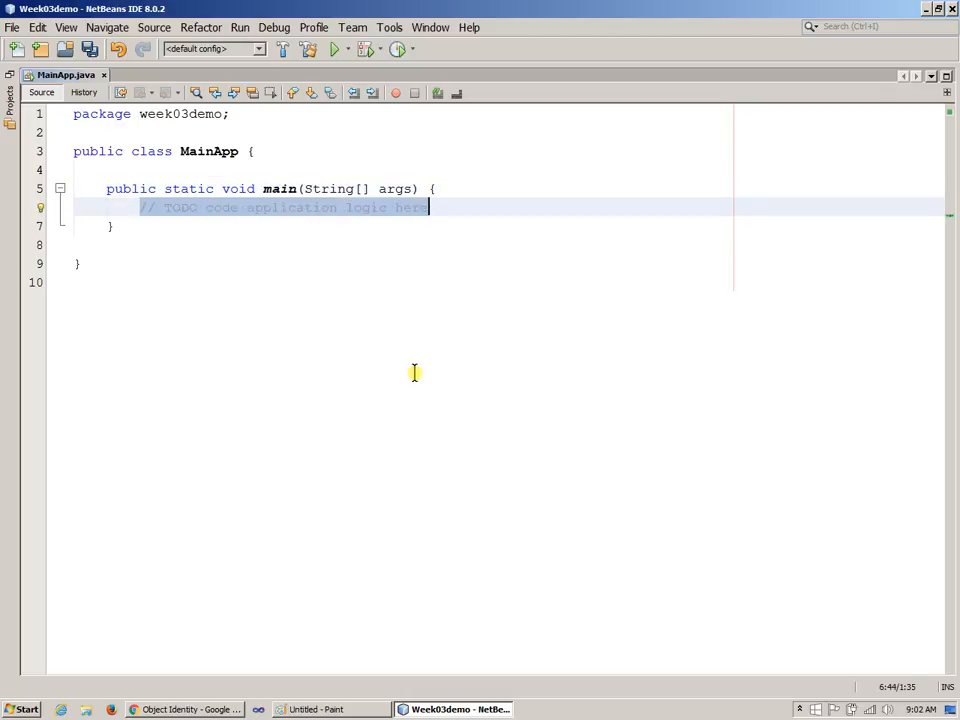
type("Pro")
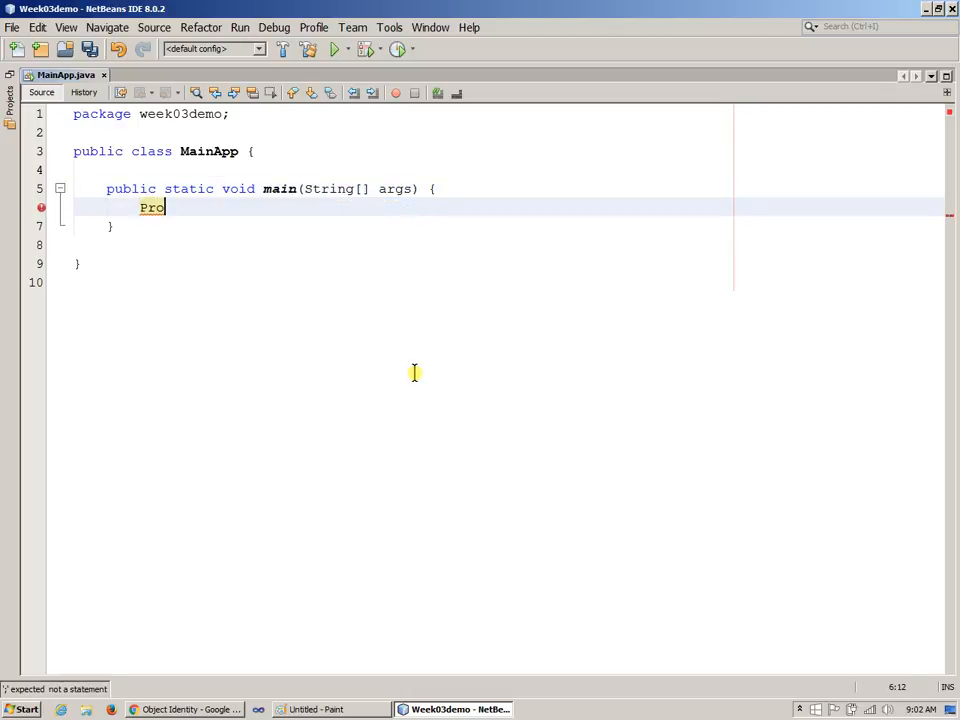
type("peret")
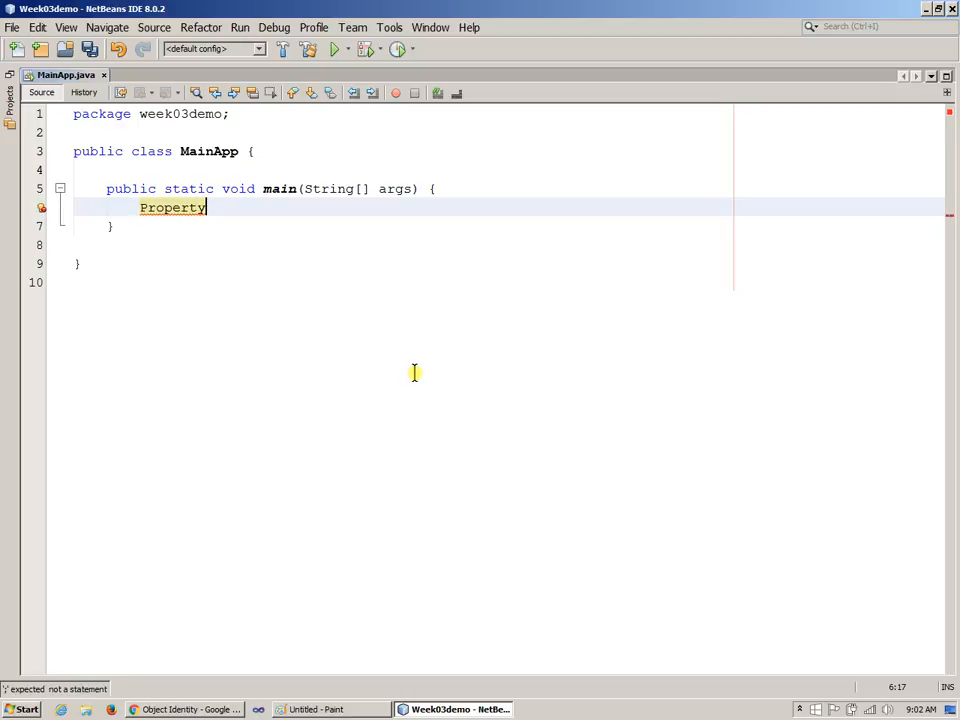
type("Onw")
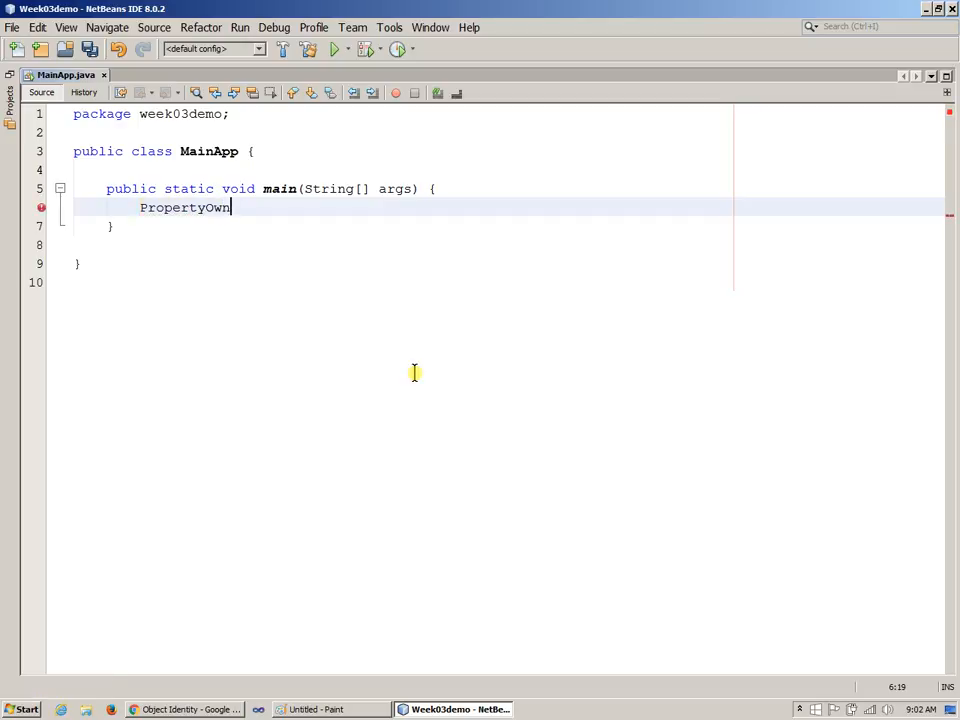
type("er")
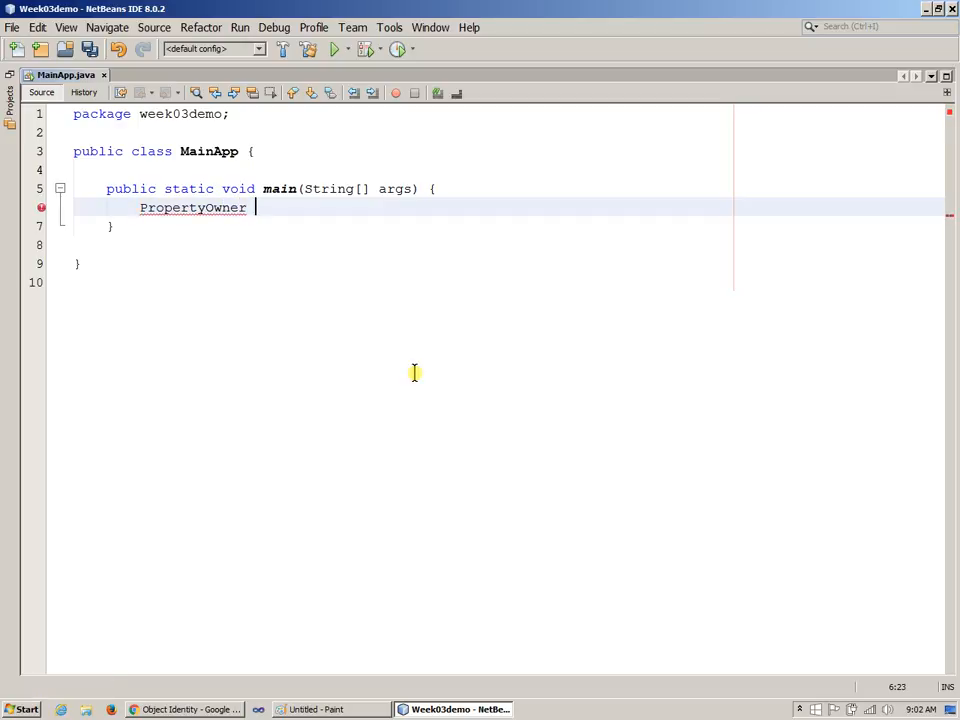
type("owner")
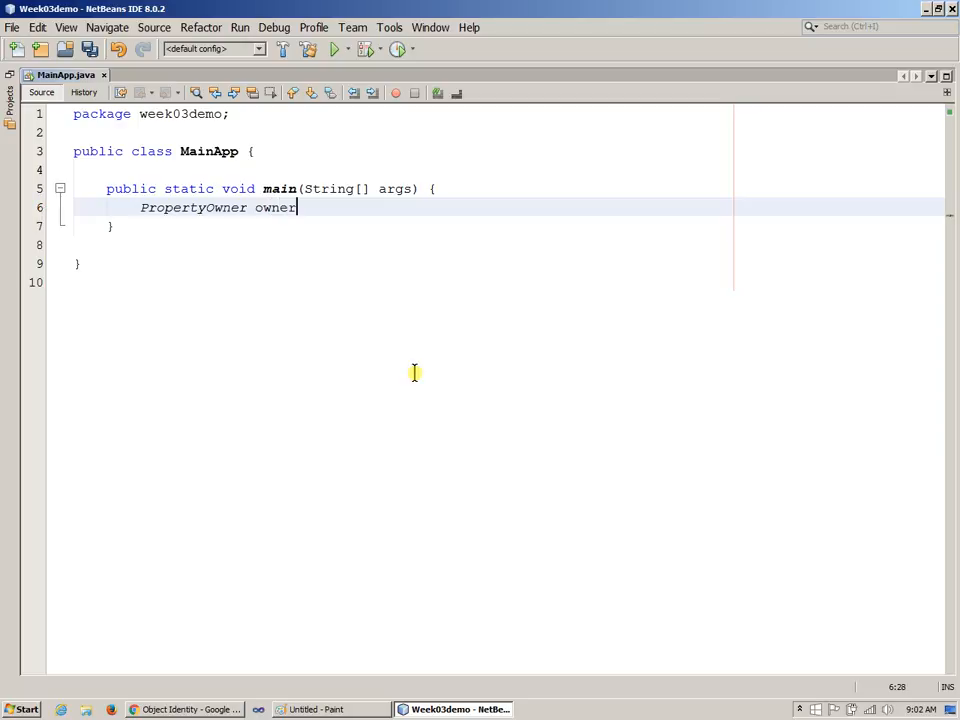
type("=")
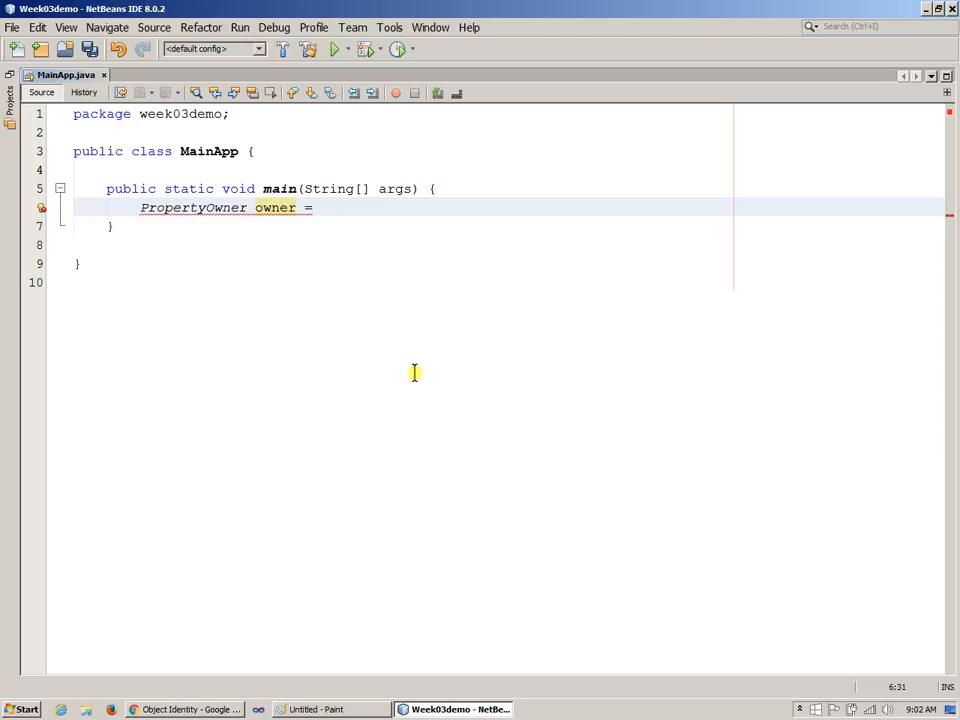
type("new")
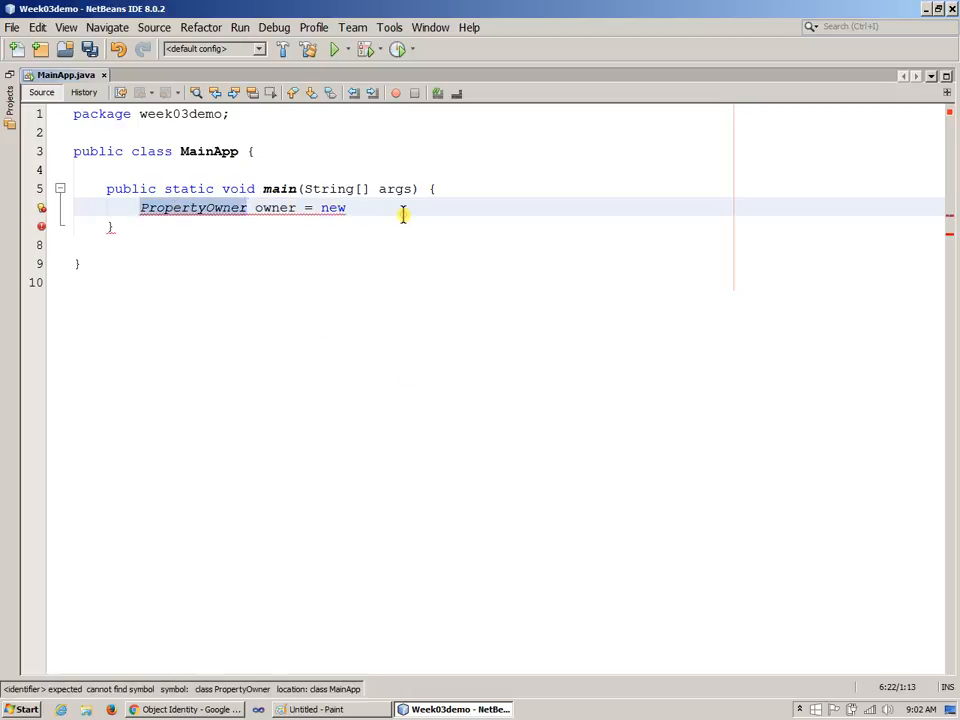
type("PropertyOwner()")
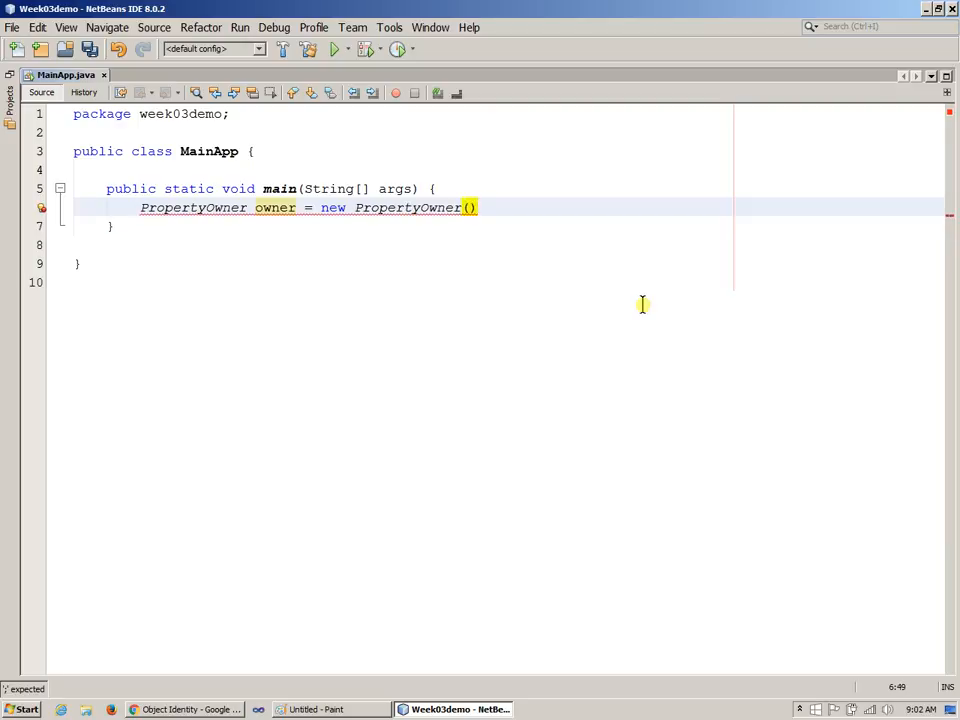
type("\"")
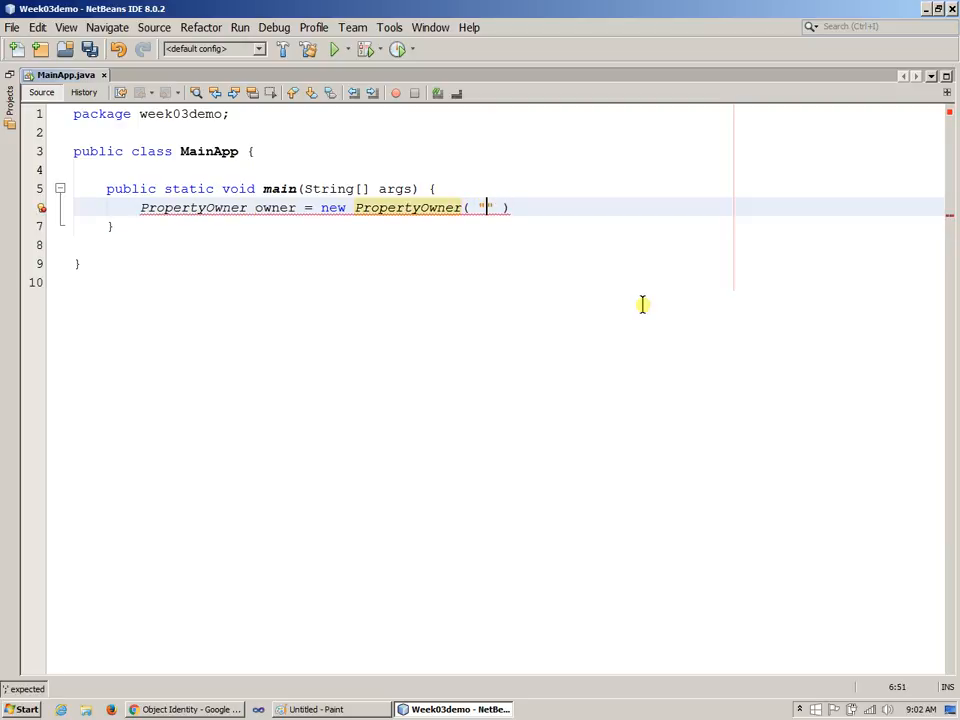
type("J")
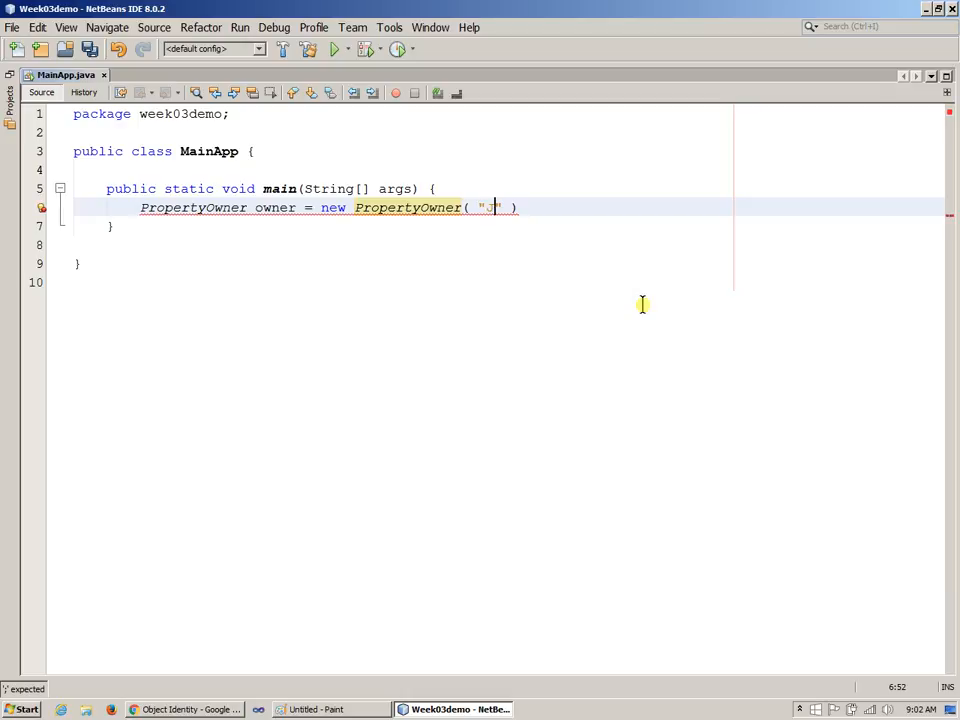
type("oe")
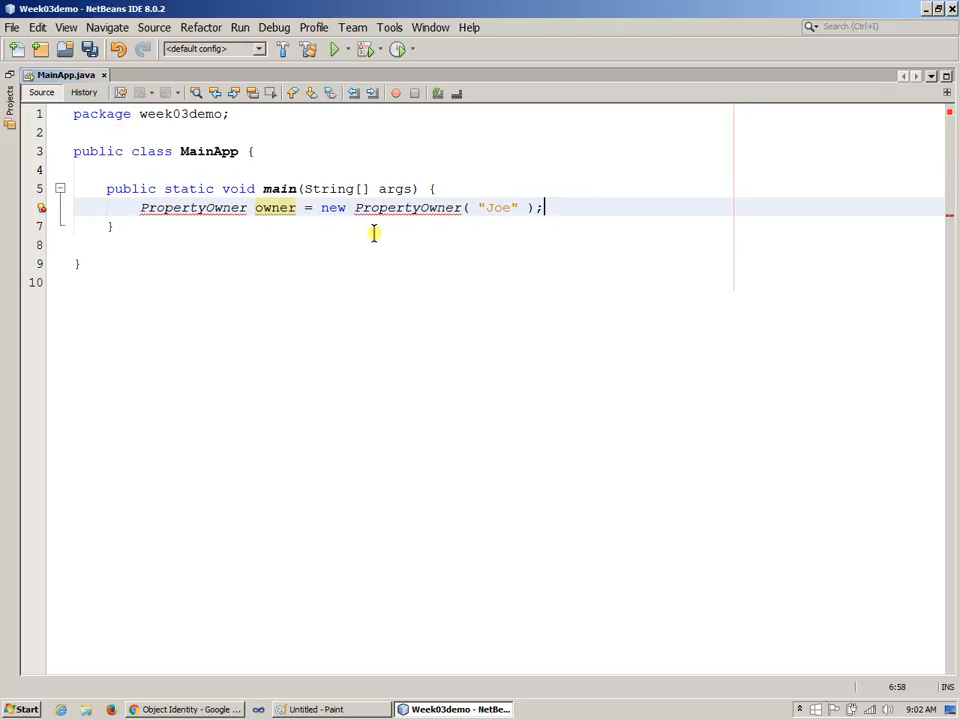
left_click(192, 207)
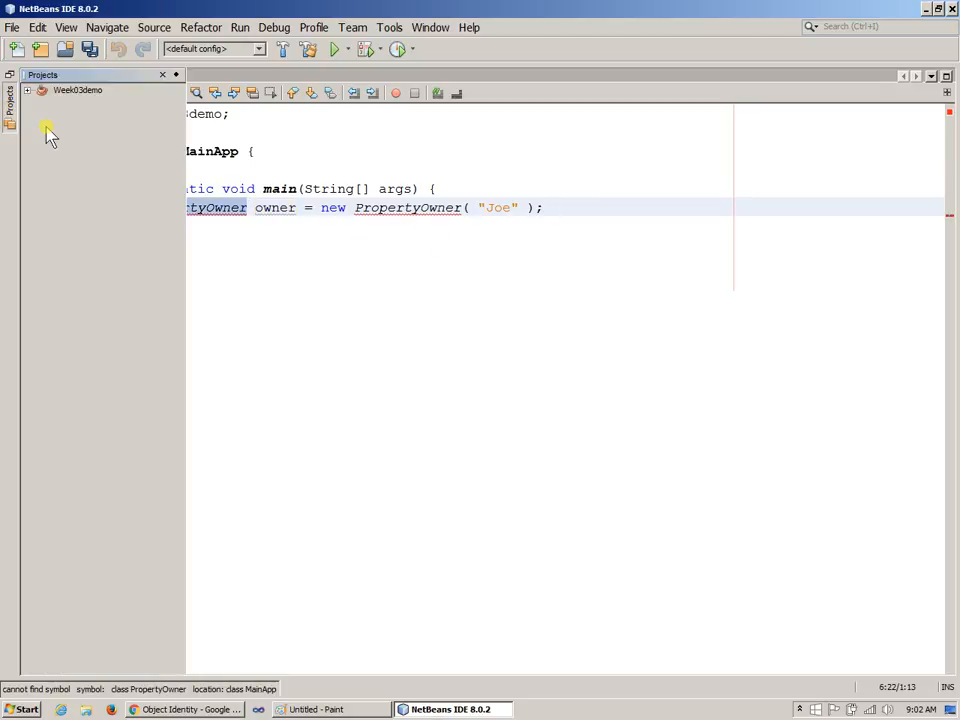
Add a PropertyOwner class to package week03demo and comment its closing brace '//class PropertyOwner'
left_click(29, 90)
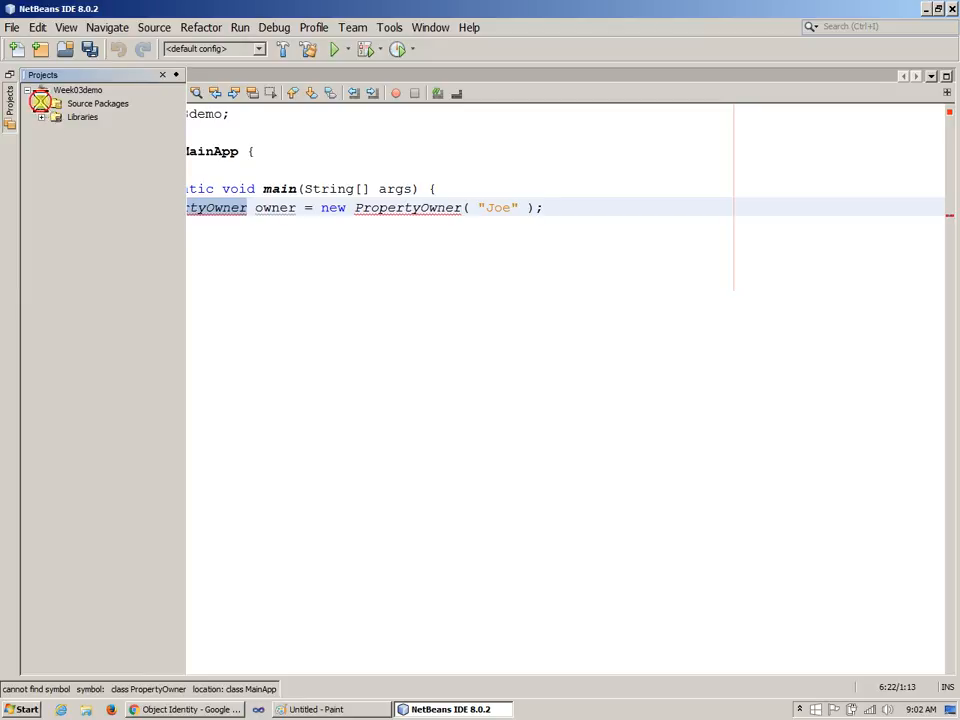
right_click(90, 117)
type("PropertyOwner")
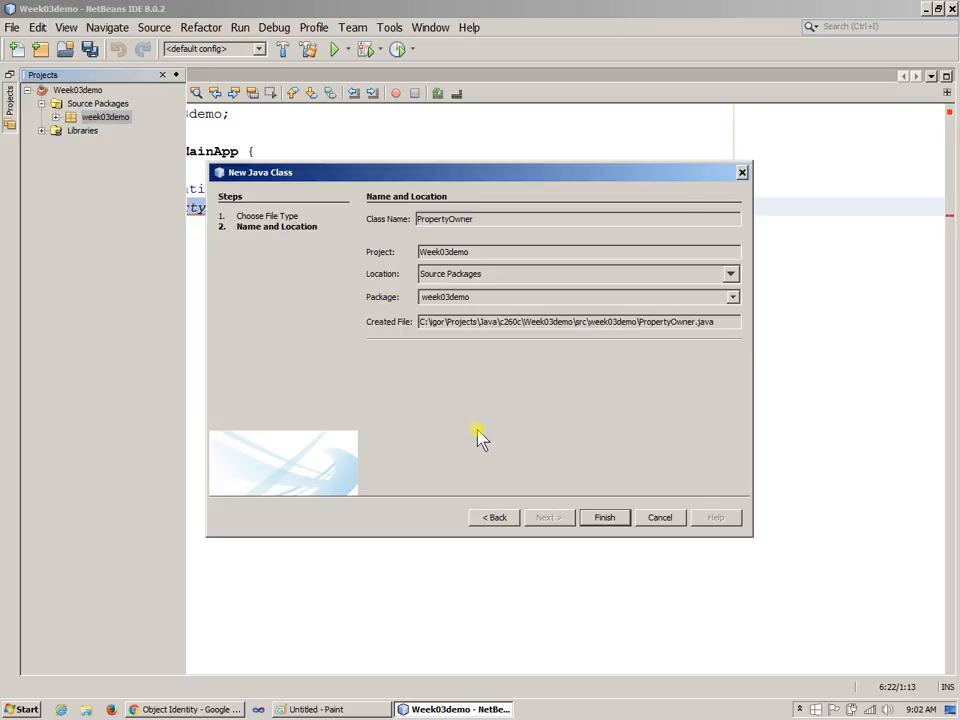
left_click(604, 517)
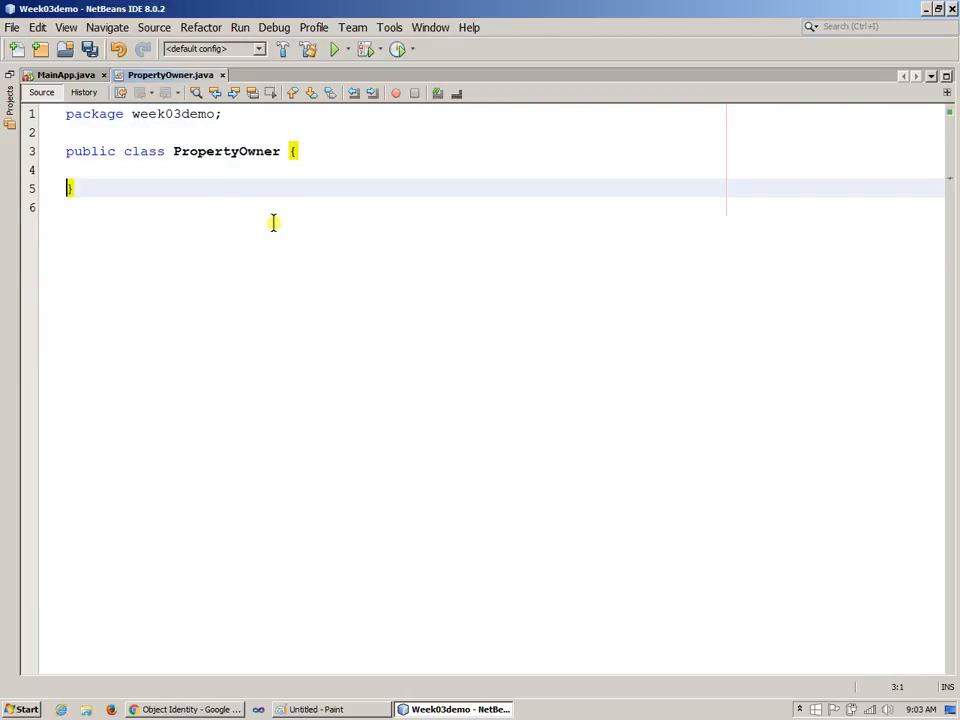
type("//")
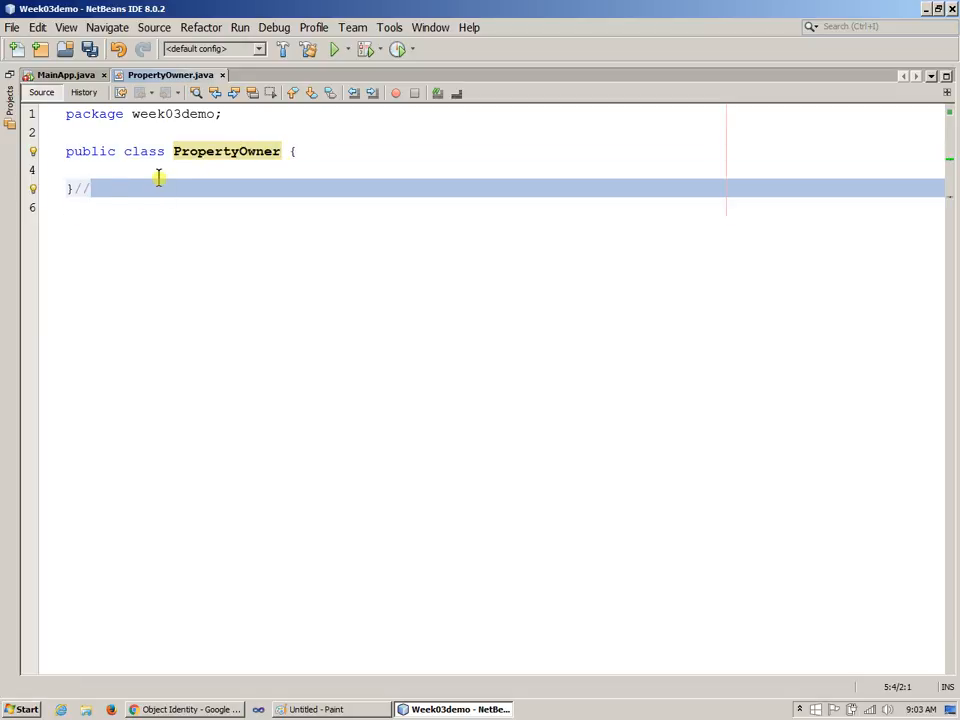
type("class PropertyOwner")
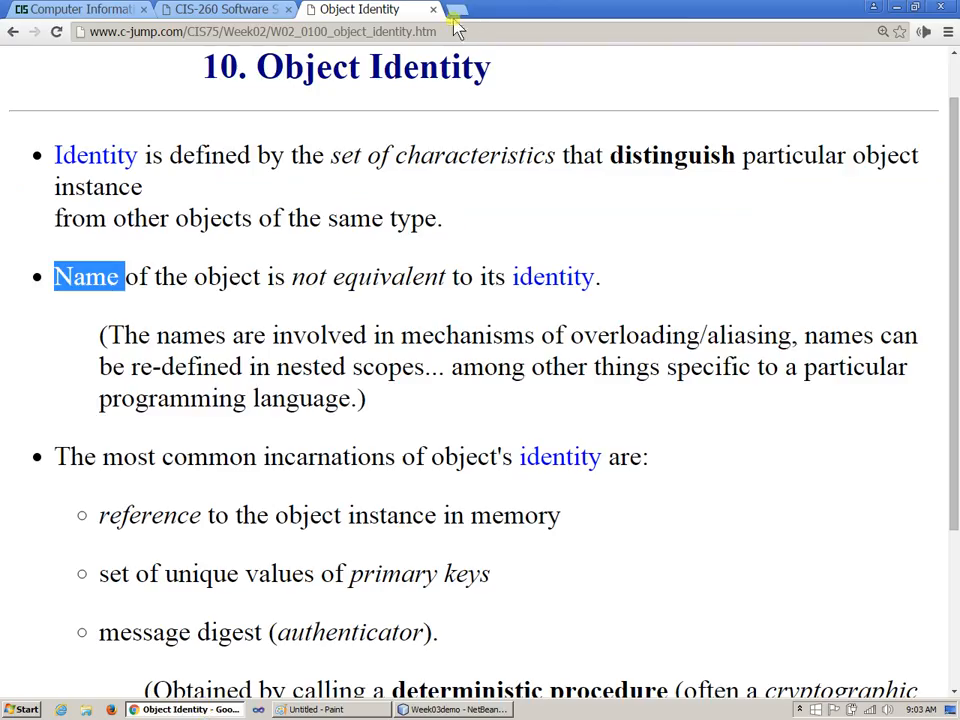
Search 'java Object class' in a new tab and open Oracle's Java SE 7 Object docs
left_click(458, 9)
type("java Object class")
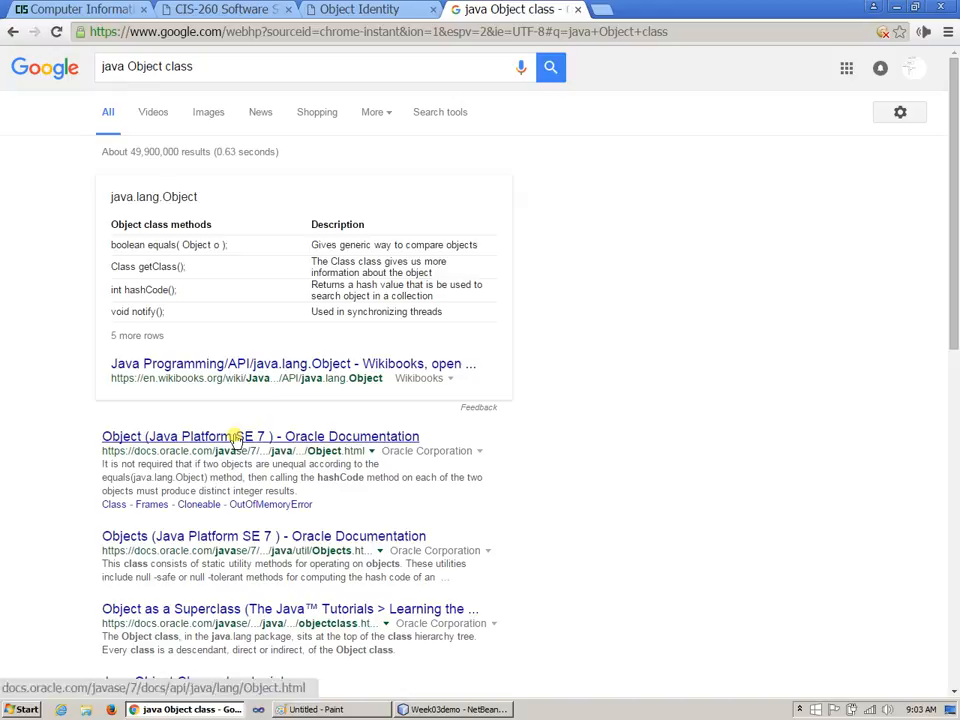
left_click(260, 436)
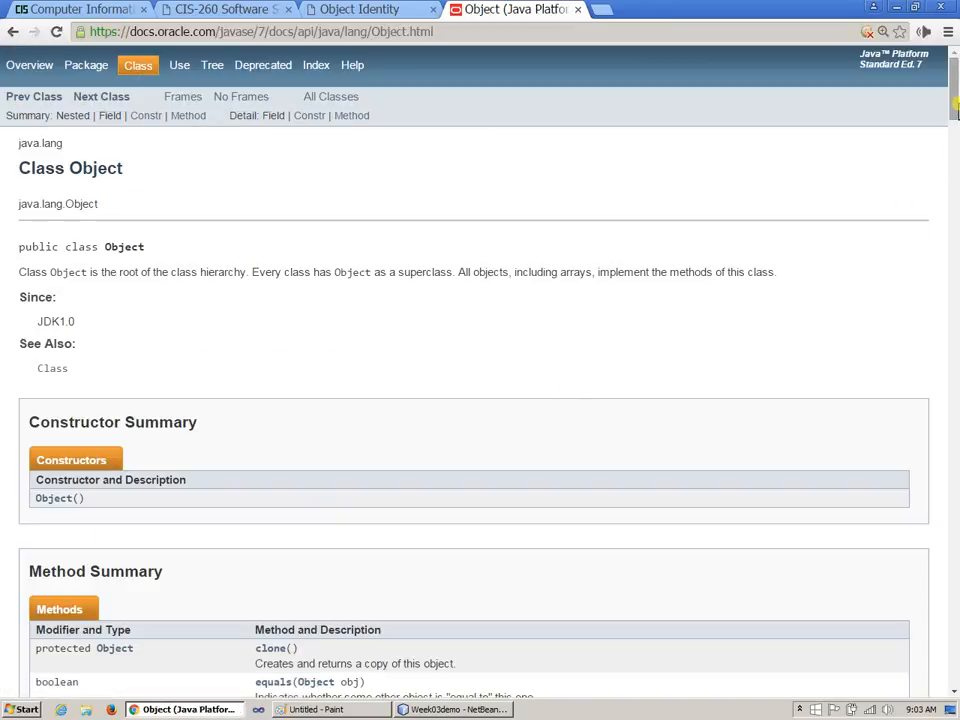
Open the Object docs' hashCode() details, zoom the page in, and select its int return type
scroll("down", 3)
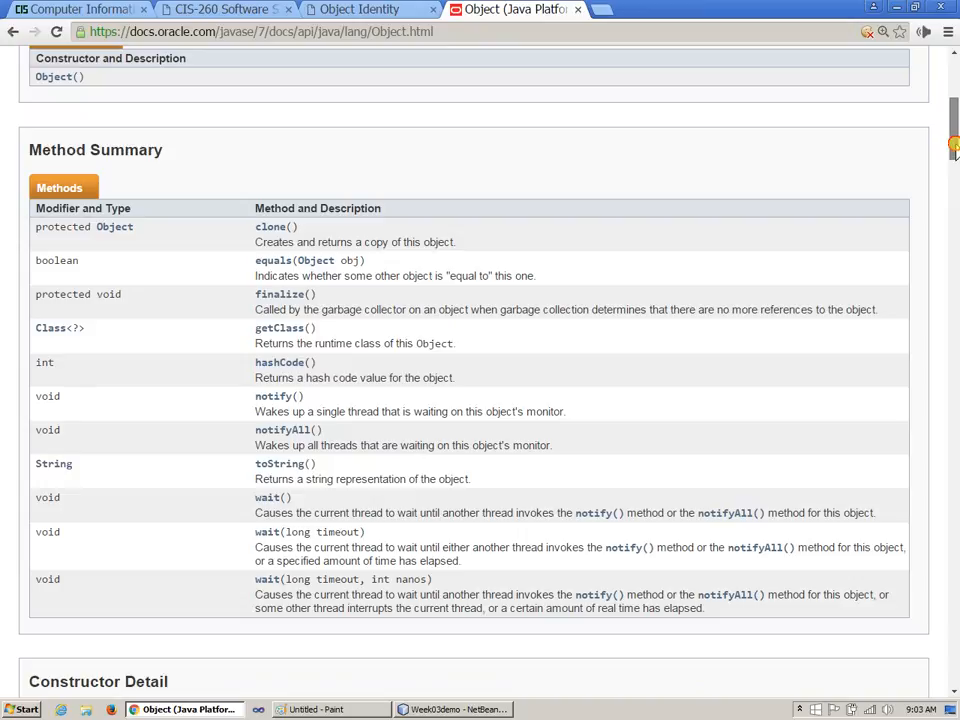
scroll("up", 3)
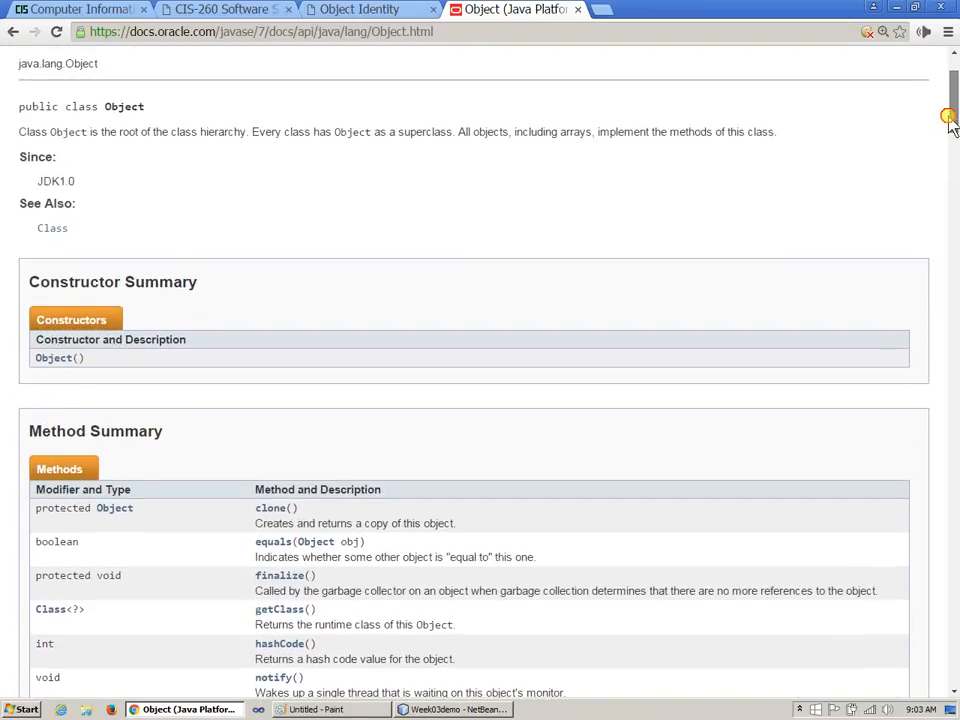
scroll("down", 3)
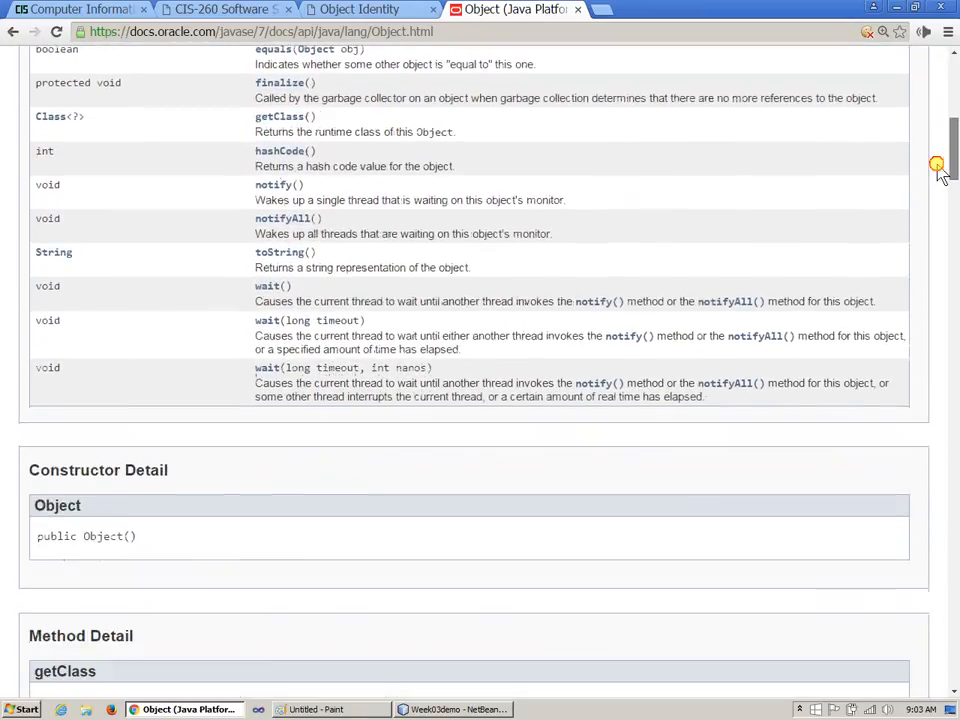
scroll("down", 3)
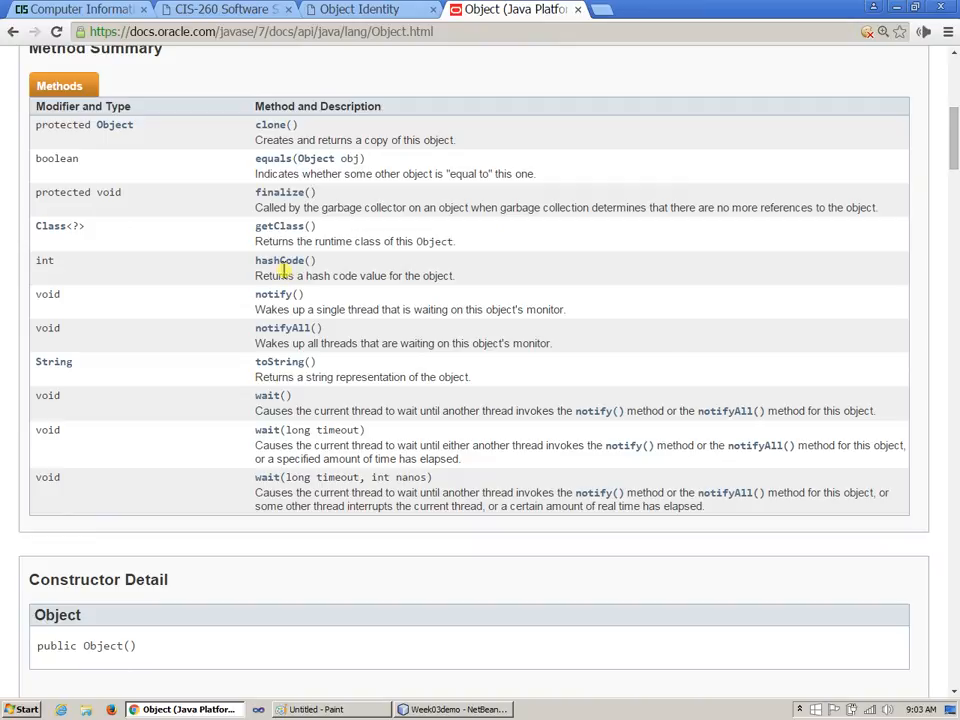
left_click(283, 260)
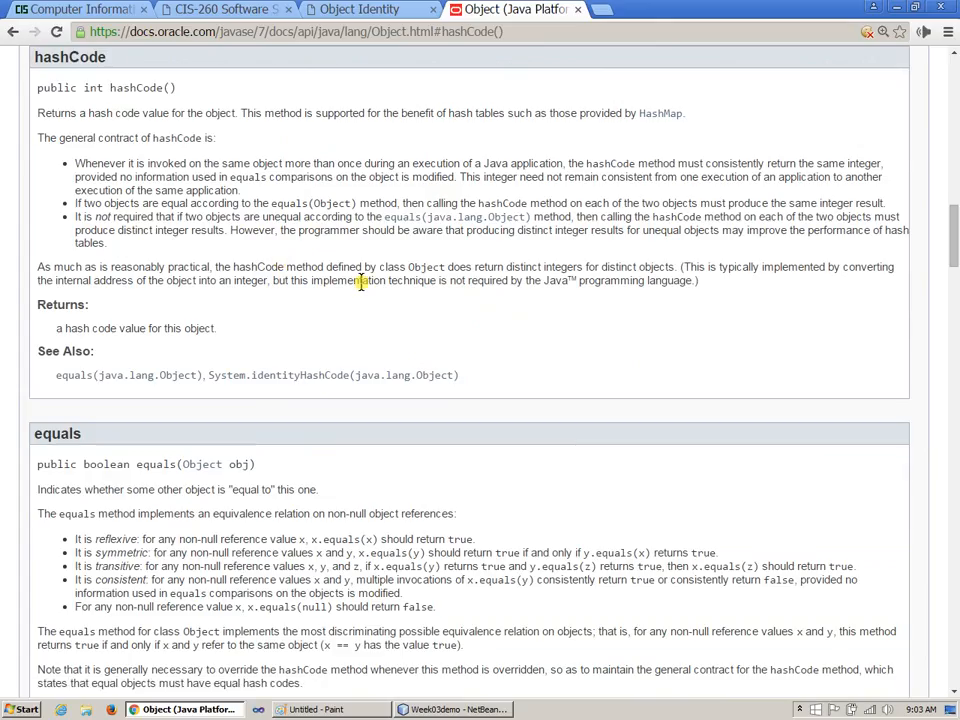
key("ctrl+plus")
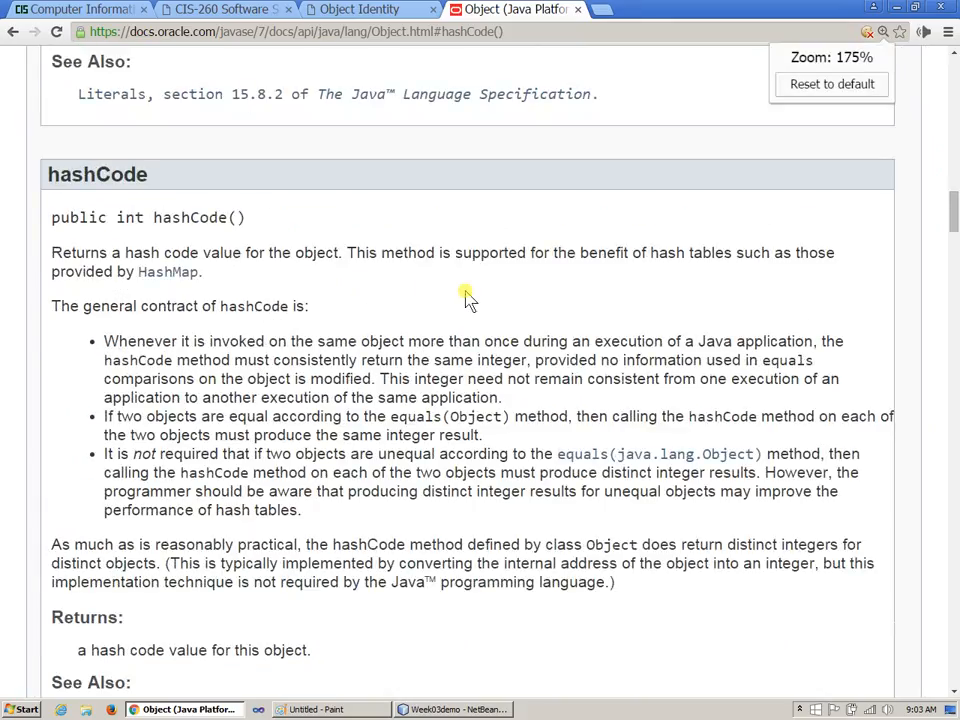
scroll("down", 3)
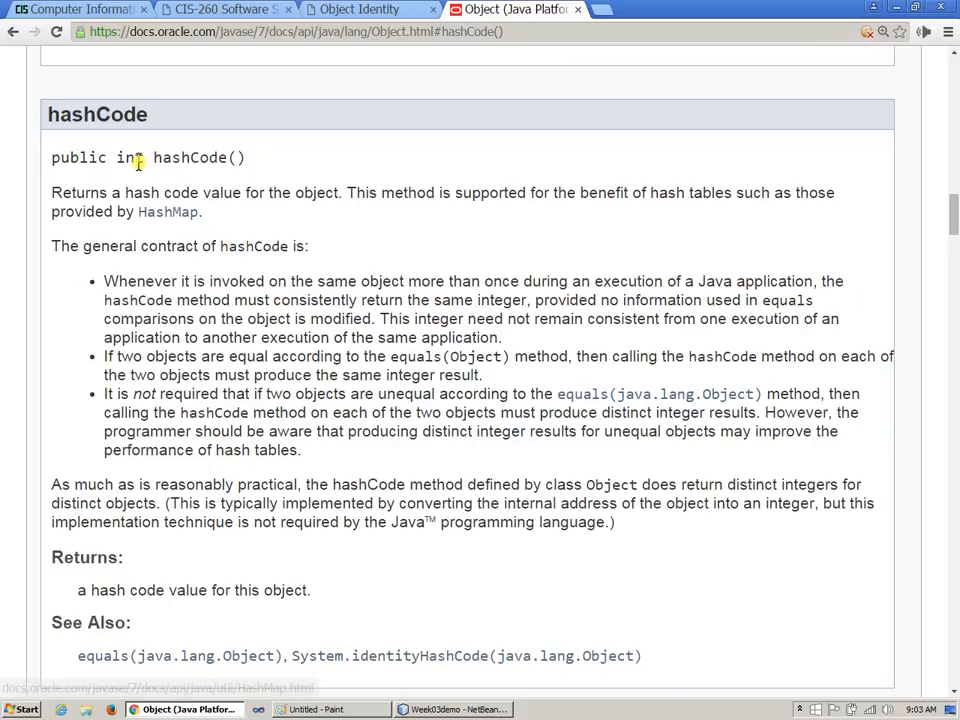
double_click(130, 157)
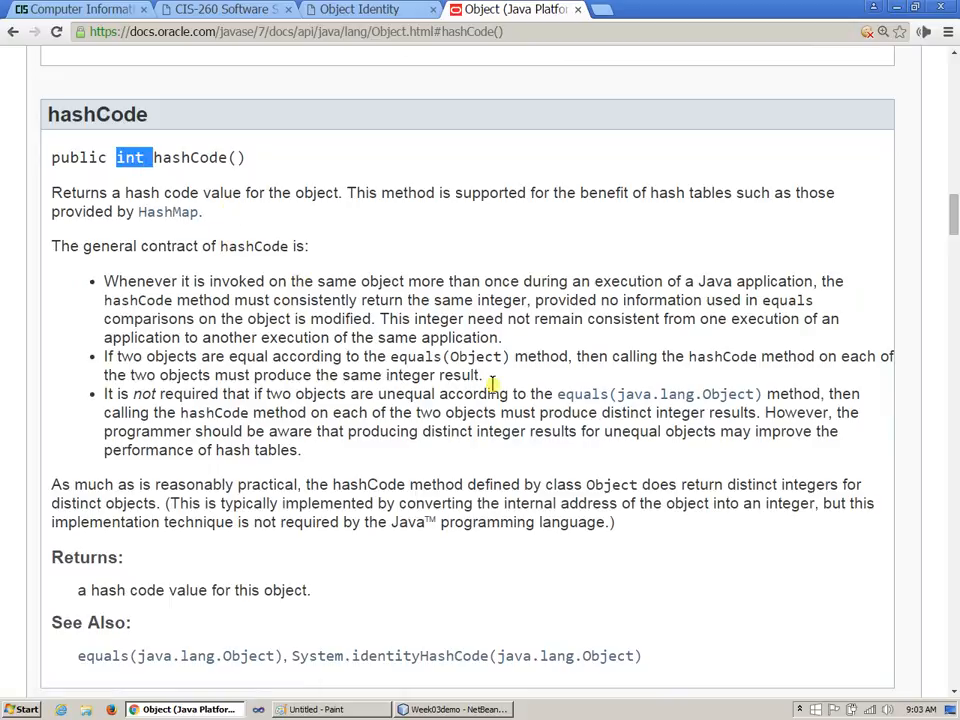
scroll("down", 3)
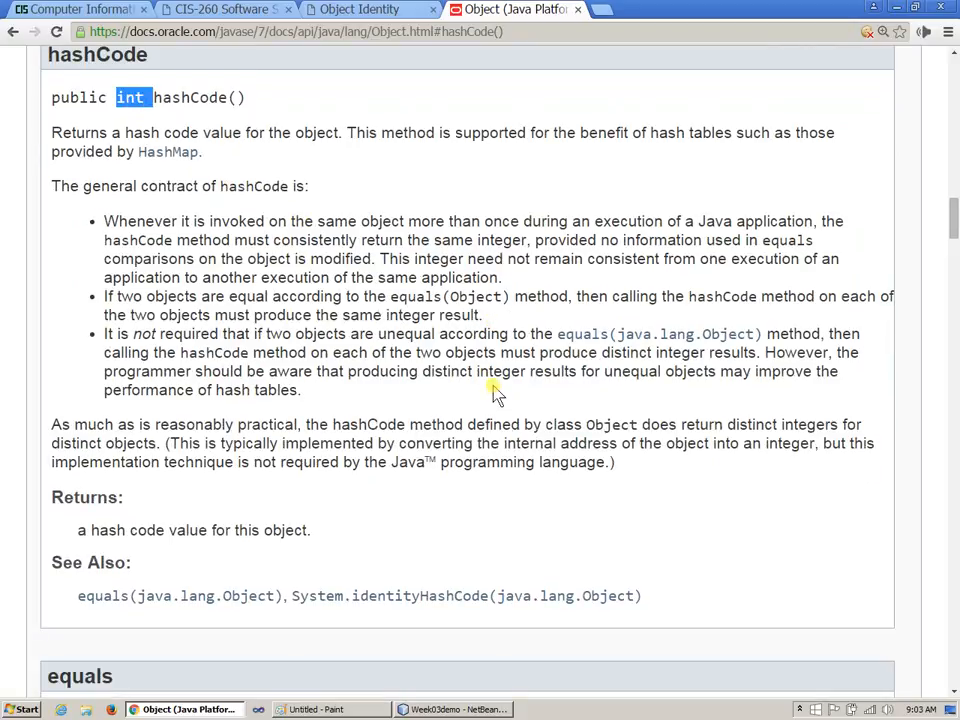
mouse_move(568, 512)
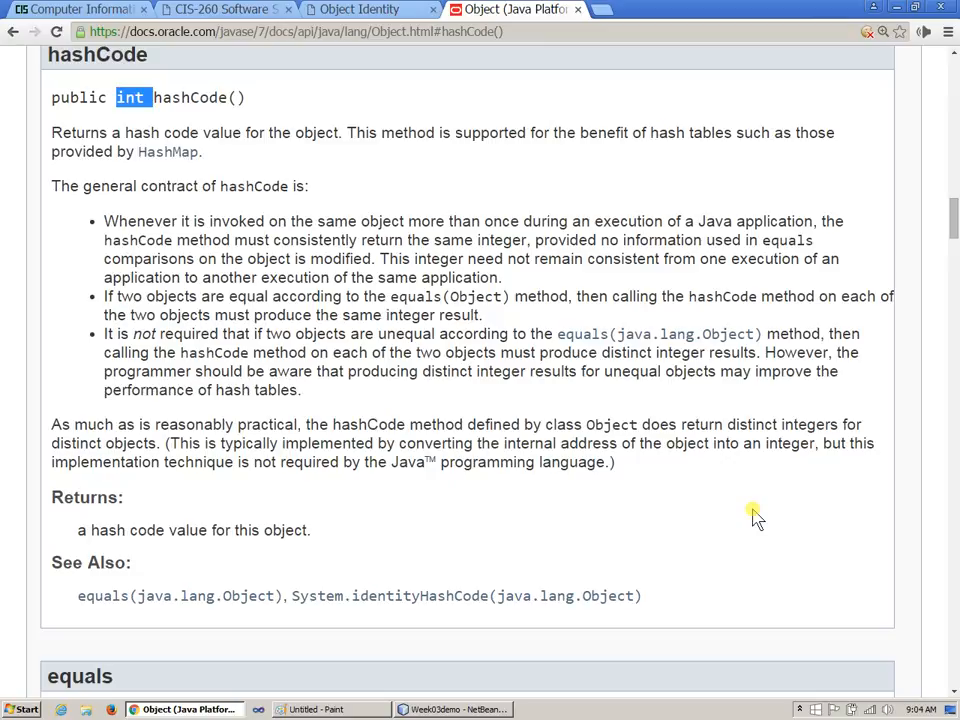
mouse_move(745, 505)
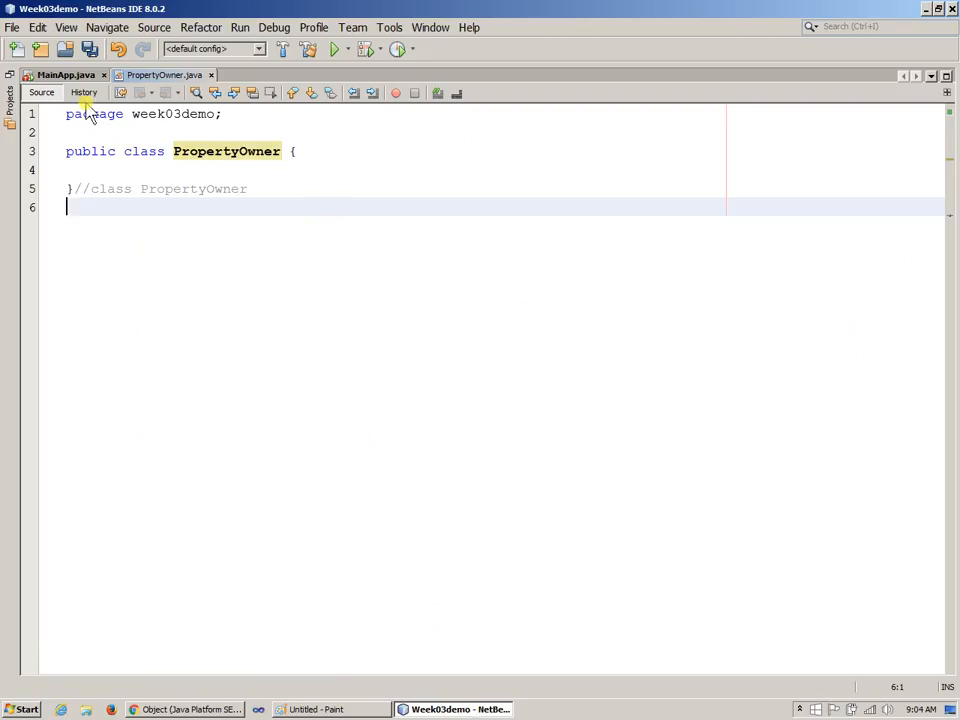
In MainApp.java, change the second PropertyOwner's name to "Jack"
left_click(66, 75)
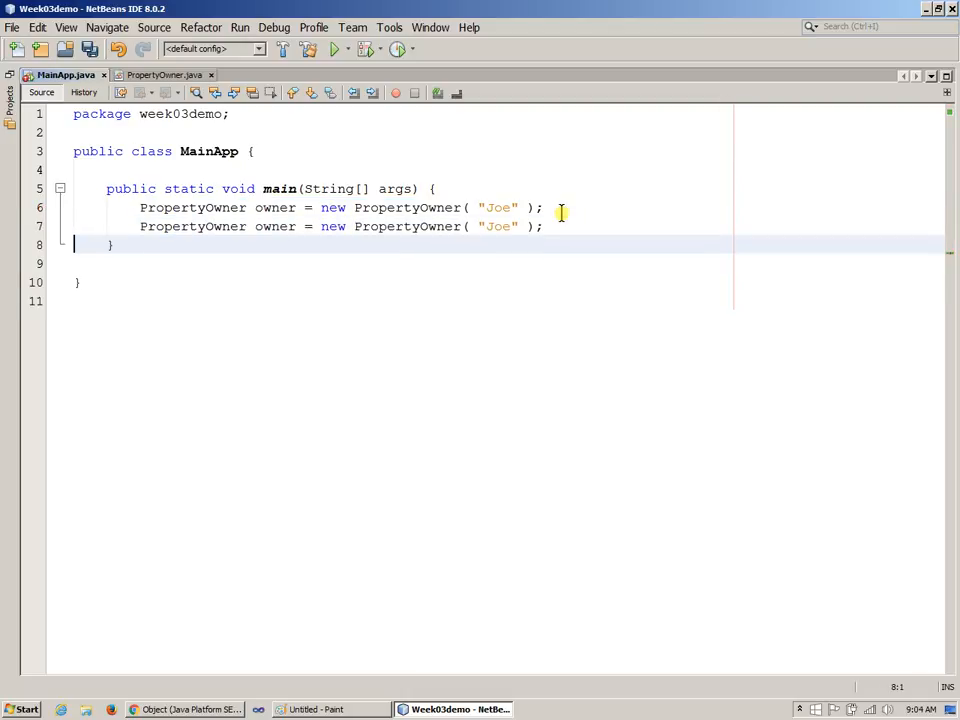
double_click(499, 226)
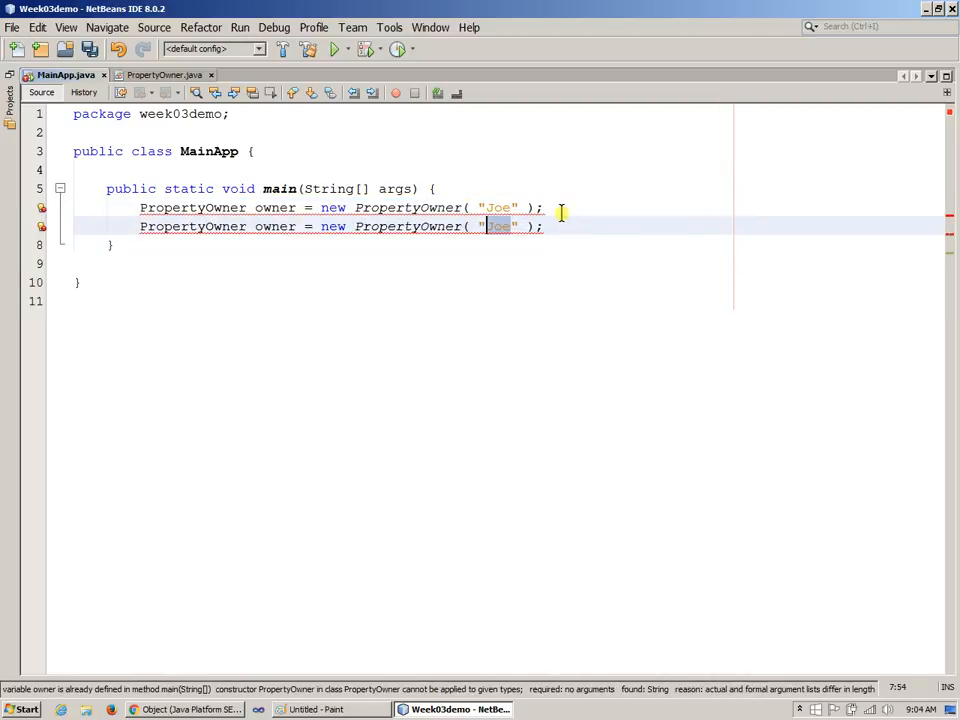
type("Jack")
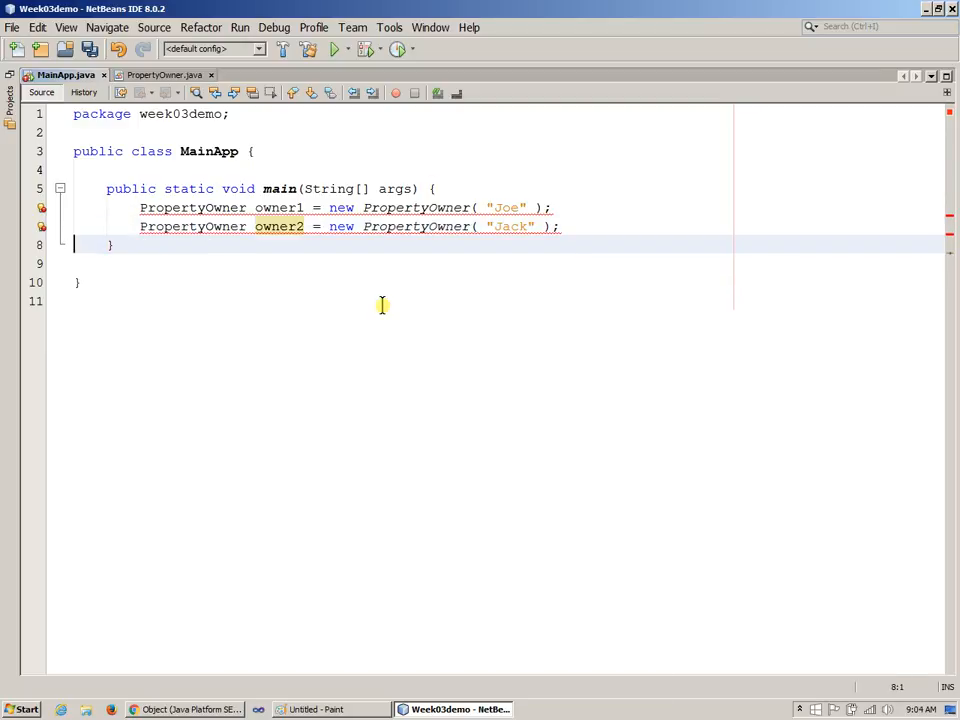
Begin a System.out.println of owner1.getName() + " " + owner1
type("s")
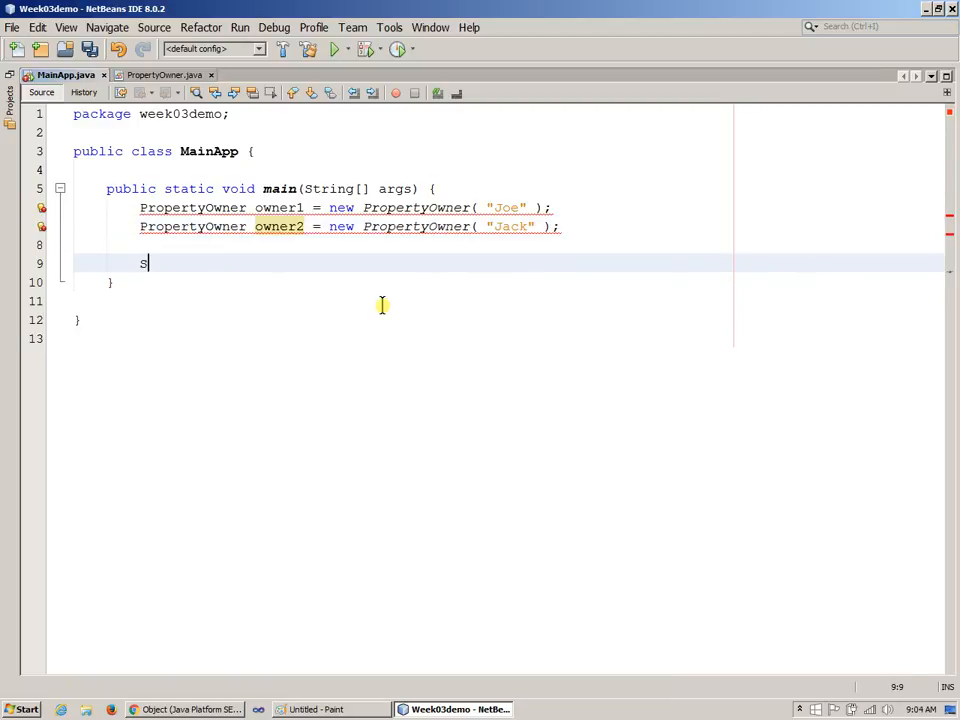
type("ystem")
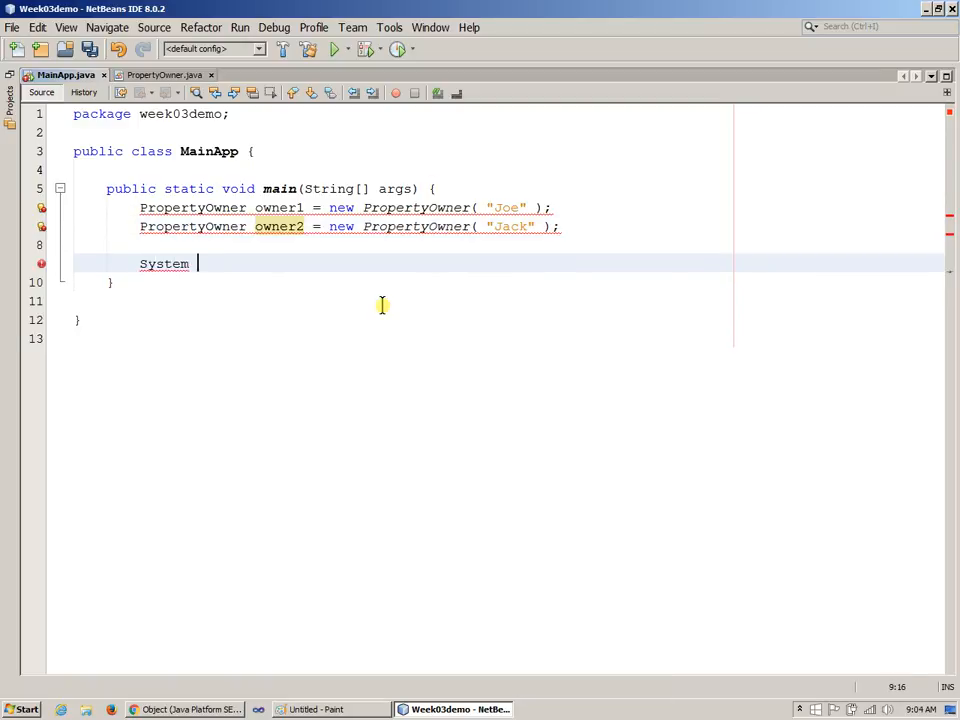
type(".out")
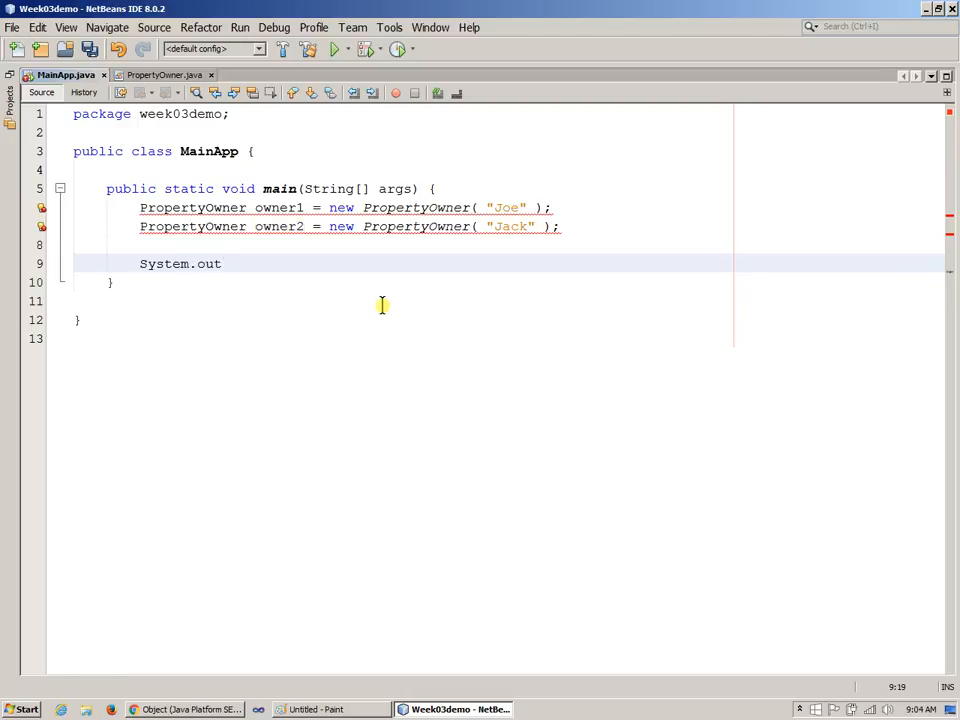
type(".print")
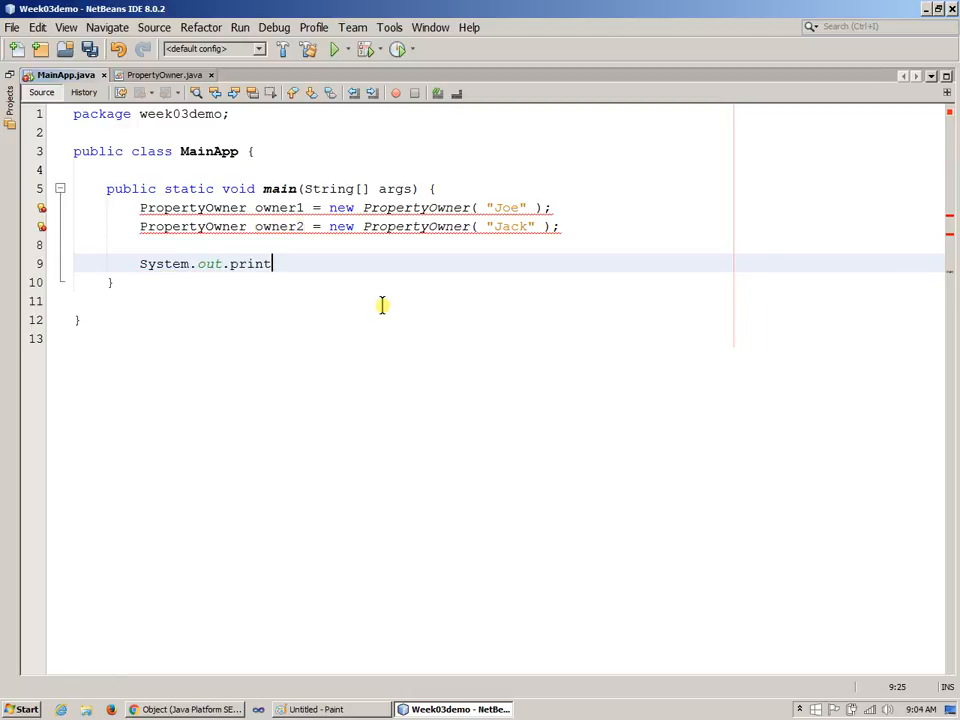
type("ln")
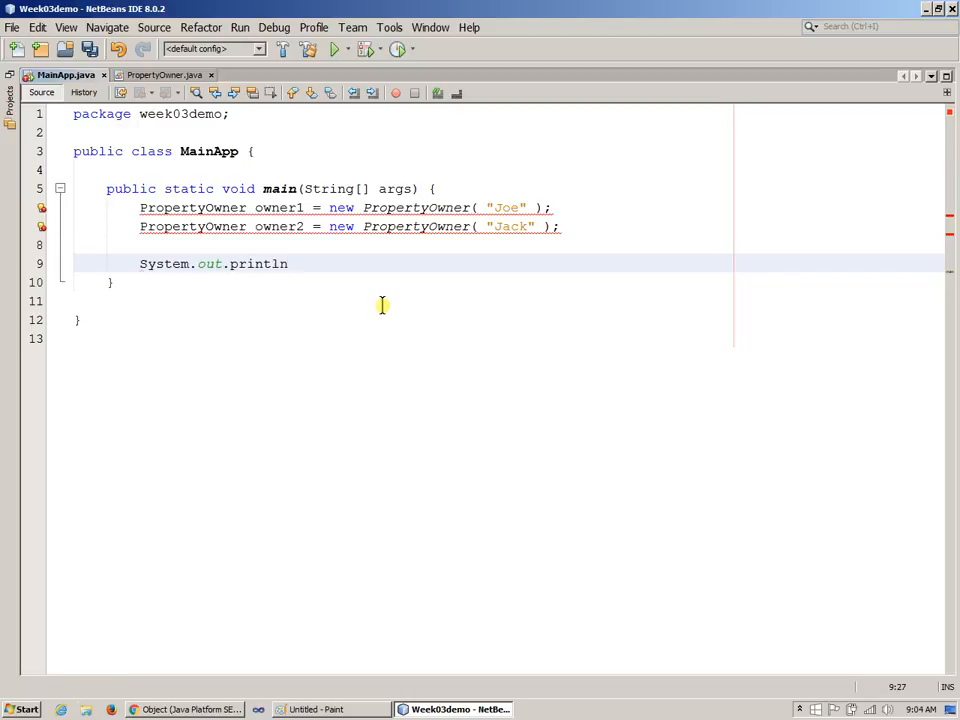
type("(")
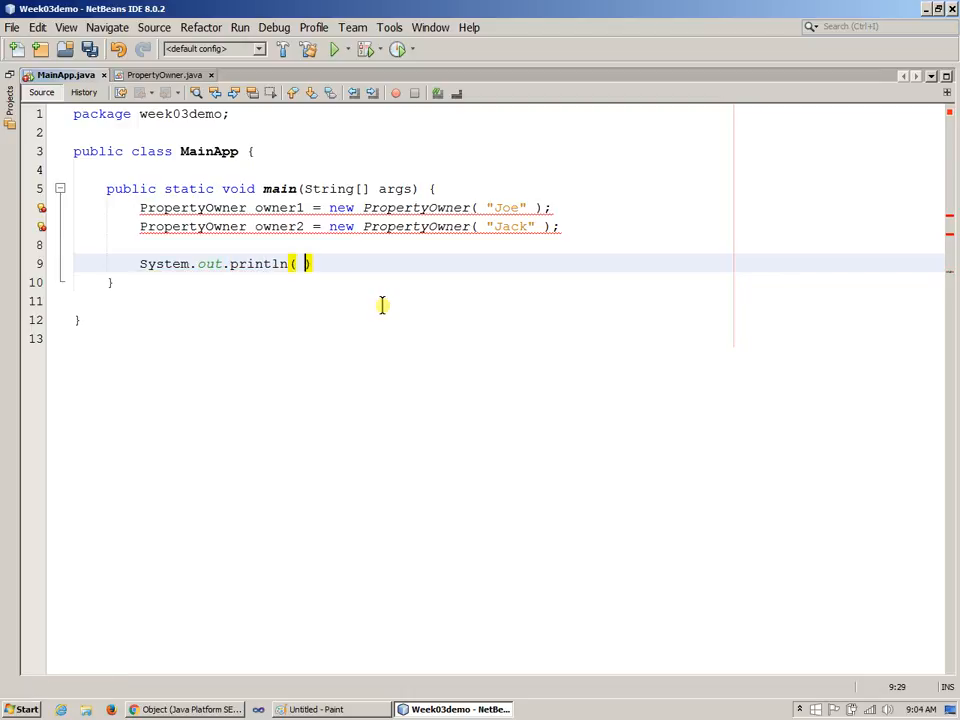
type("owner1")
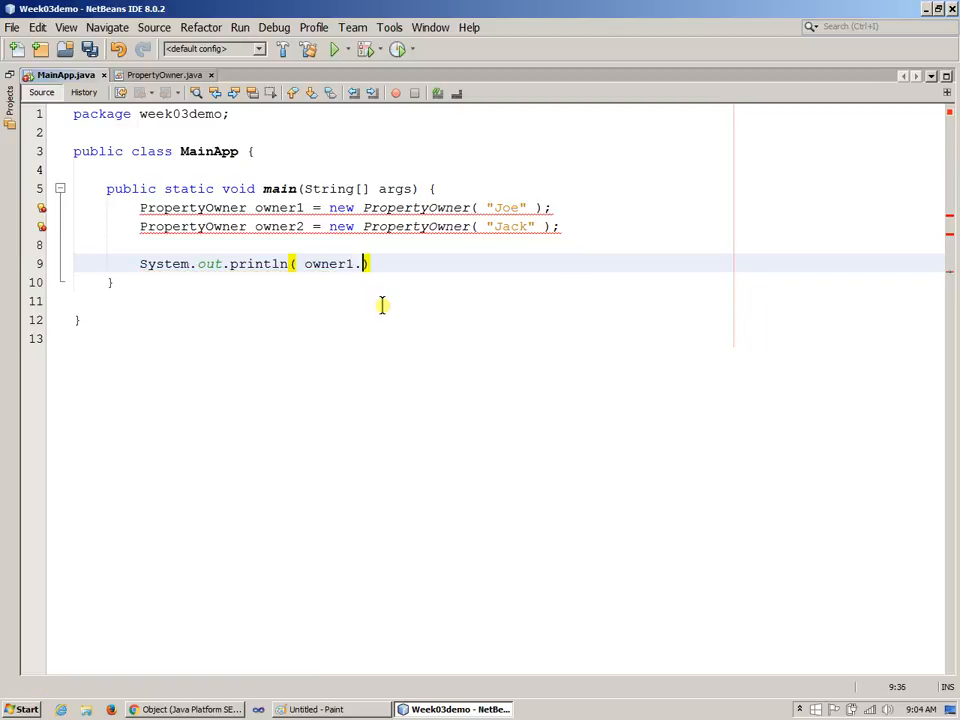
type(".")
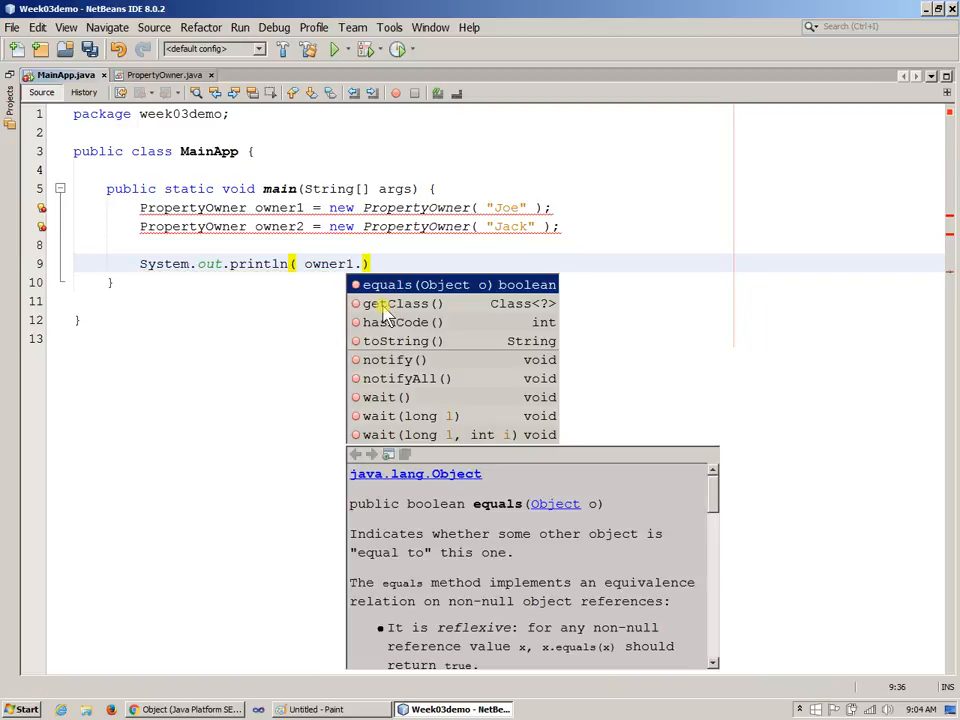
type("getName")
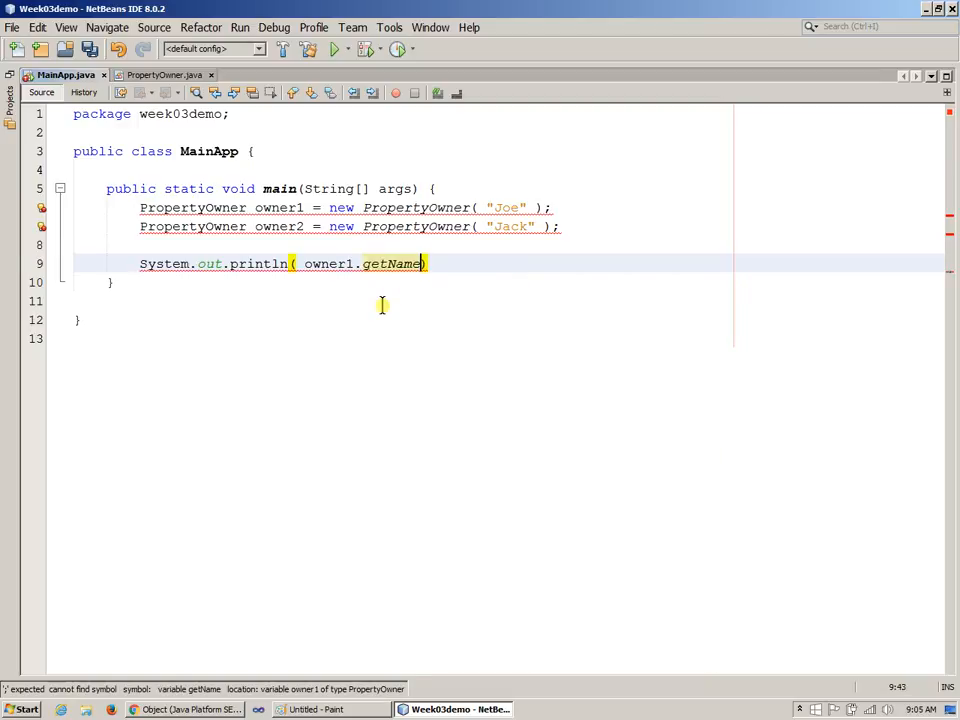
type("() +")
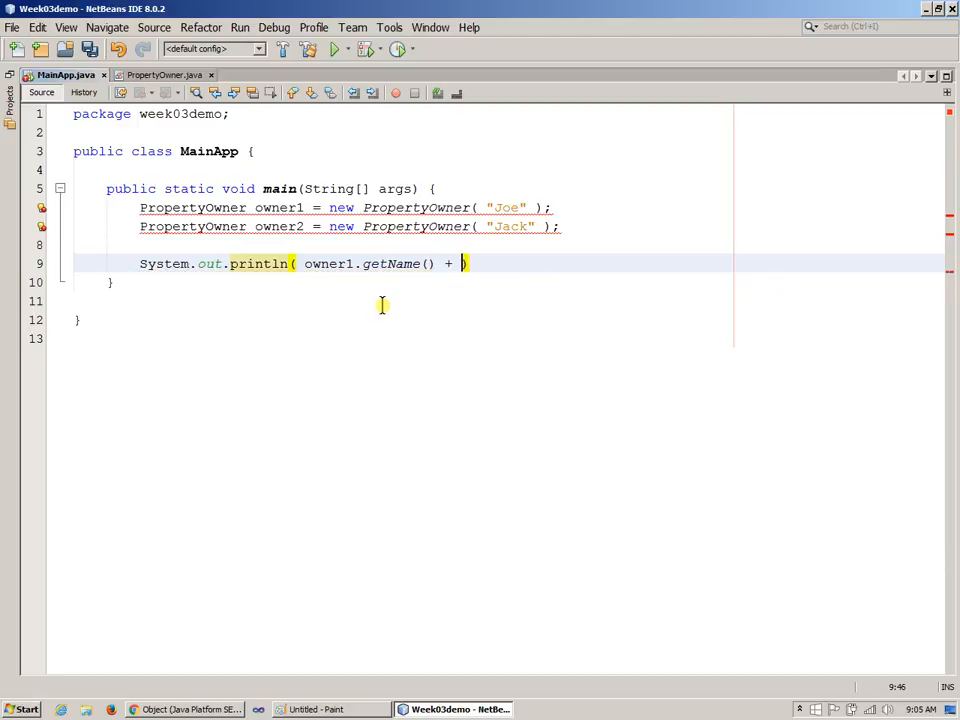
type("\" \" +")
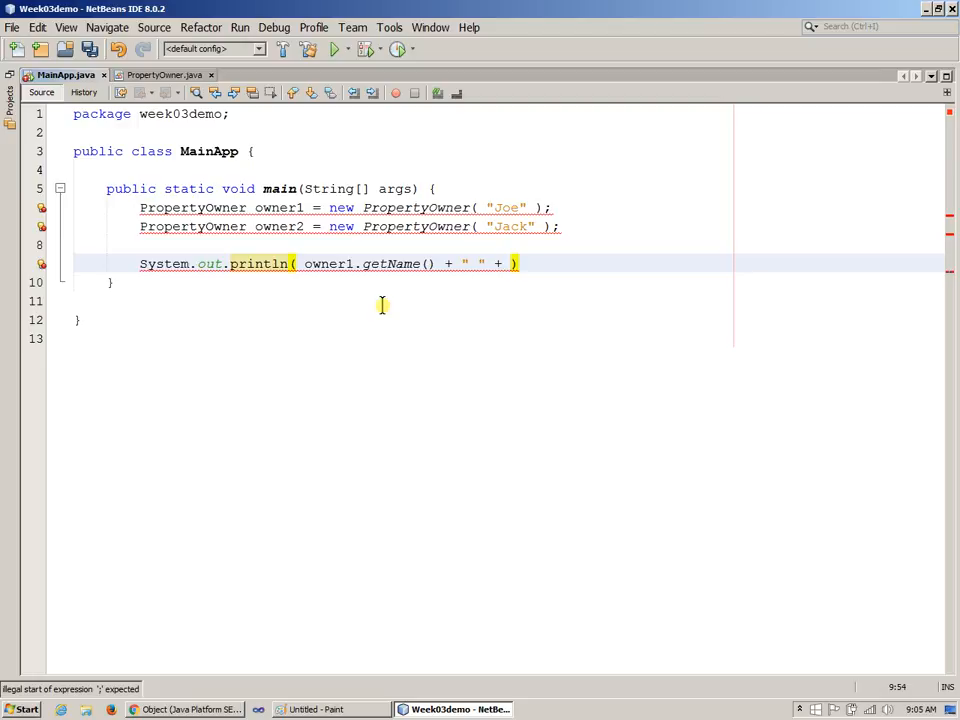
type("owner1")
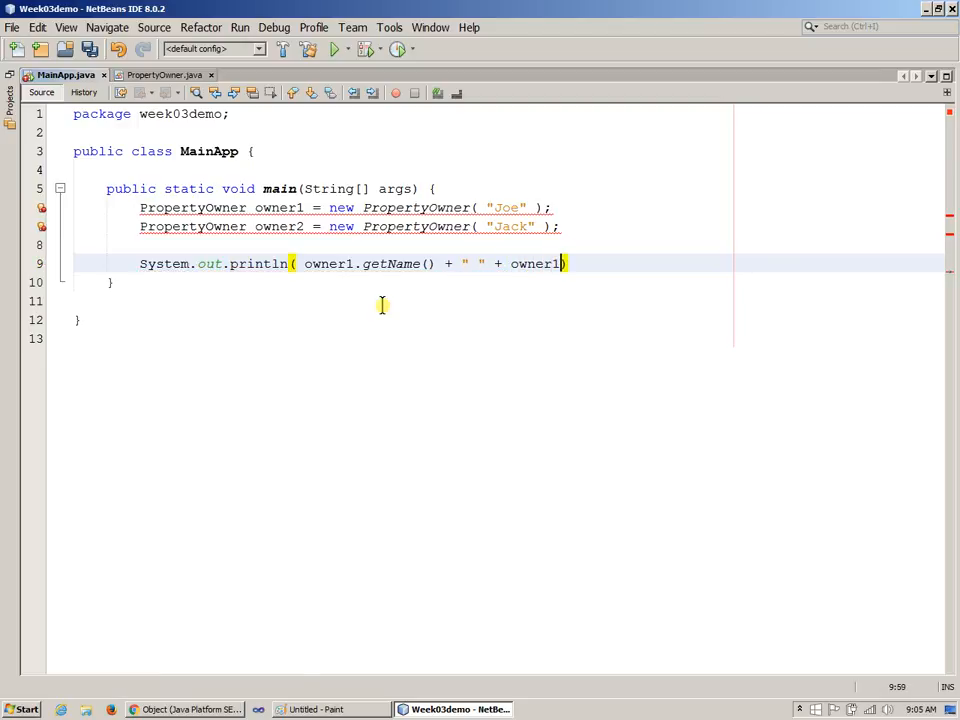
type(".")
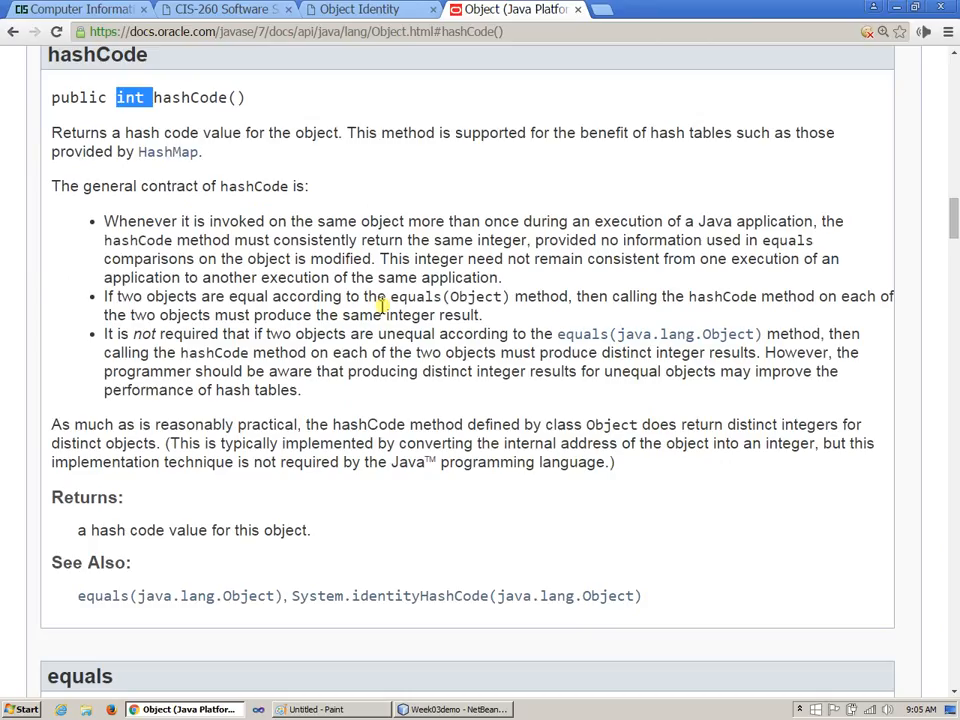
double_click(189, 97)
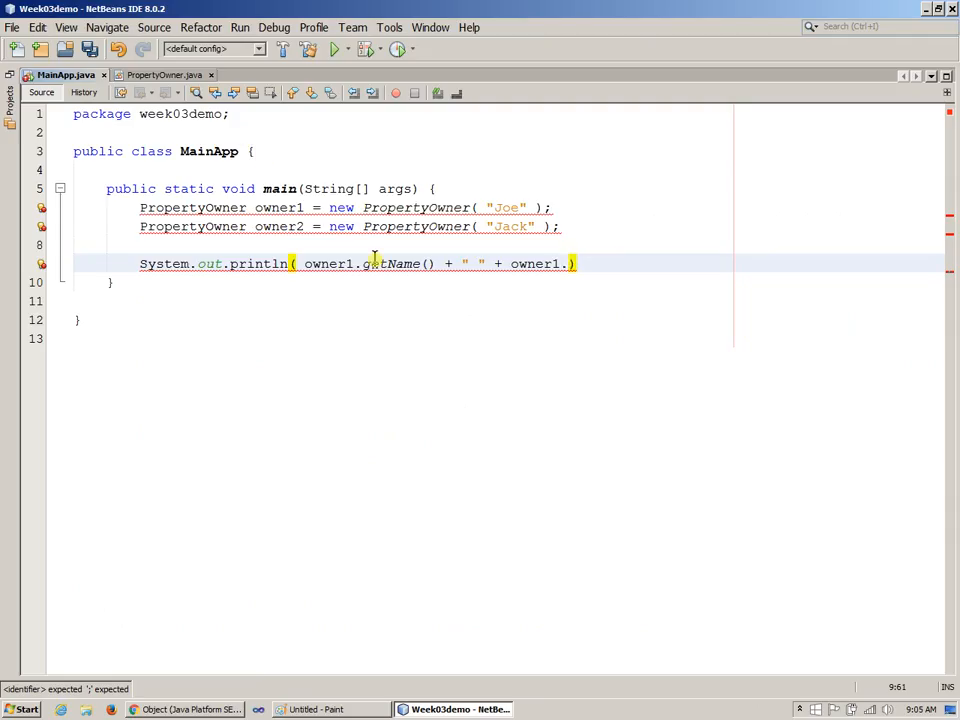
Finish the println with hashCode() and place MainApp beside the PropertyOwner editor
type("hashCode()")
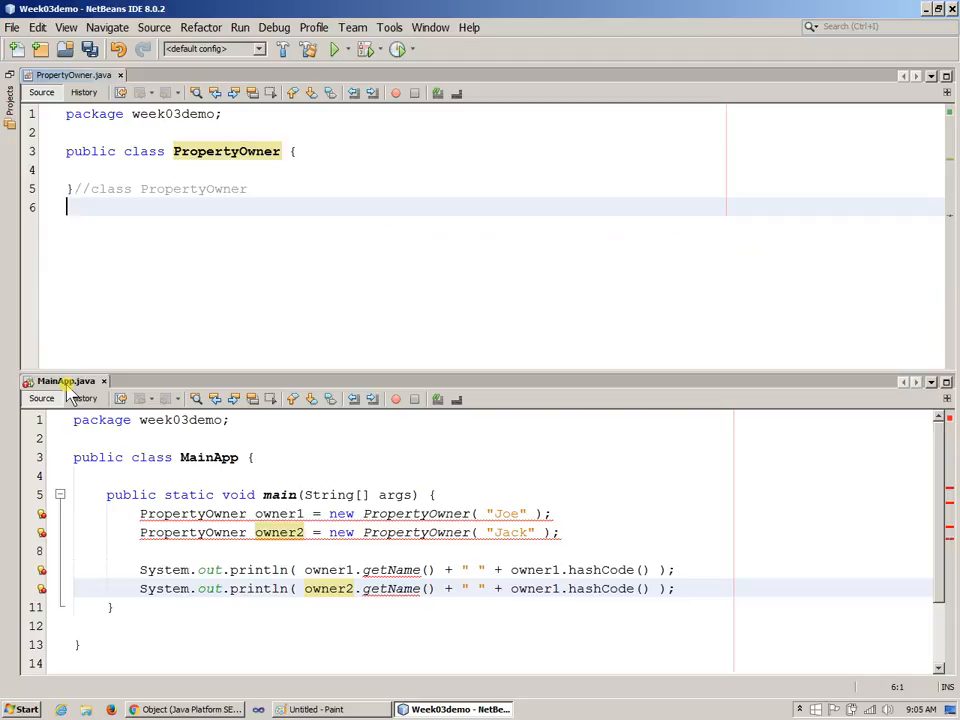
left_click(720, 237)
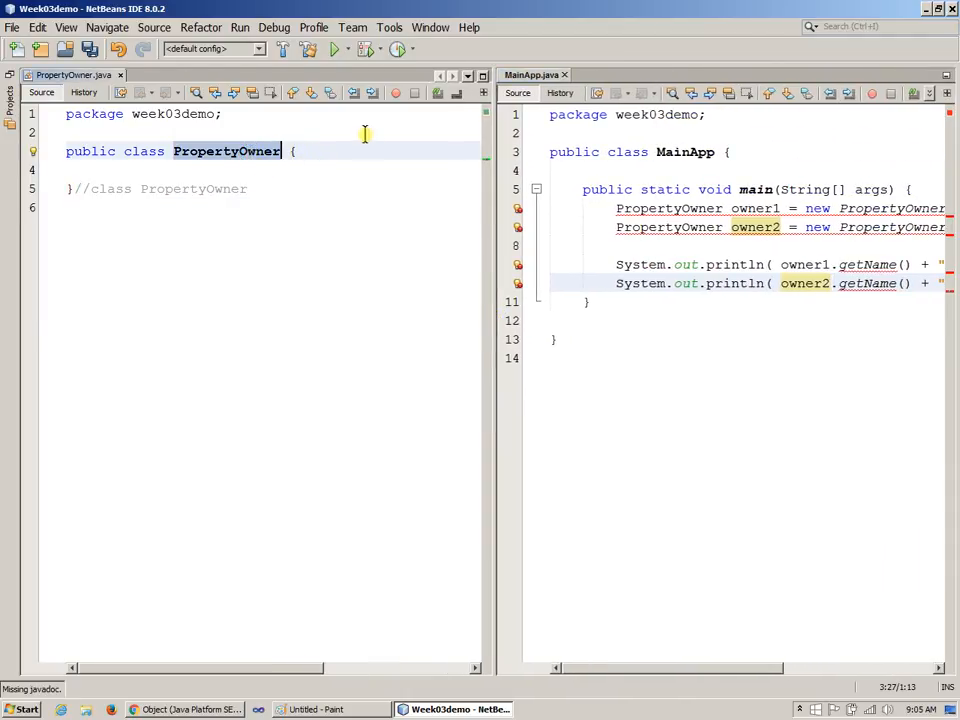
Add a '// data' comment and a private String name field to PropertyOwner
type("//")
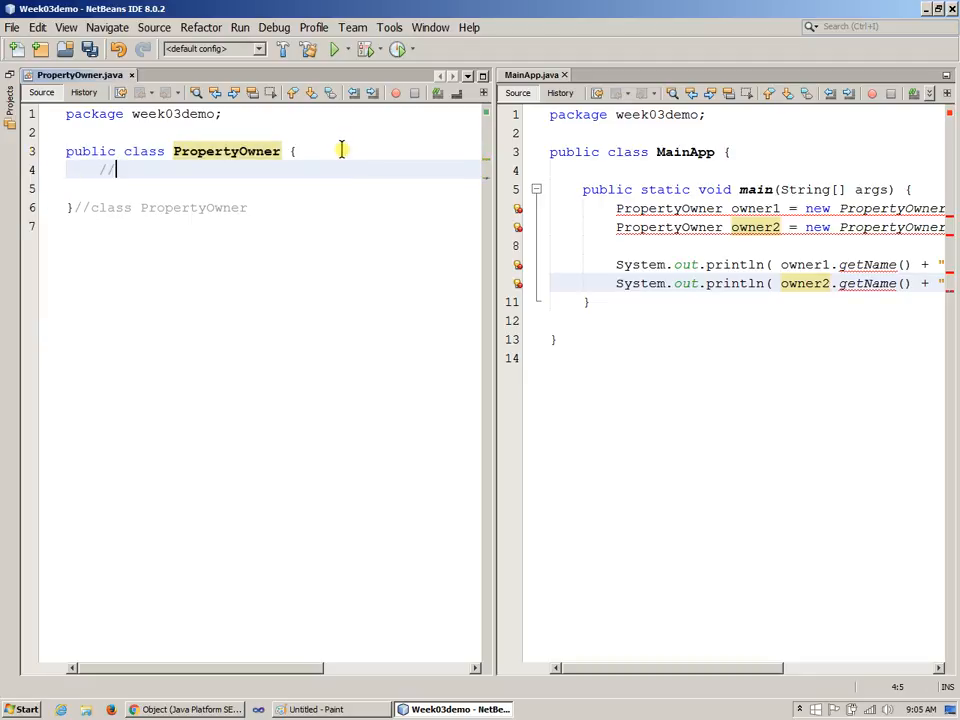
type("data")
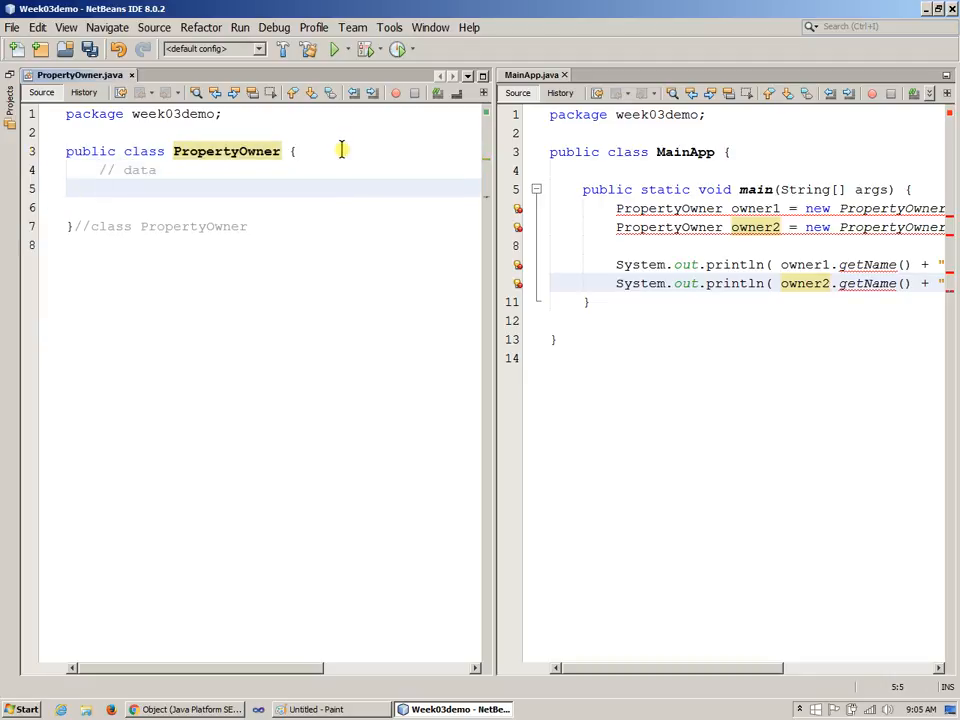
type("Strin")
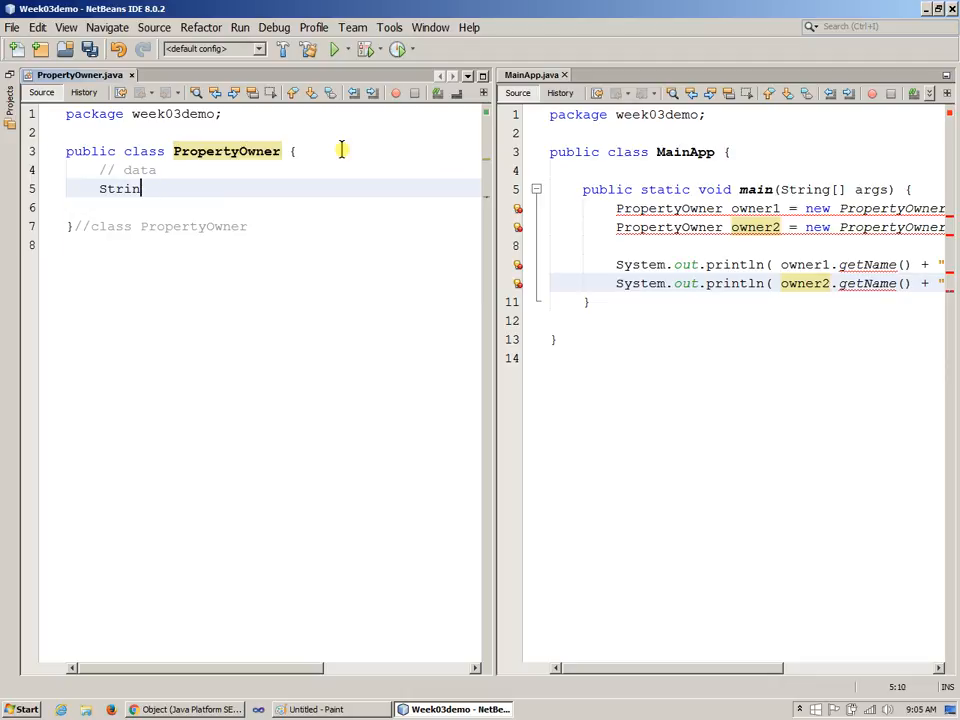
type("g nam")
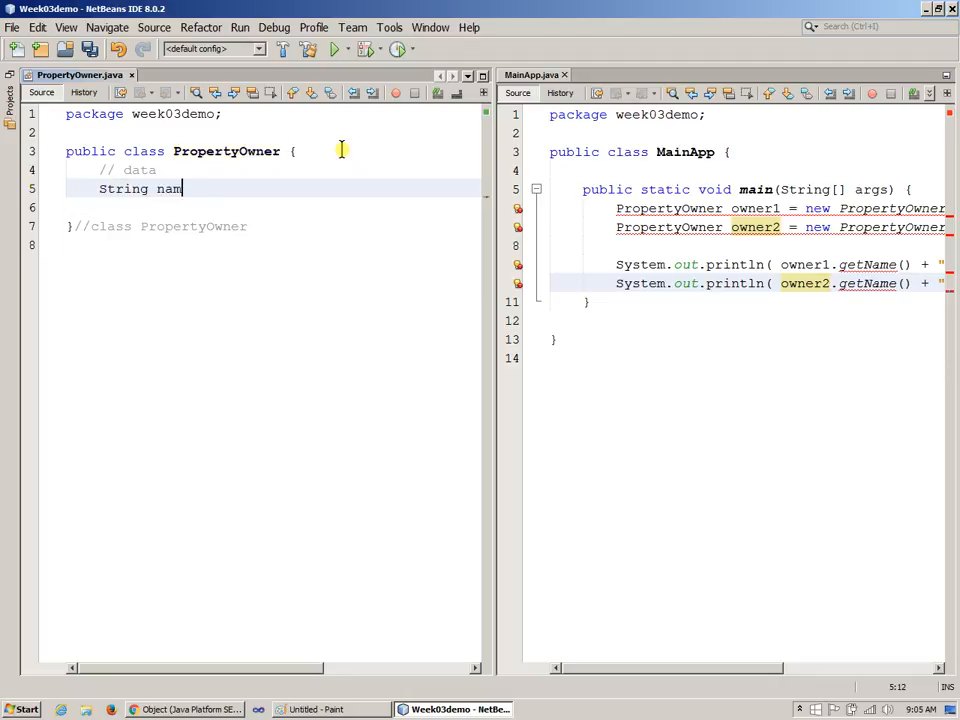
type("e;")
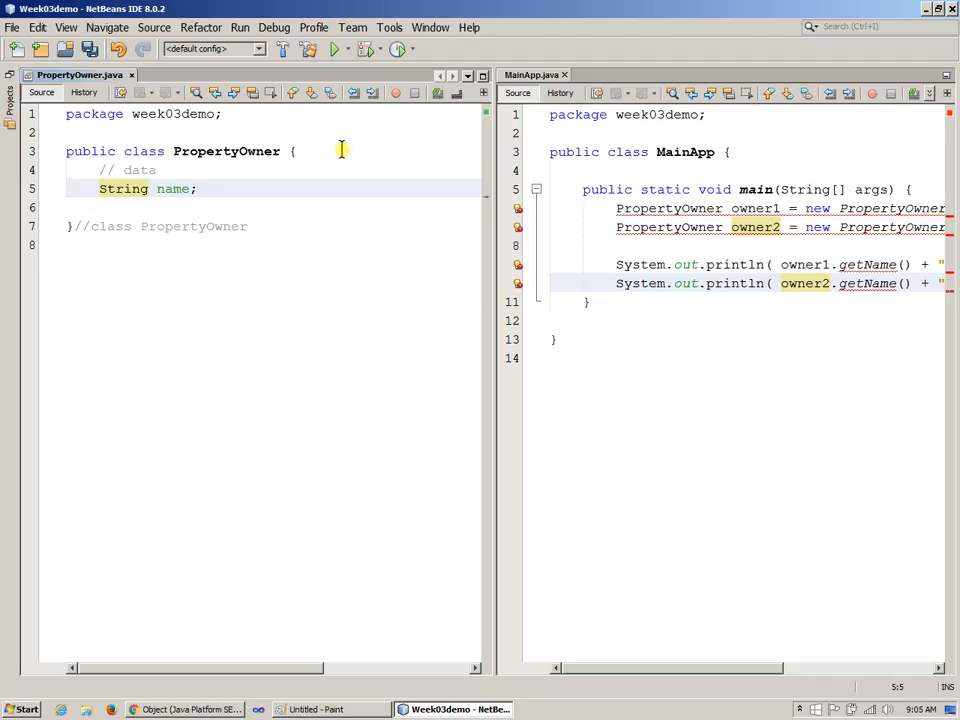
type("private")
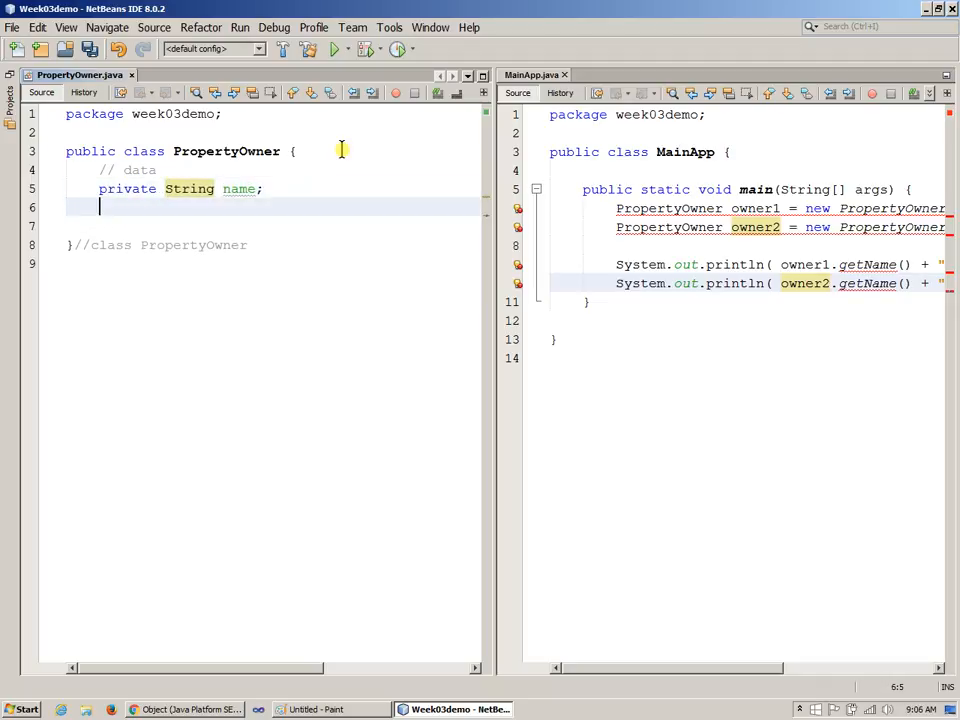
Add a public PropertyOwner(String name) constructor setting this.name, then a '// operations' comment
type("// co")
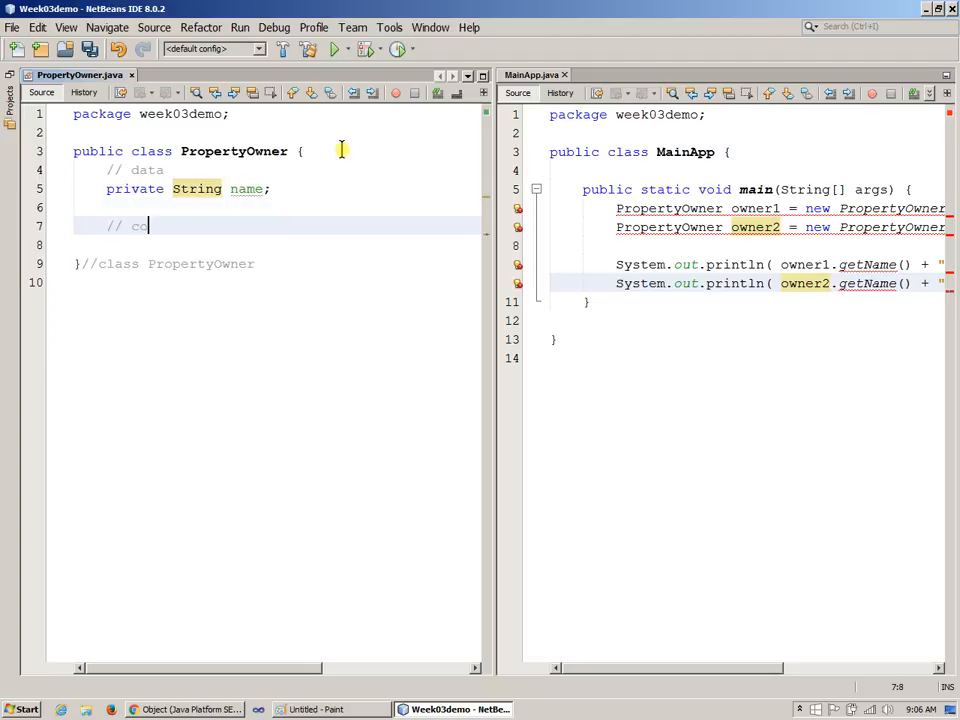
type("nstructor")
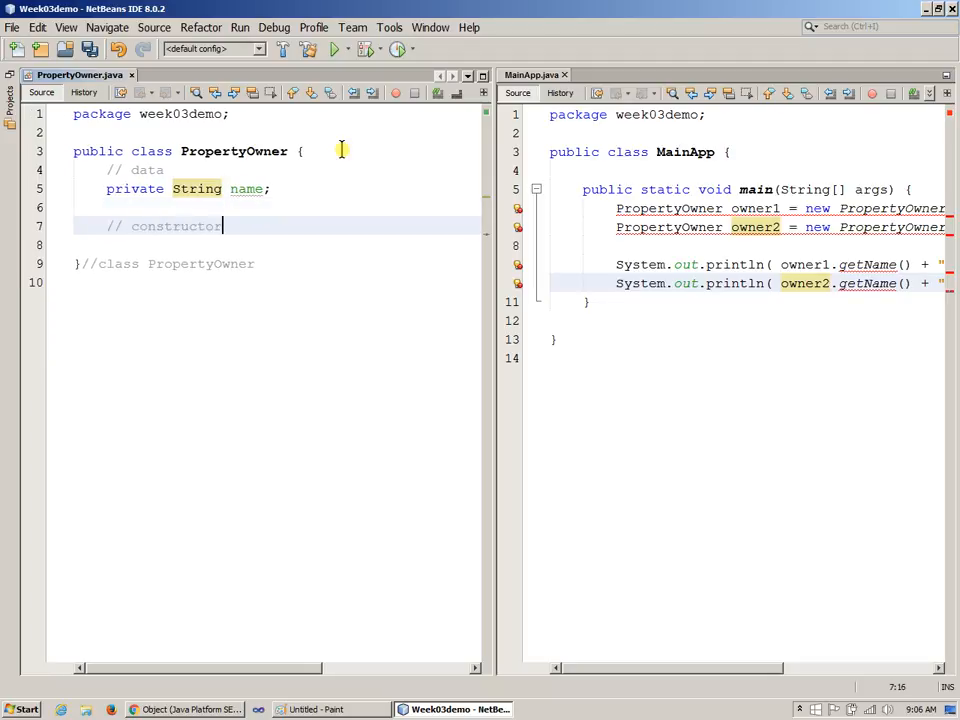
type("PropertyOwner")
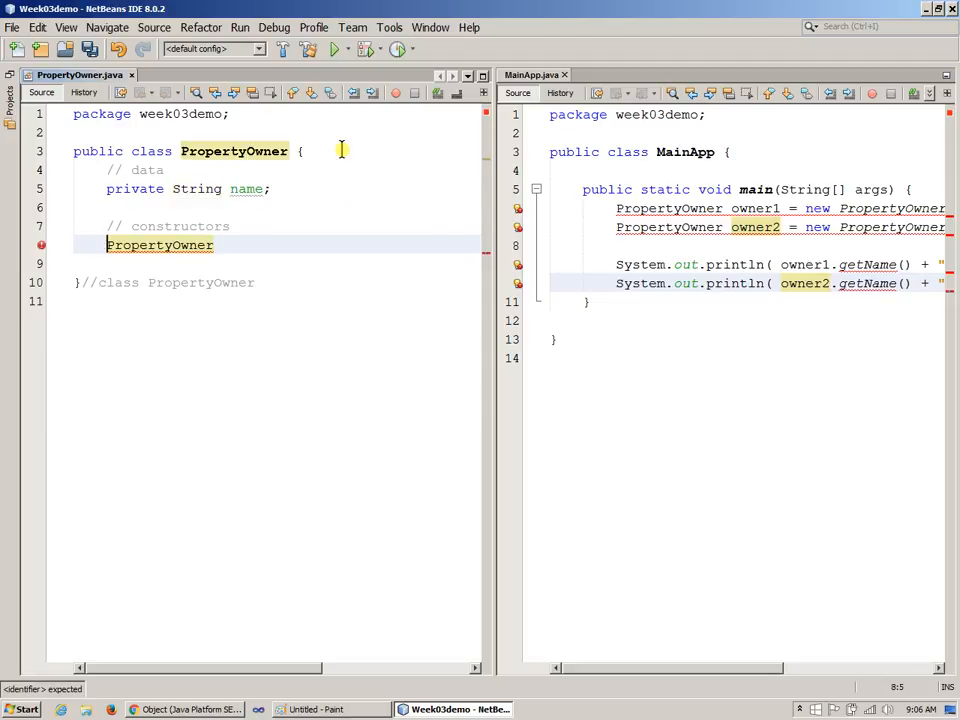
type("public")
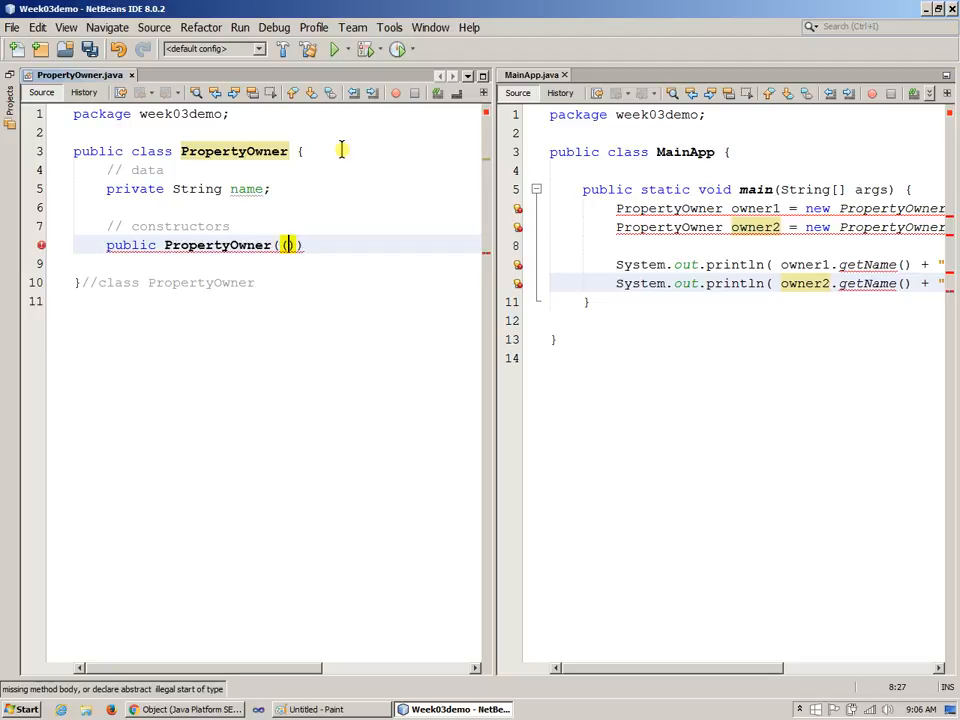
type("S")
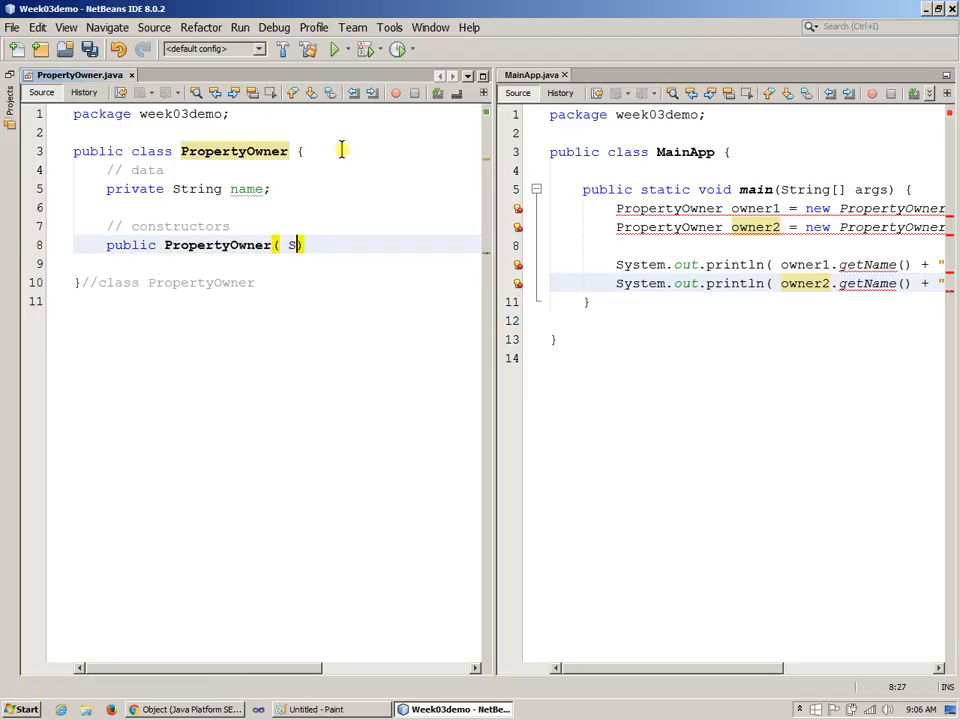
type("tring name")
left_click(275, 263)
type("{")
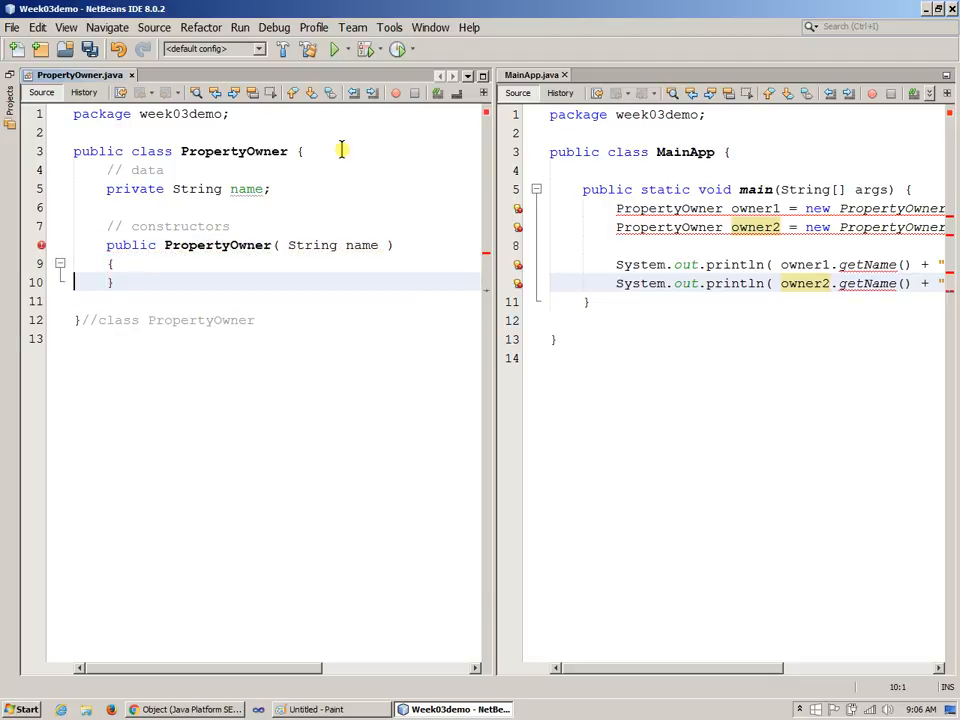
type("this")
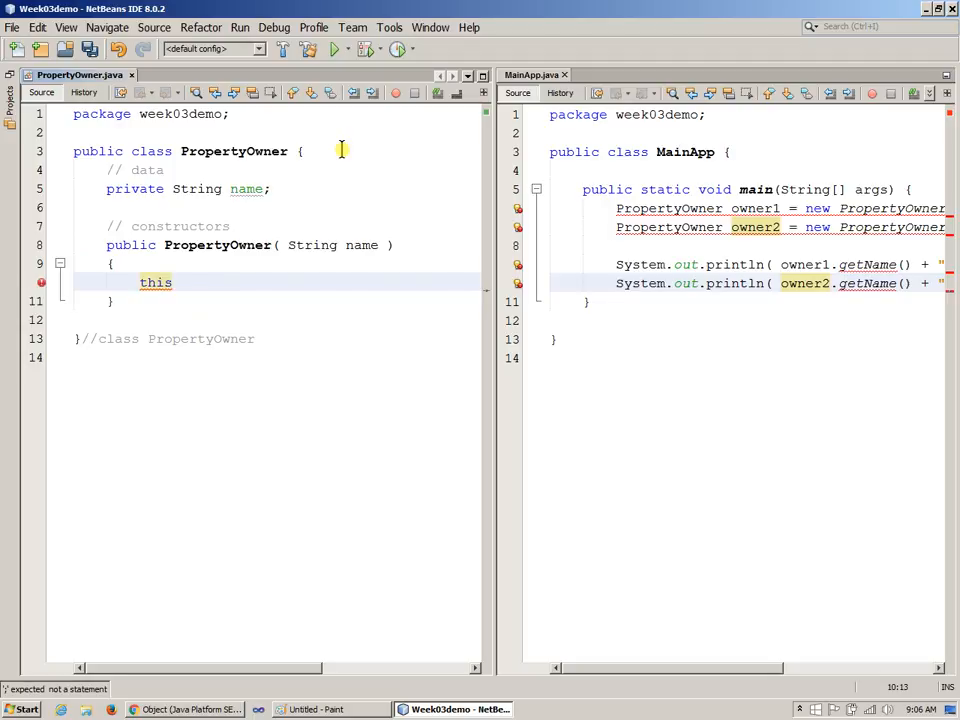
type(".name =")
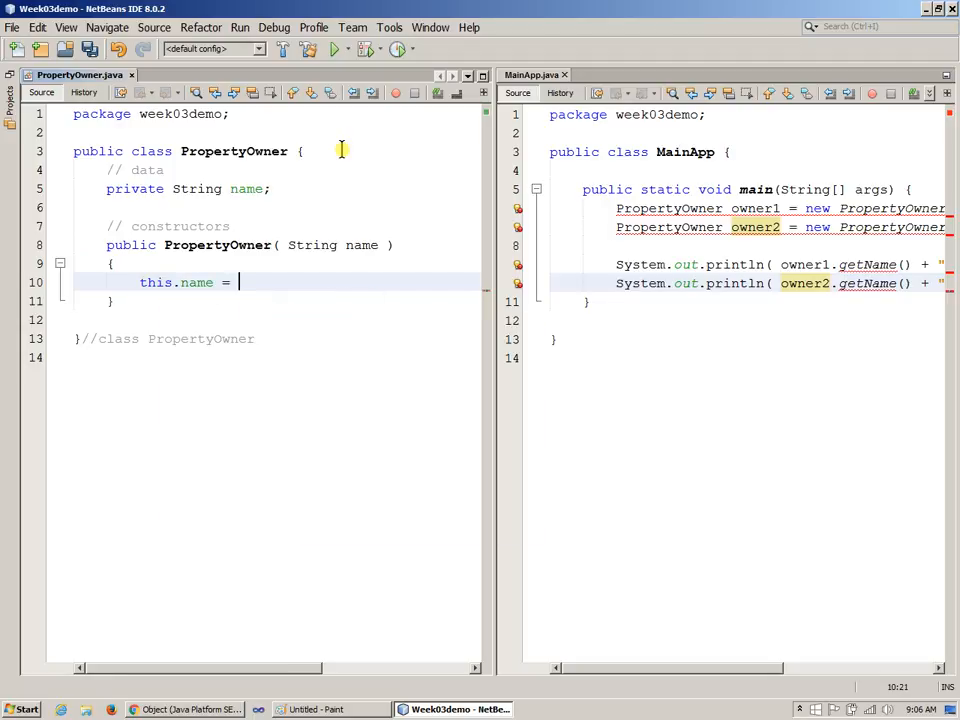
type("name;")
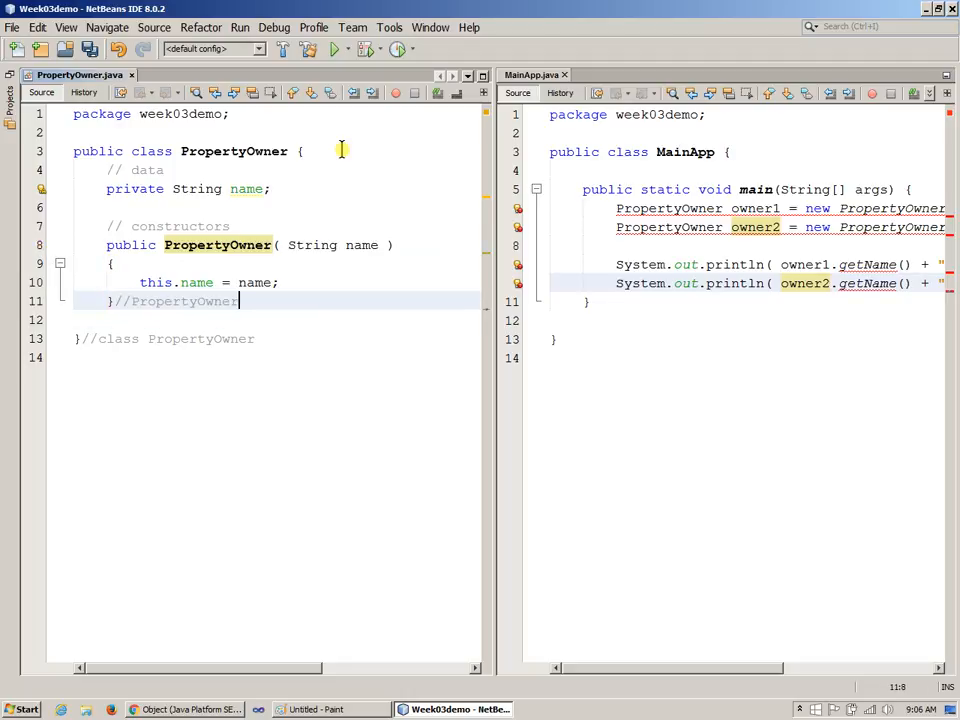
type("//")
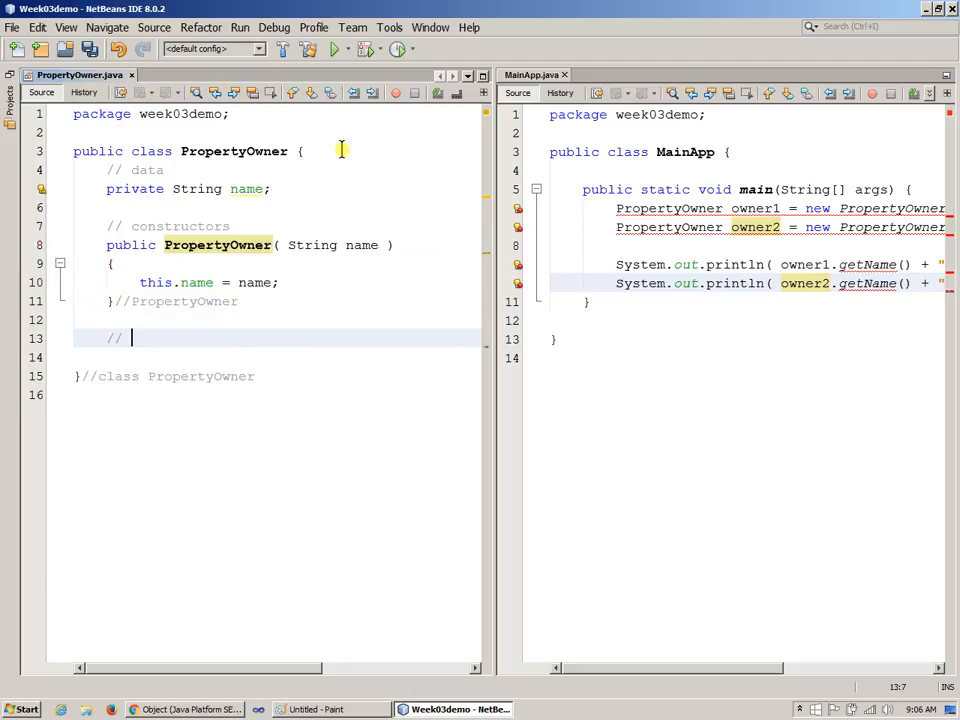
type("operatio")
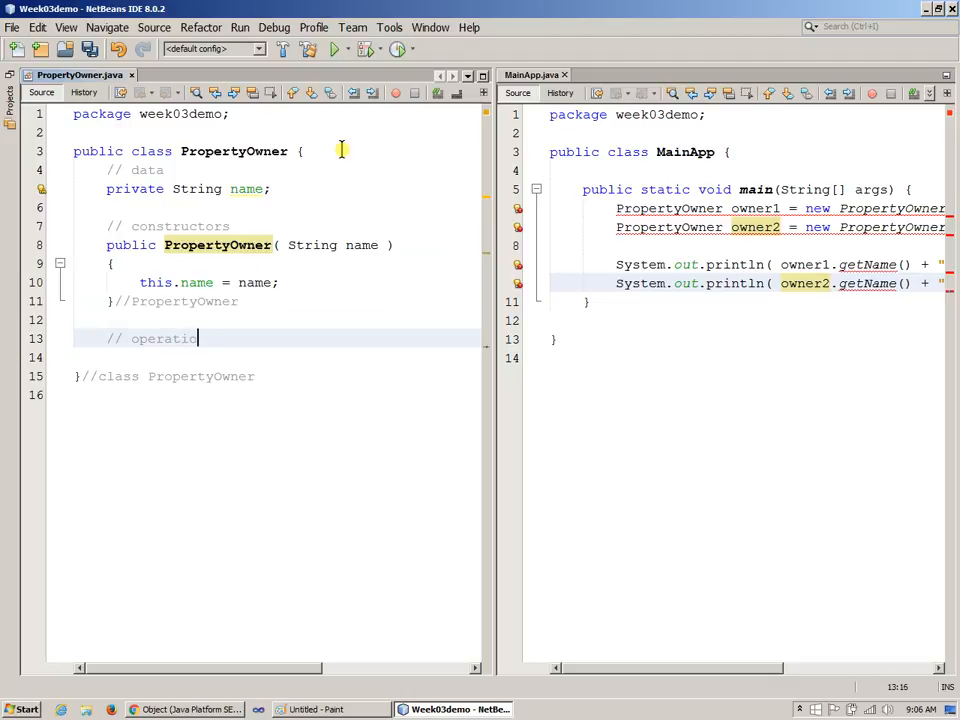
type("ns")
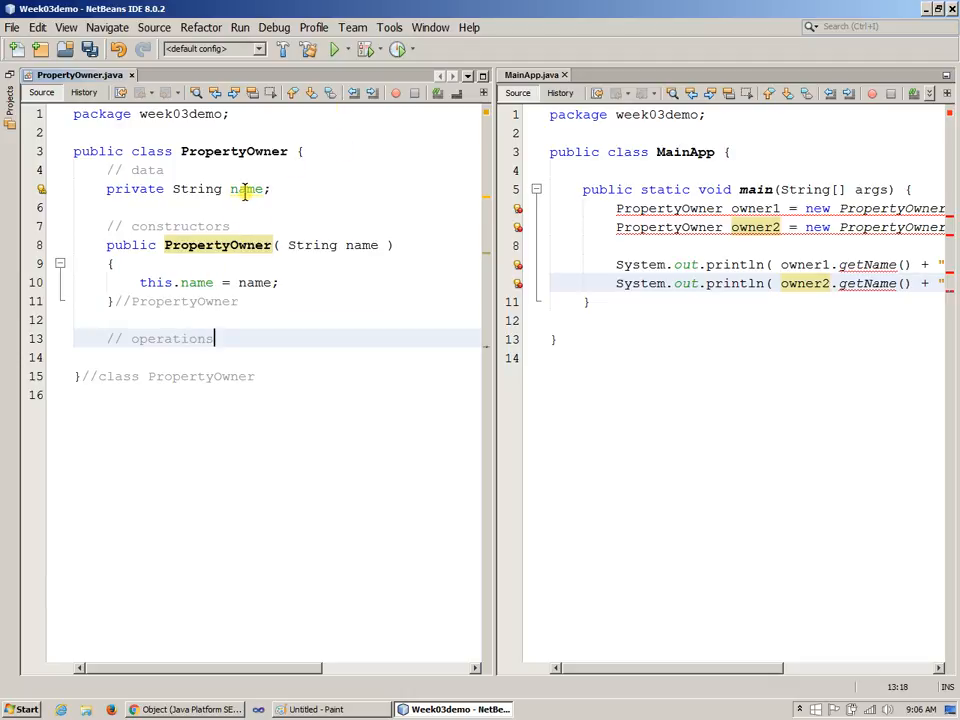
Generate getter and setter for name via Insert Code, adding //setName and //getName comments
right_click(247, 189)
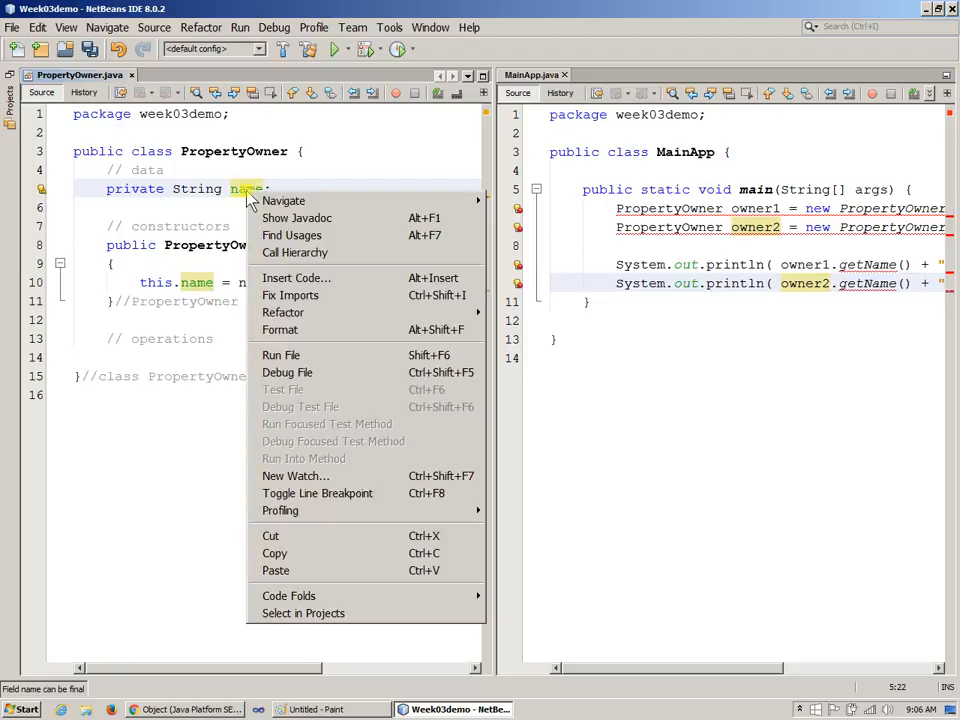
left_click(296, 277)
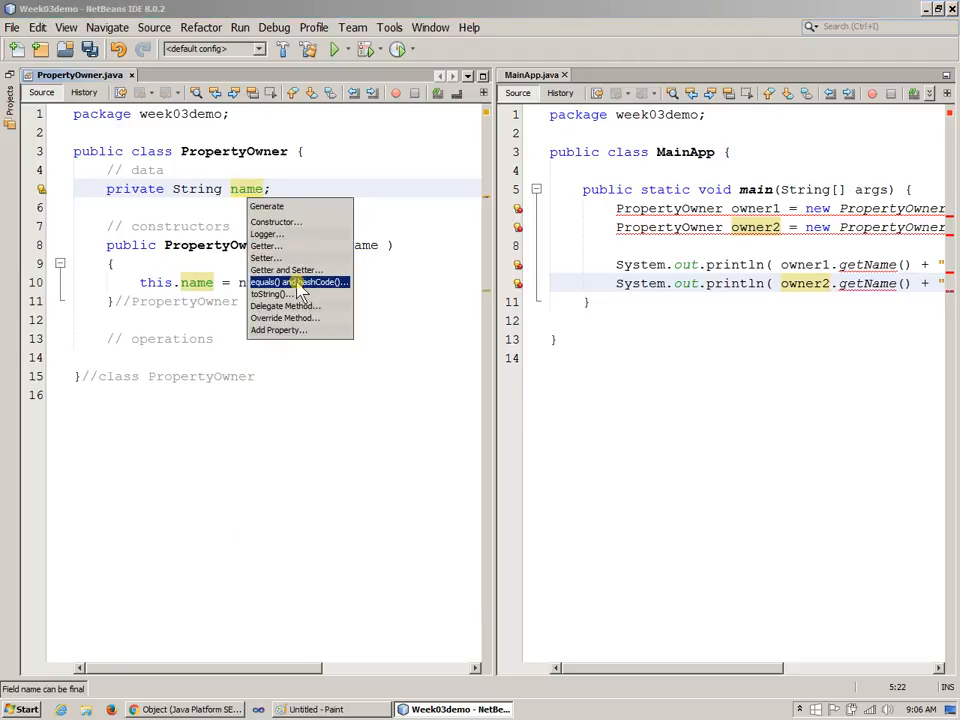
mouse_move(285, 270)
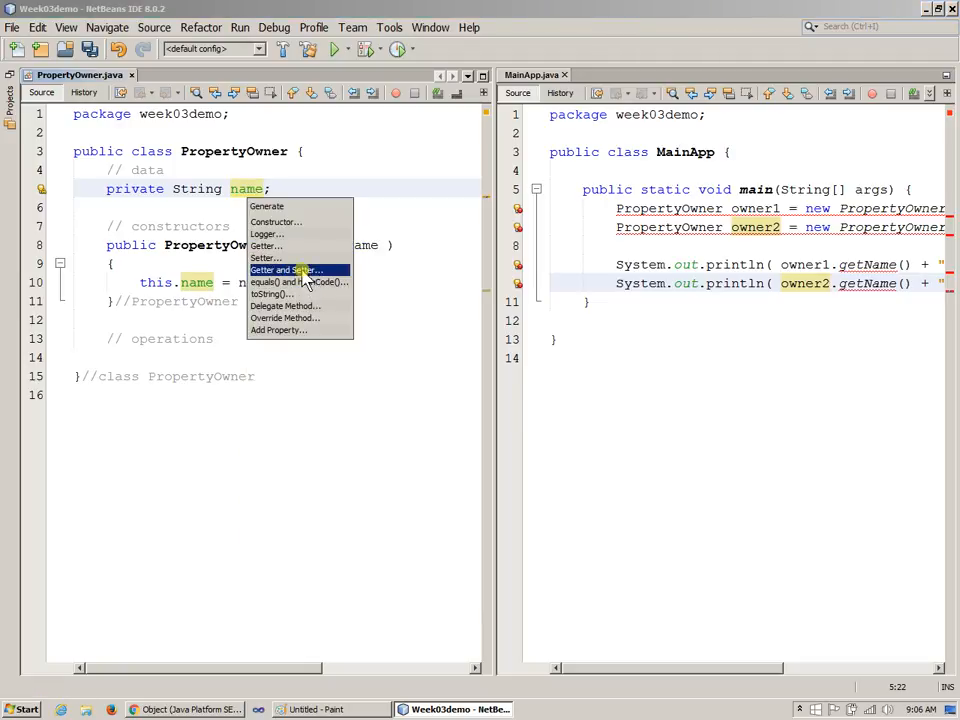
left_click(285, 270)
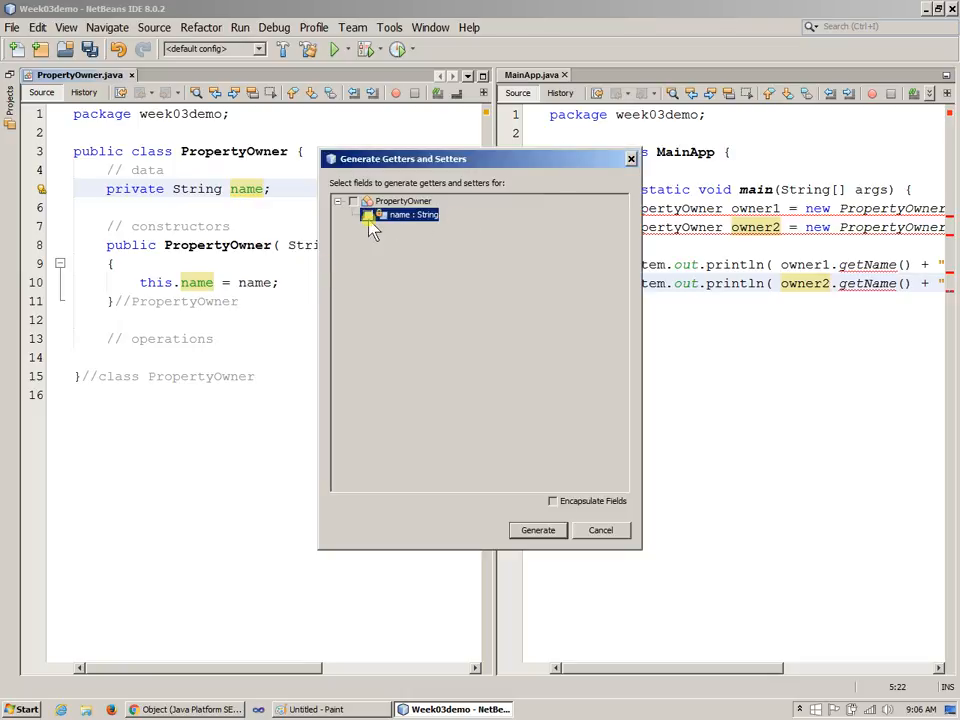
left_click(538, 530)
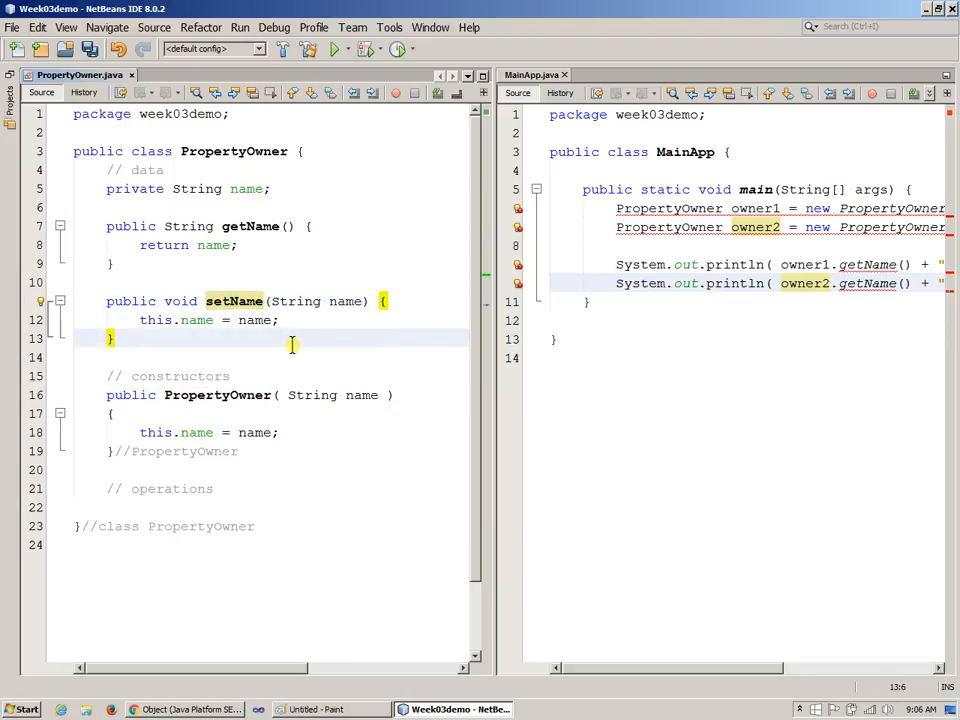
type("//setName")
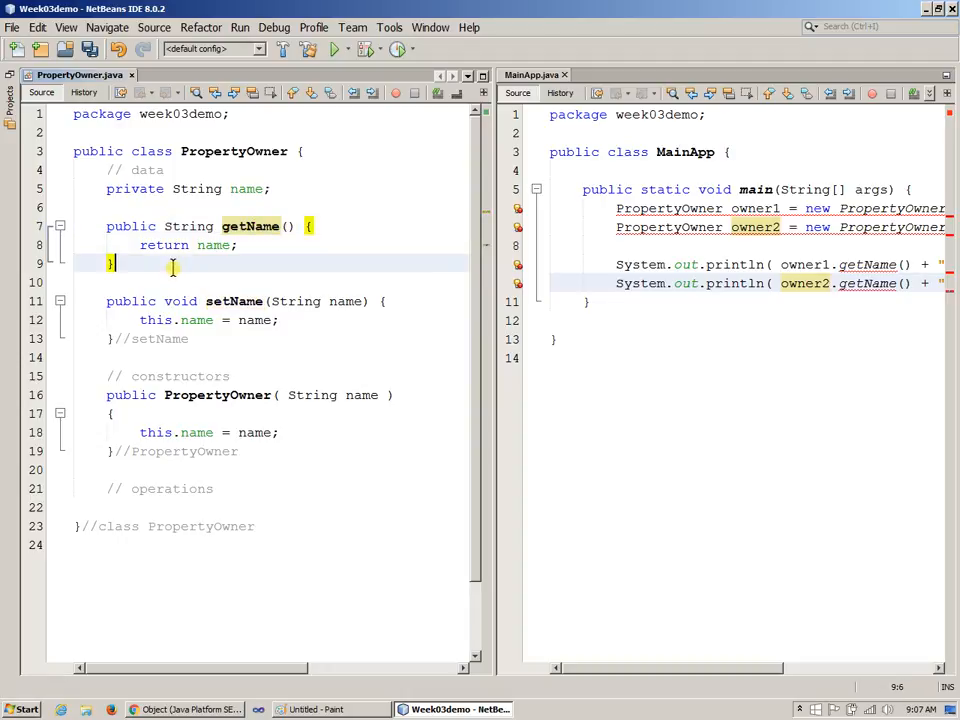
type("//getName")
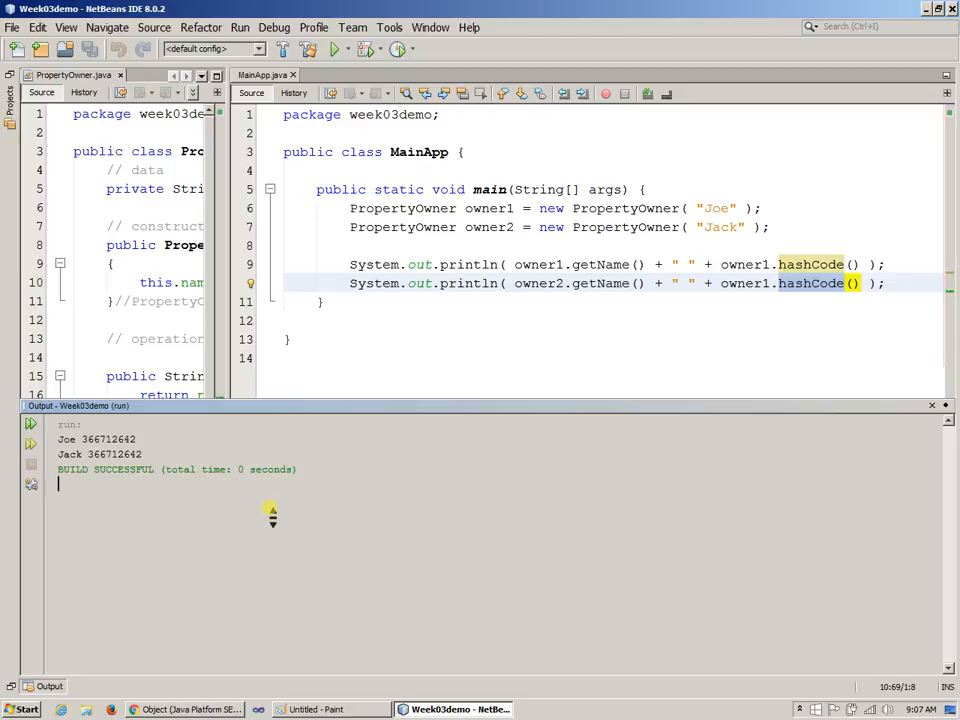
mouse_move(270, 510)
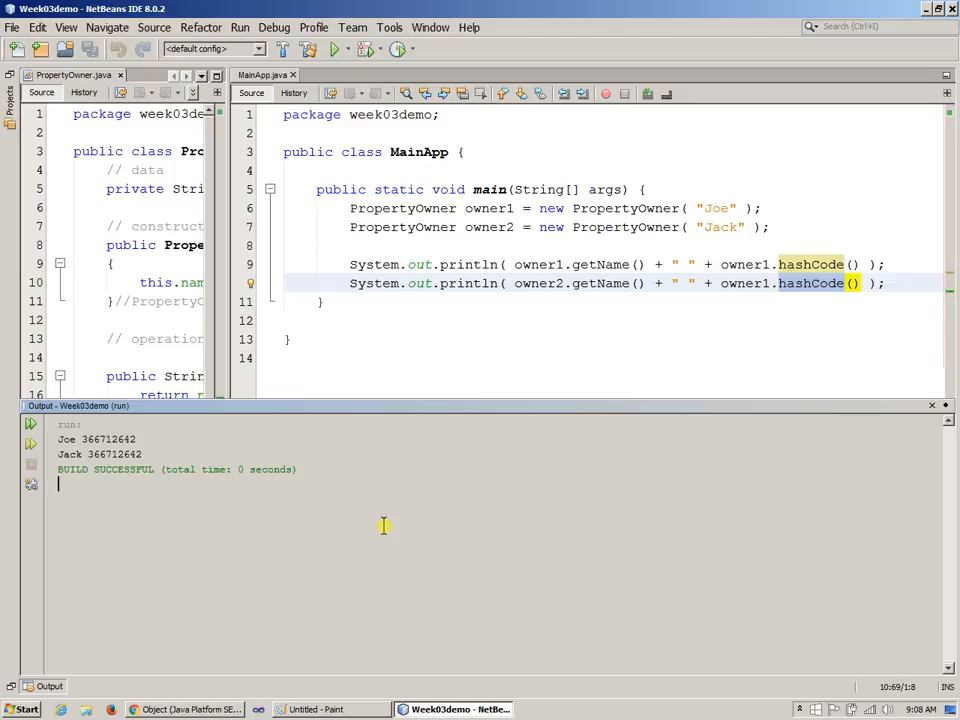
mouse_move(365, 504)
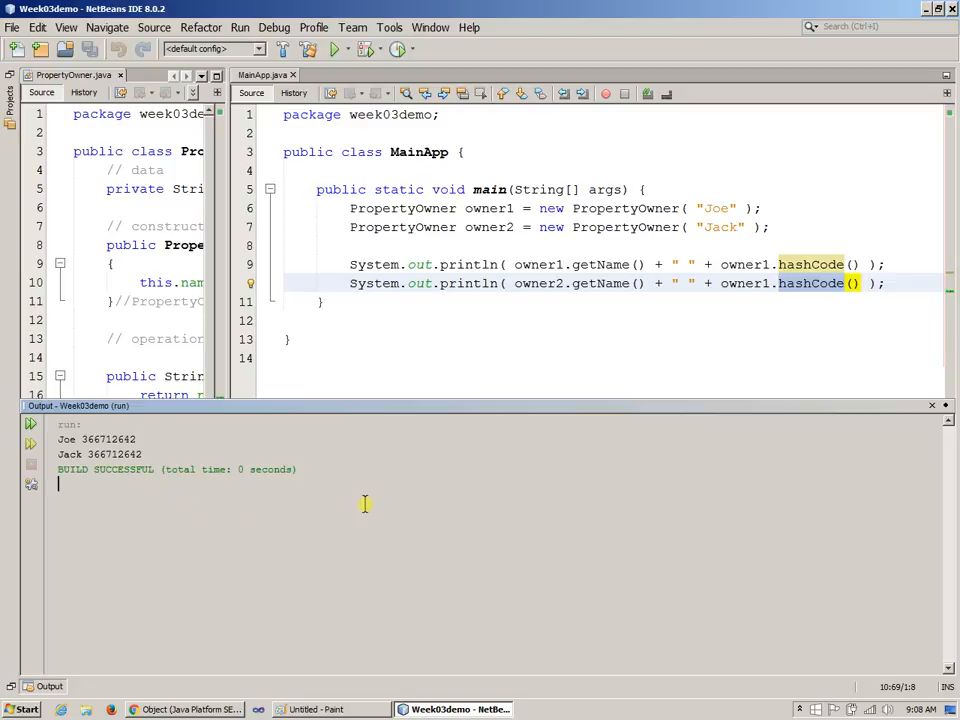